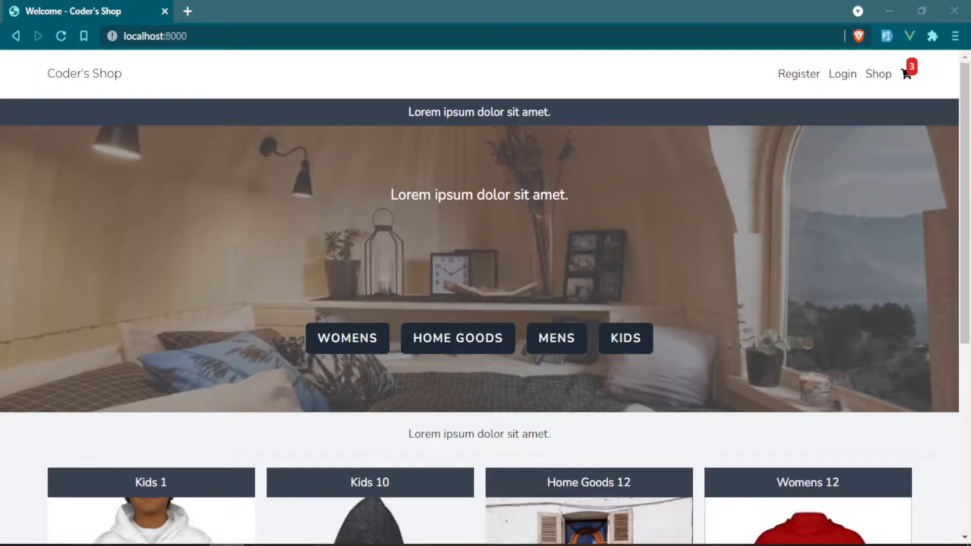
Step: Bind the mobile Shop jet-responsive-nav-link's :href to route('shop.index') in Nav.vue
{"action": "scroll", "scroll_direction": "down", "scroll_amount": 3}
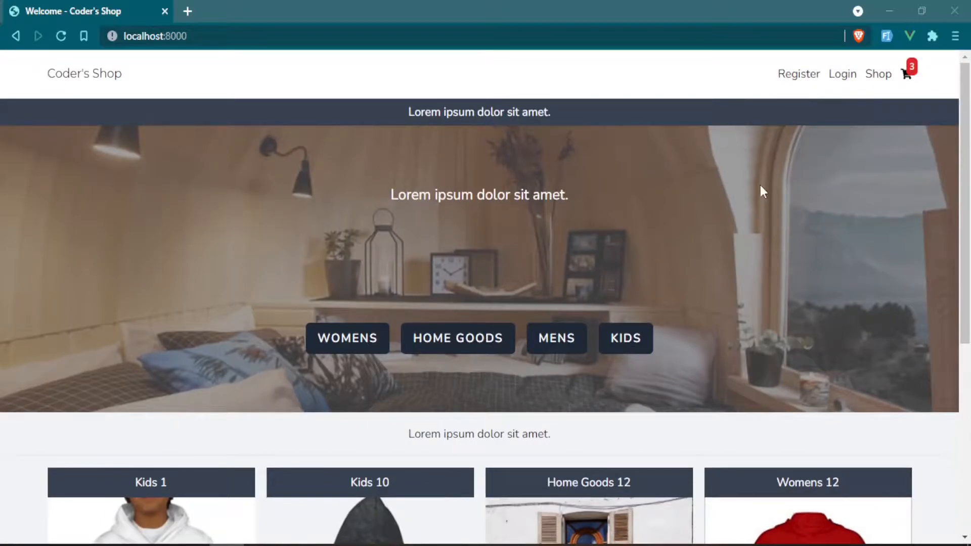
{"action": "key", "text": "F12"}
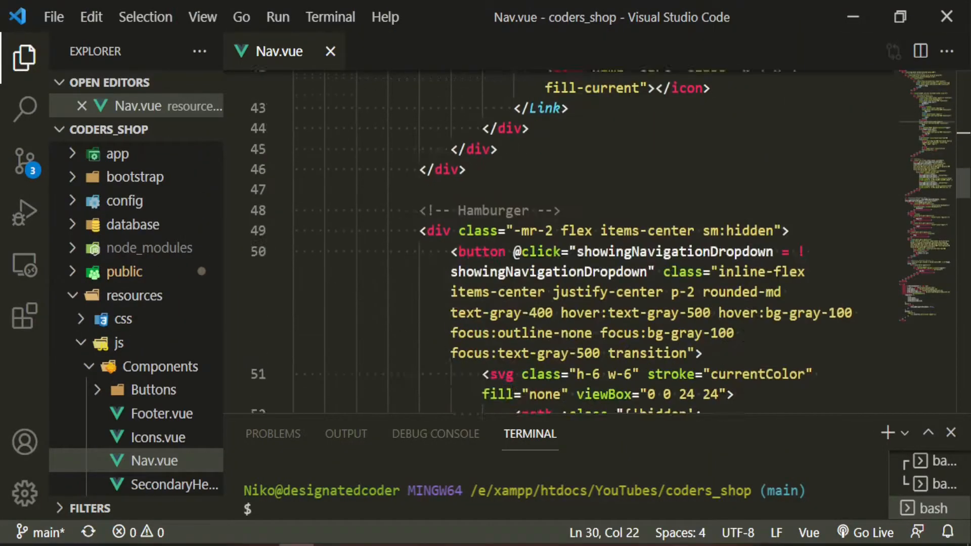
{"action": "scroll", "scroll_direction": "down", "scroll_amount": 3}
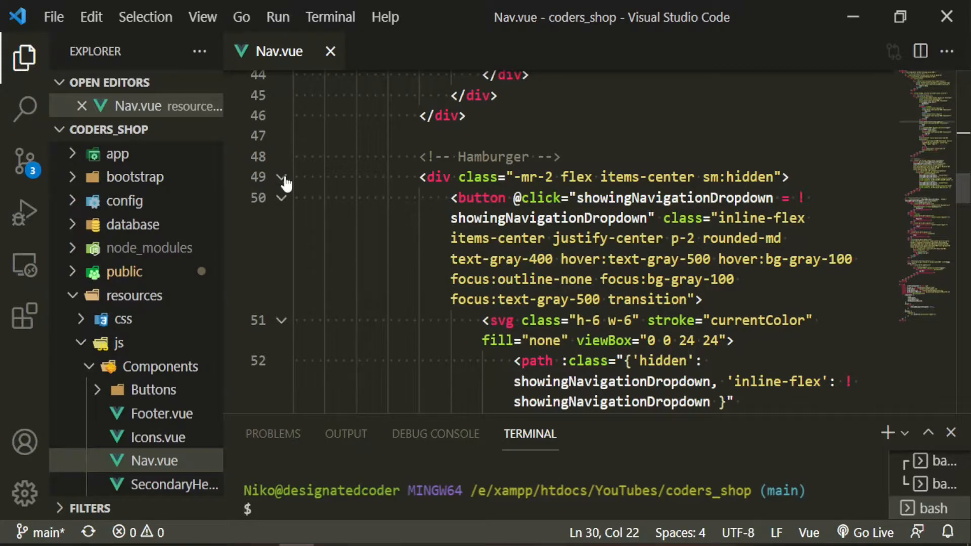
{"action": "scroll", "scroll_direction": "down", "scroll_amount": 3}
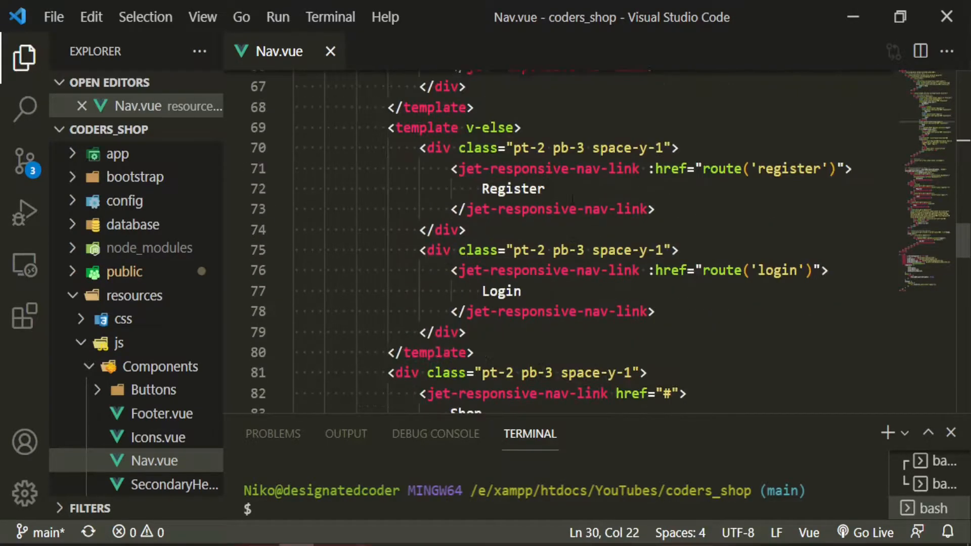
{"action": "scroll", "scroll_direction": "down", "scroll_amount": 3}
{"action": "type", "text": ":"}
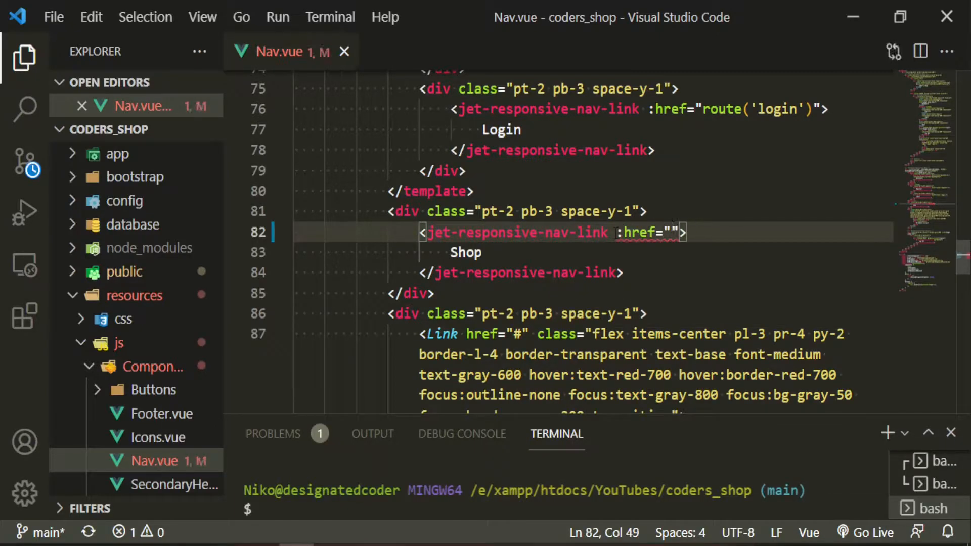
{"action": "type", "text": "route('"}
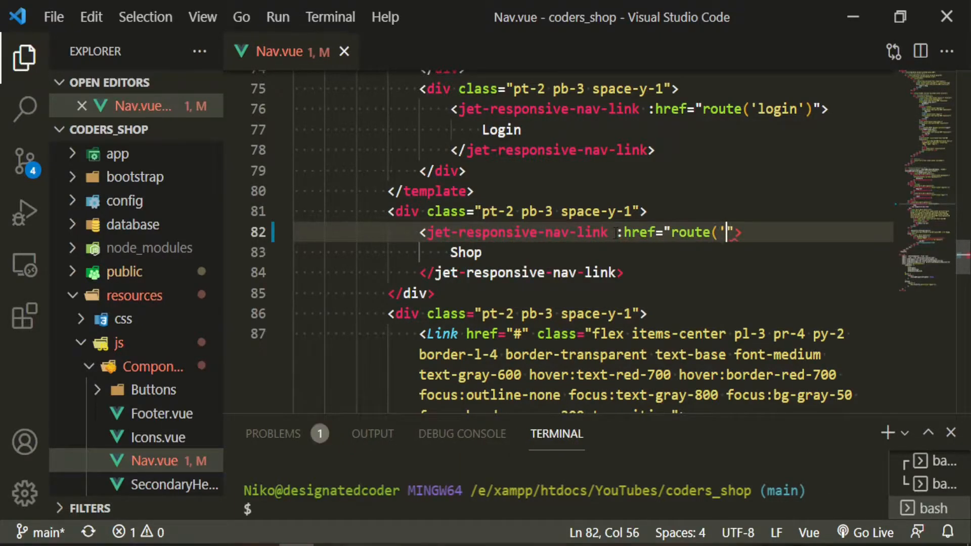
{"action": "type", "text": "shop.index"}
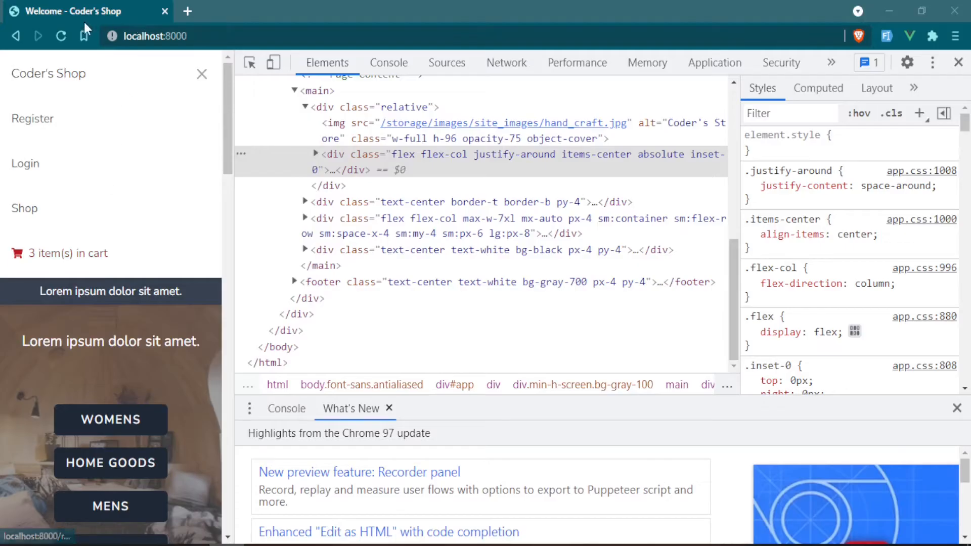
Step: Reload the site in responsive mode and follow the hamburger menu's Shop link to /shop
{"action": "left_click", "coordinate": [60, 36]}
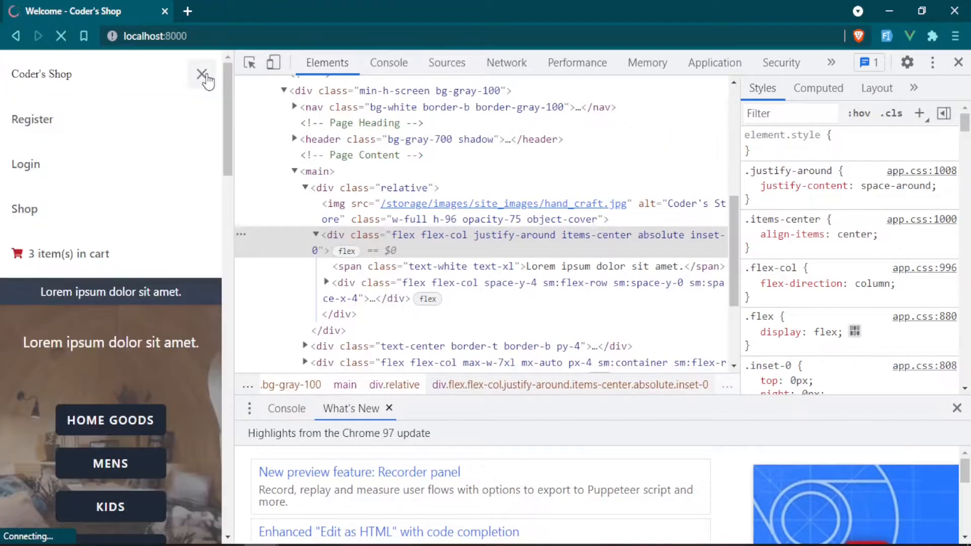
{"action": "left_click", "coordinate": [25, 209]}
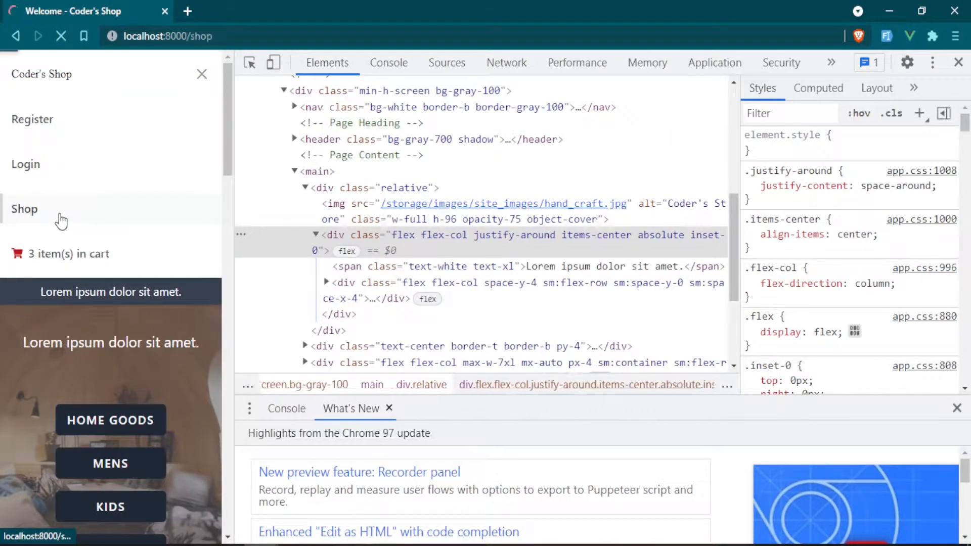
{"action": "left_click", "coordinate": [24, 208]}
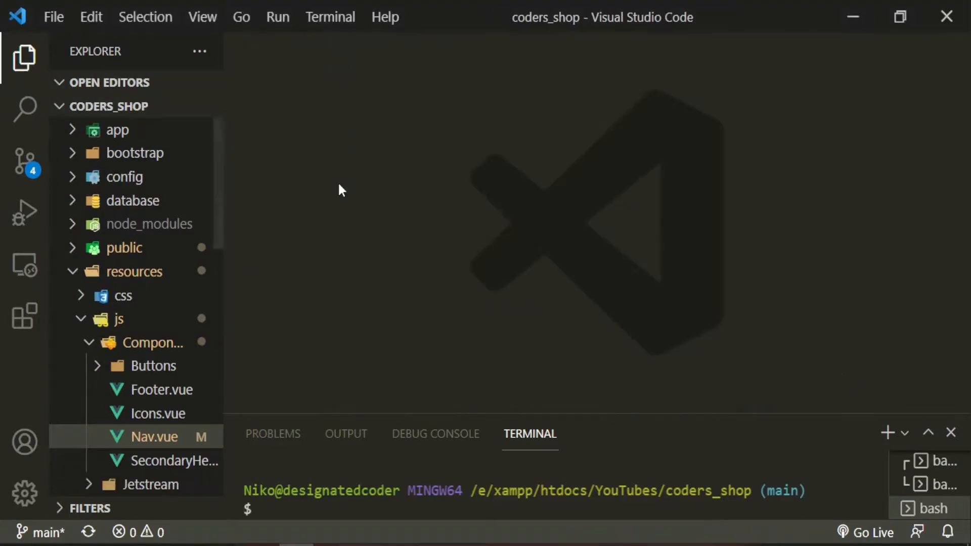
Step: Add the '/shop/{product:slug}' route named shop.show in web.php, then switch to ShopController.php
{"action": "key", "text": "Ctrl+P"}
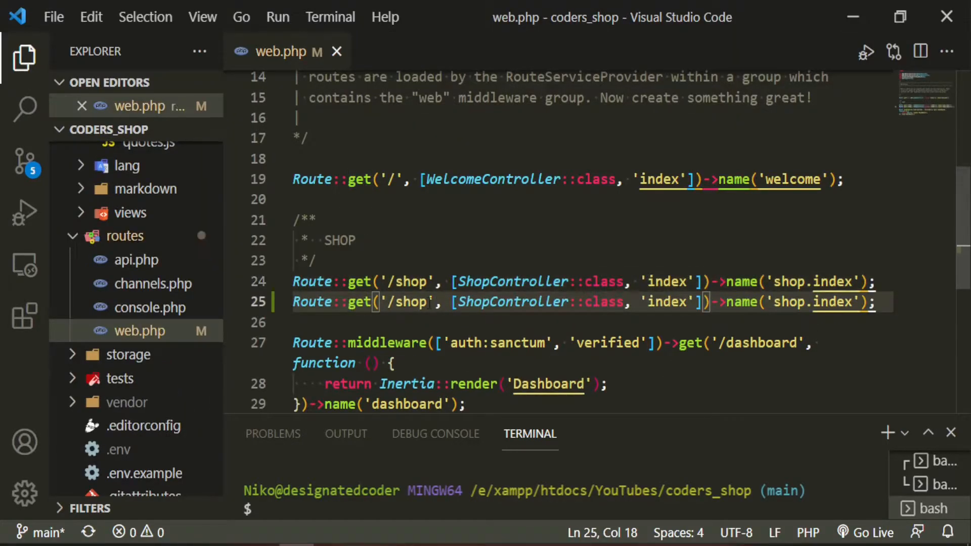
{"action": "type", "text": "{"}
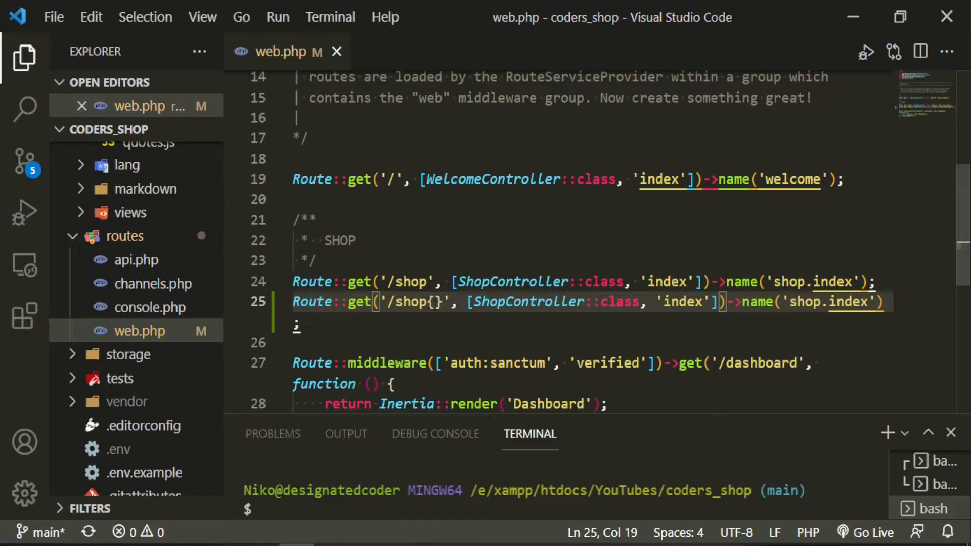
{"action": "type", "text": "product:slug"}
{"action": "type", "text": "shop"}
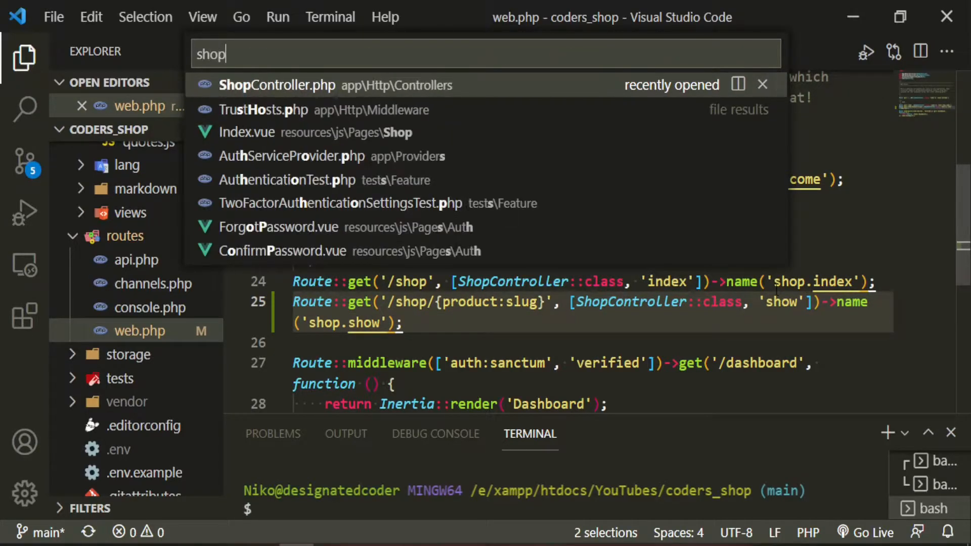
{"action": "left_click", "coordinate": [277, 85]}
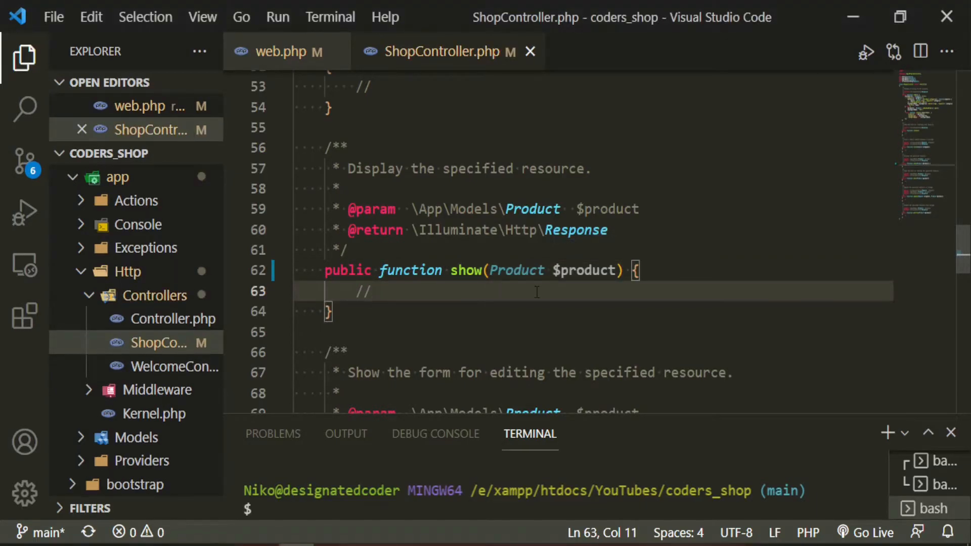
Step: Return Inertia::render('Shop/Show', ['product' => $product,]) from the show() method
{"action": "type", "text": "return Inertia::render('Shop"}
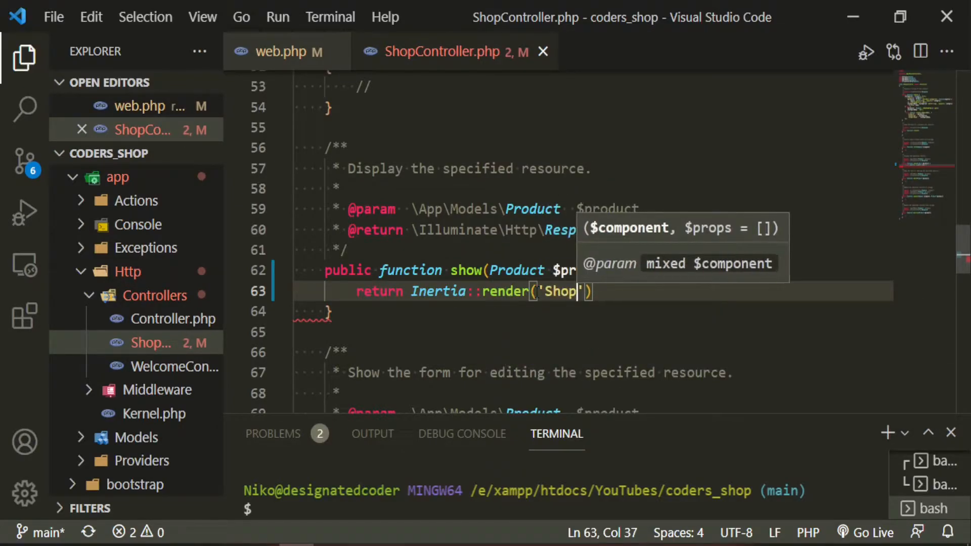
{"action": "type", "text": "/Show', []"}
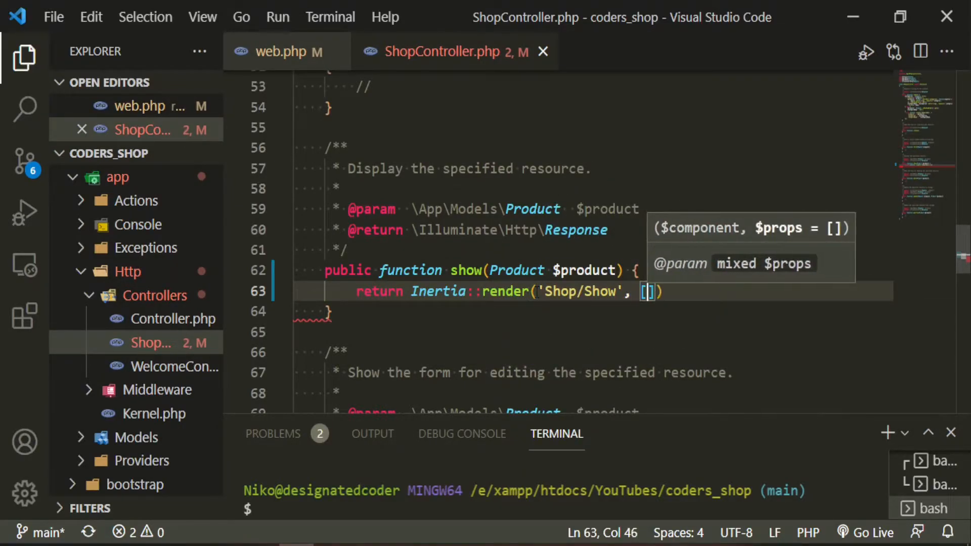
{"action": "type", "text": "'produ'"}
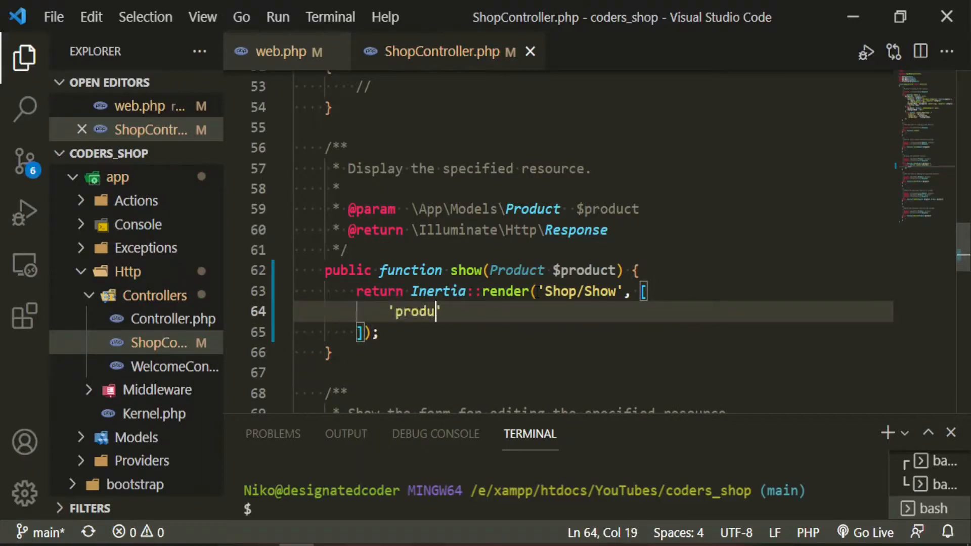
{"action": "type", "text": "ct' =>"}
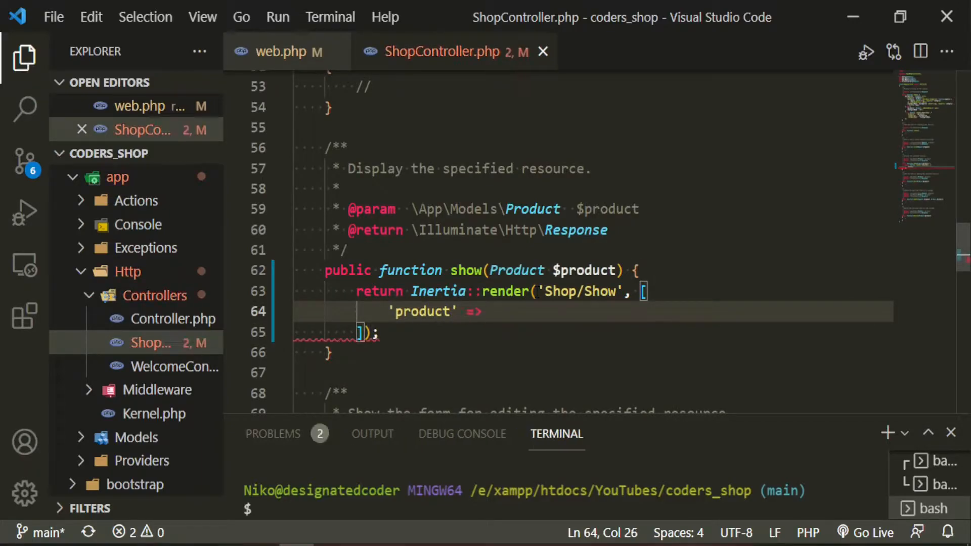
{"action": "type", "text": "$product"}
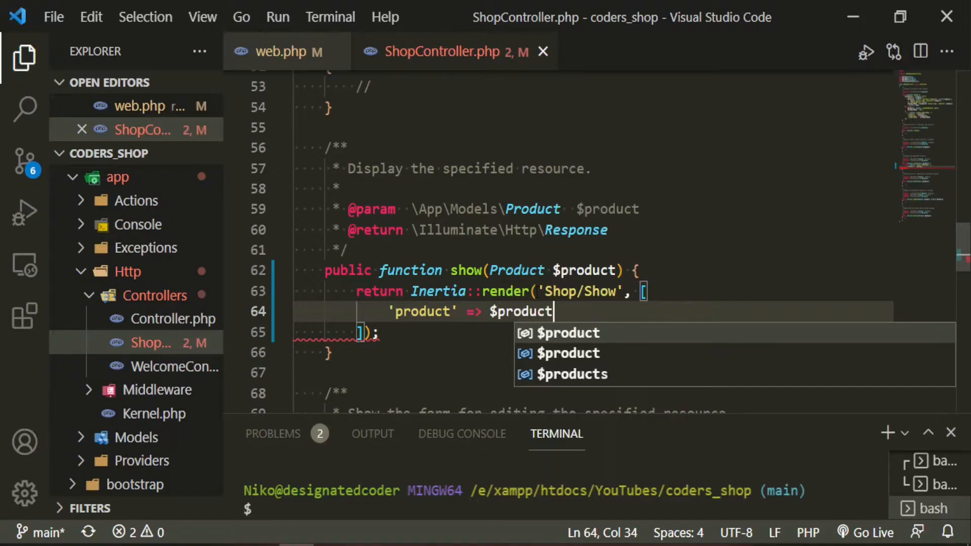
{"action": "type", "text": ","}
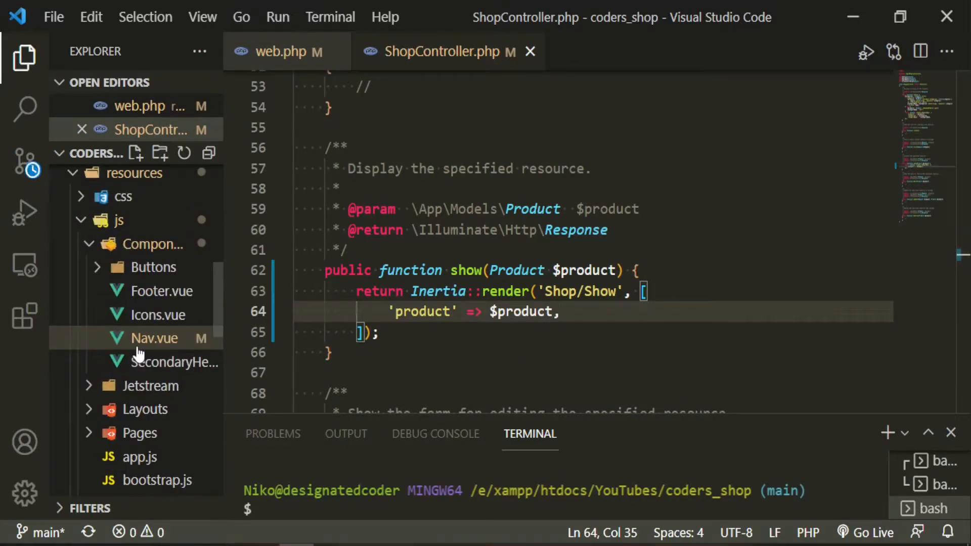
Step: Create Shop/Show.vue from Index.vue and bind its breadcrumb Link :href to route('shop.index')
{"action": "right_click", "coordinate": [150, 443]}
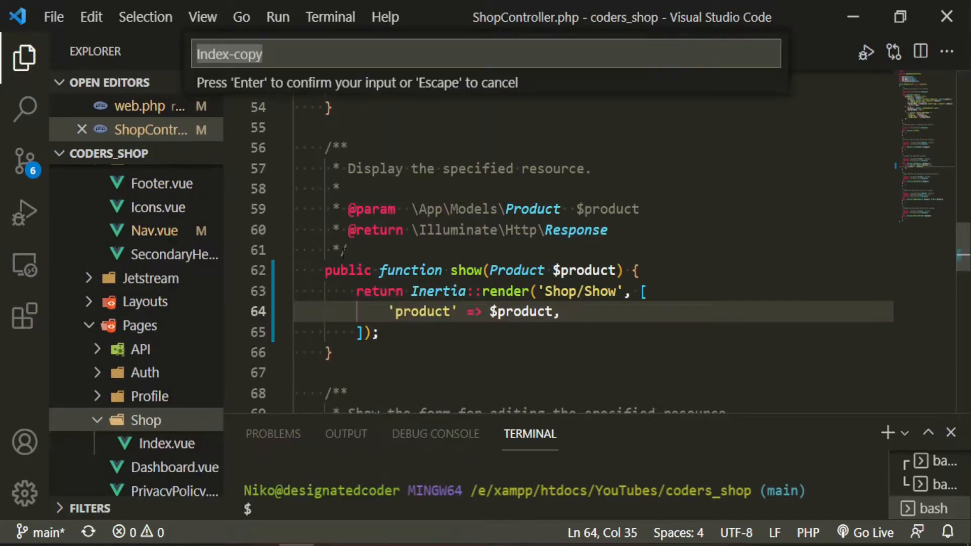
{"action": "type", "text": "Show"}
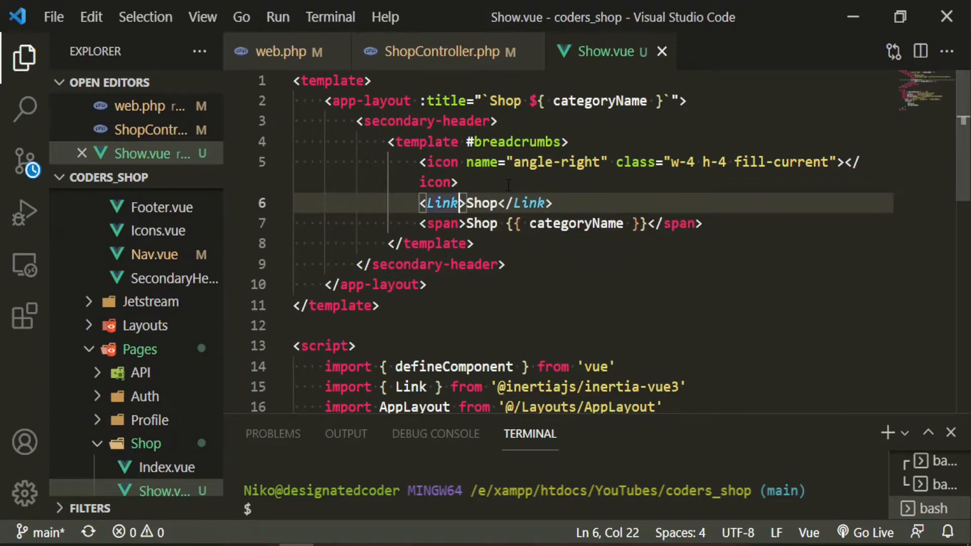
{"action": "type", "text": ":hre"}
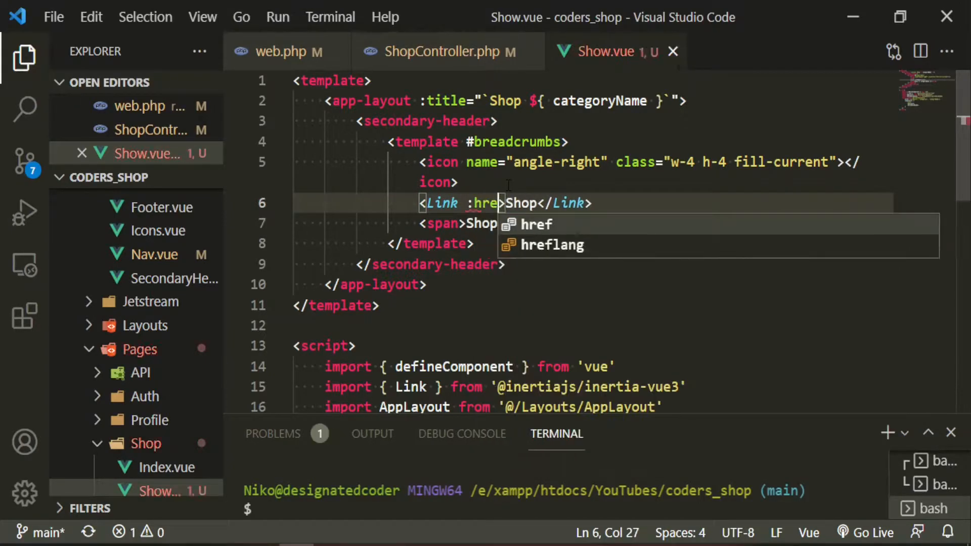
{"action": "type", "text": "route(\""}
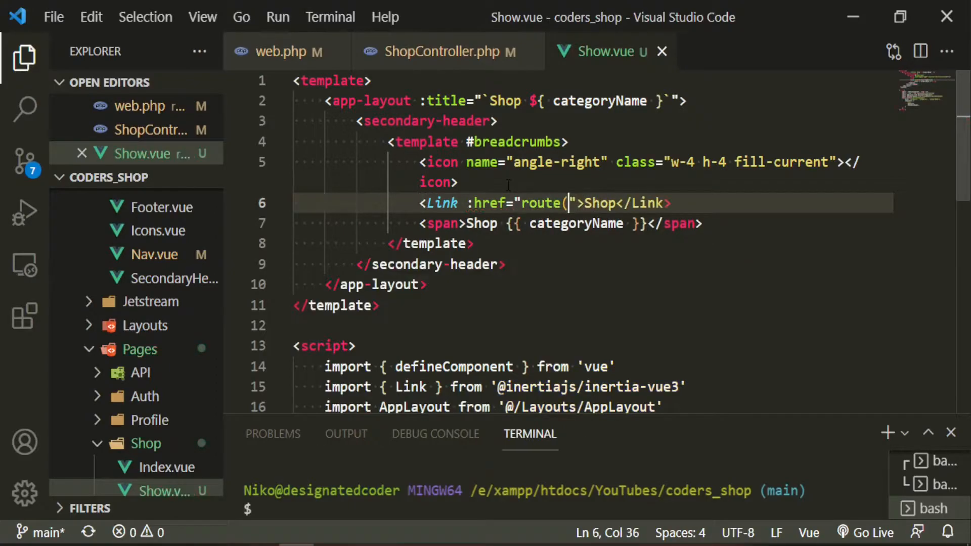
{"action": "type", "text": "'"}
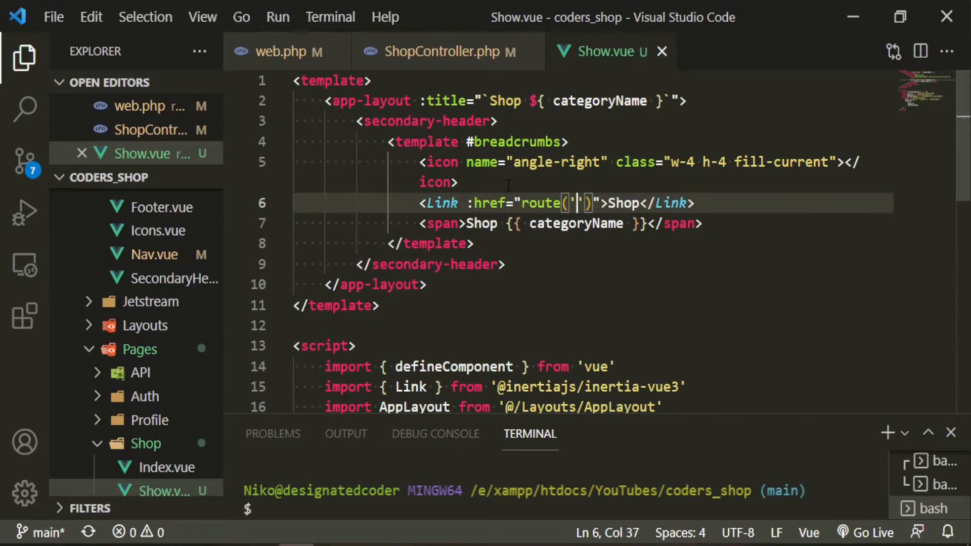
{"action": "type", "text": "shop.inde"}
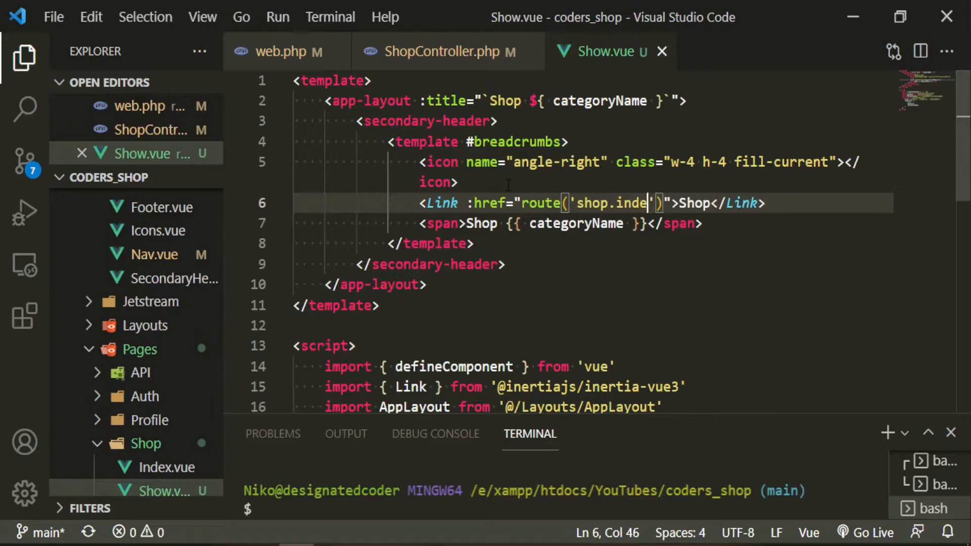
{"action": "type", "text": "x"}
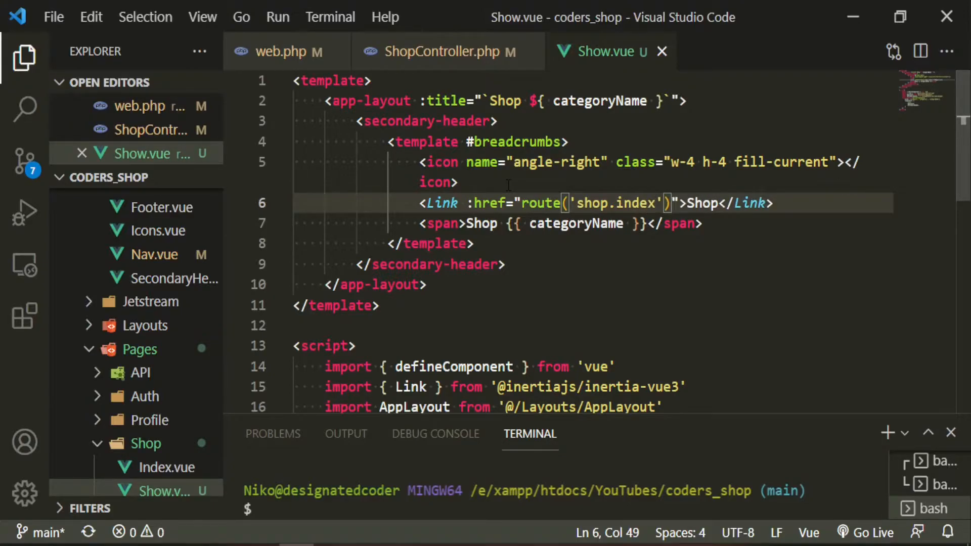
Step: Style the Link text-gray-700 transition hover:text-yellow-500 and end the crumbs with {{ product.name }}
{"action": "type", "text": "class=\"text-gra"}
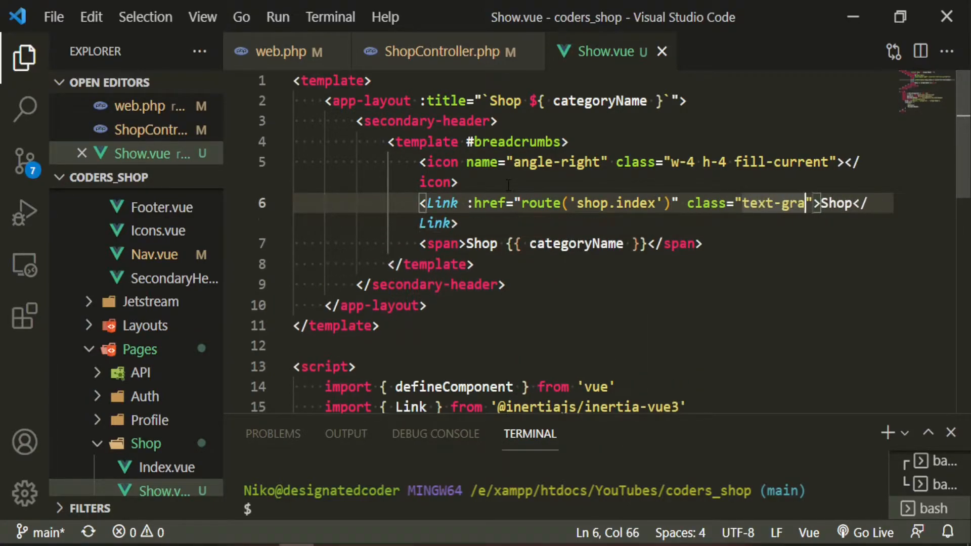
{"action": "type", "text": "y-700"}
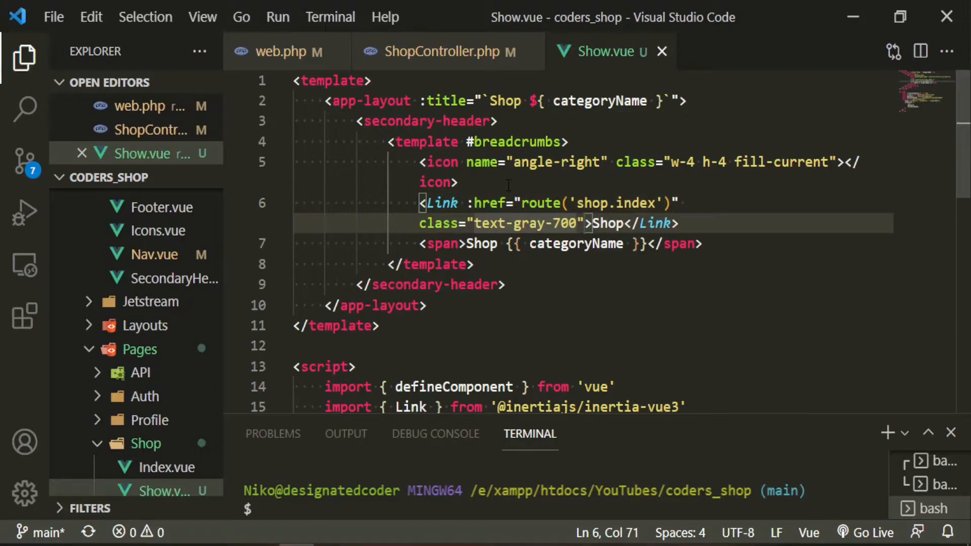
{"action": "type", "text": "transition hover"}
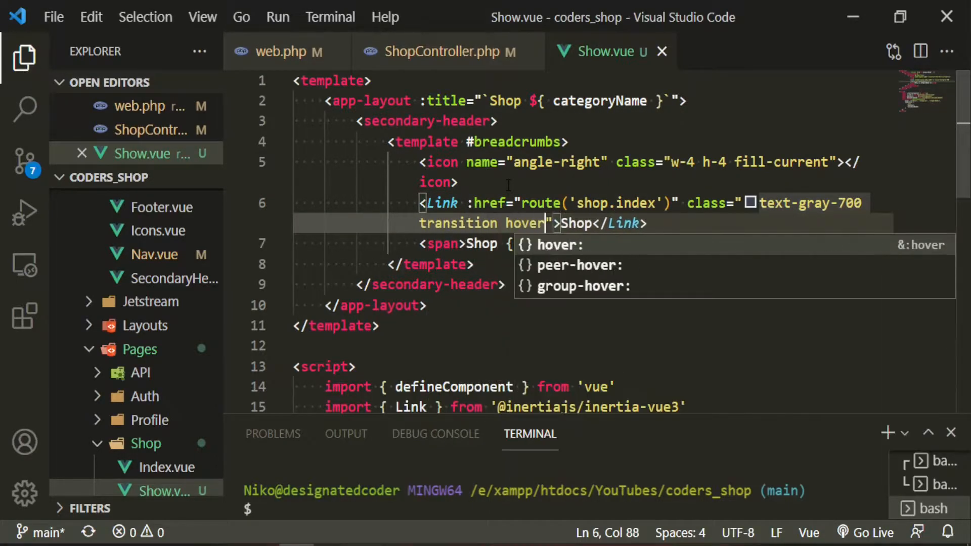
{"action": "type", "text": "text-"}
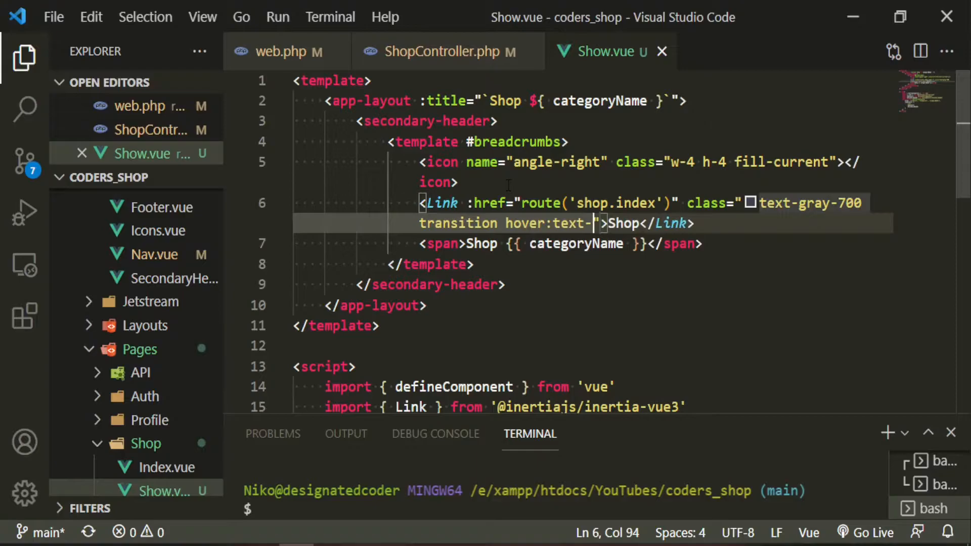
{"action": "type", "text": "yellow-500"}
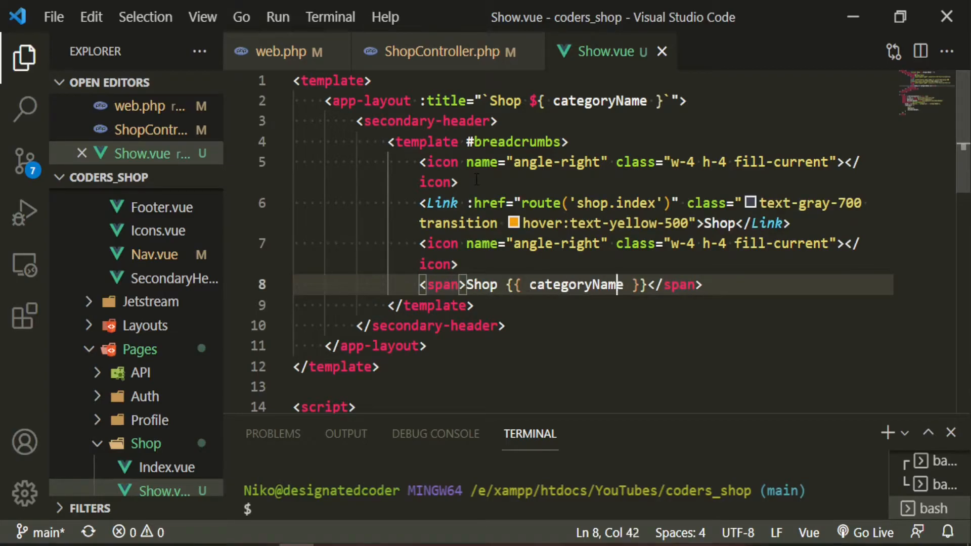
{"action": "key", "text": "Backspace"}
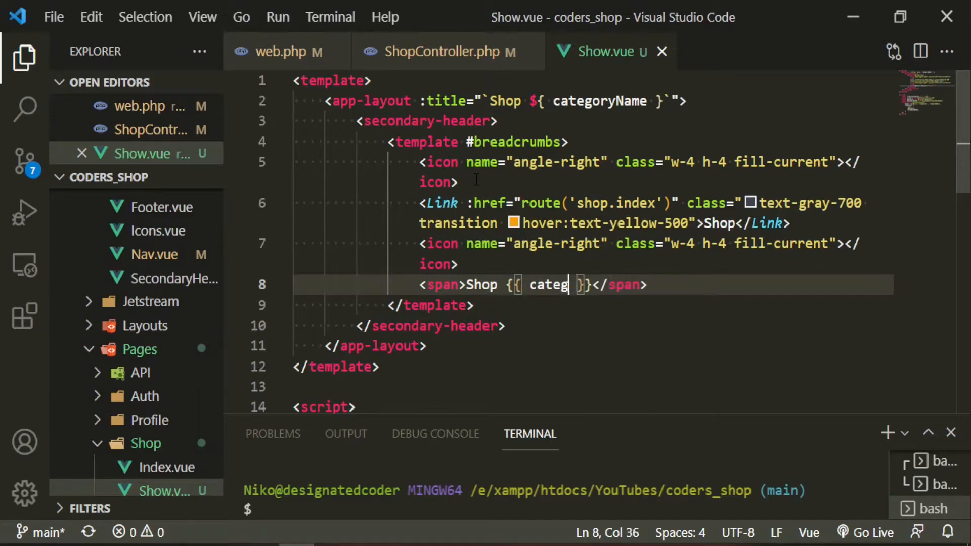
{"action": "type", "text": "product.n"}
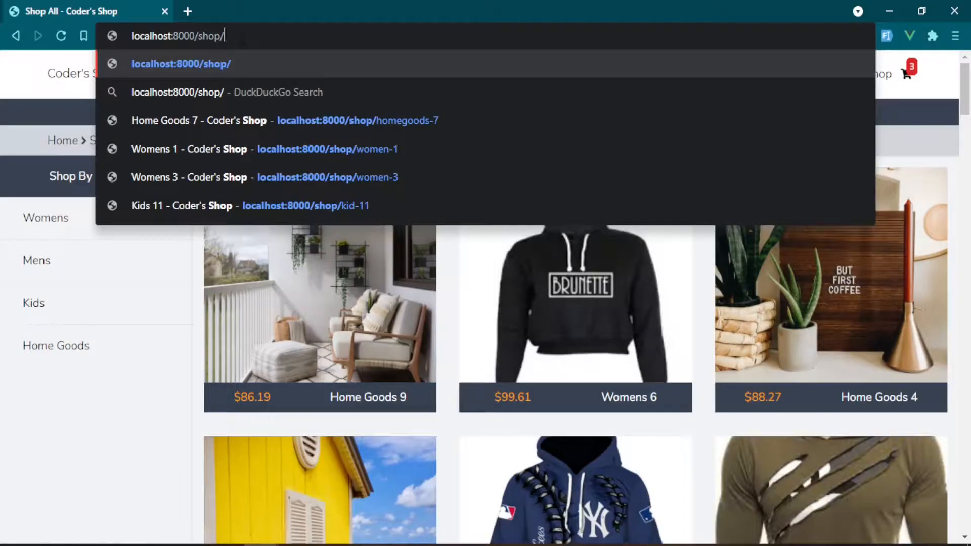
Step: Visit localhost:8000/shop/mens-1, inspect its product props in Vue DevTools, then return via the Shop breadcrumb
{"action": "type", "text": "mens-1"}
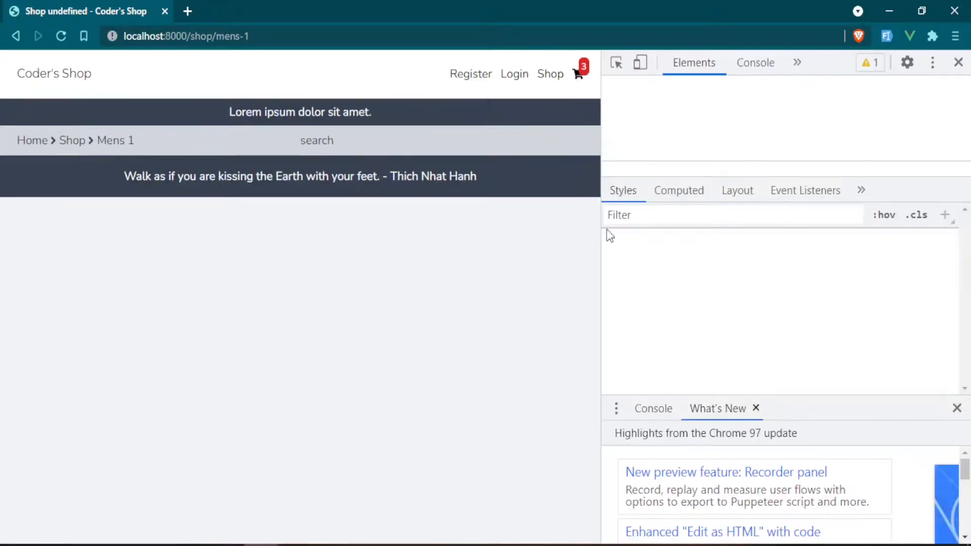
{"action": "left_click", "coordinate": [798, 63]}
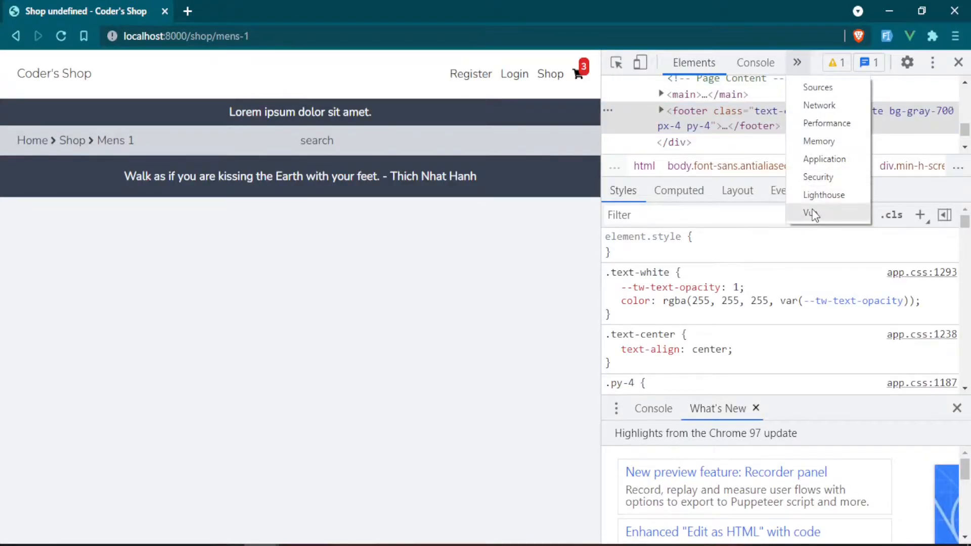
{"action": "left_click", "coordinate": [810, 213]}
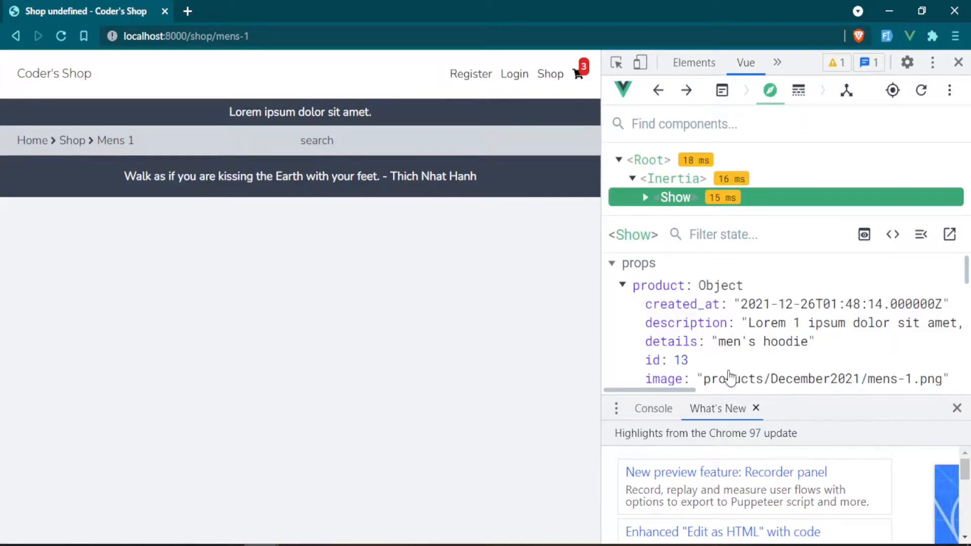
{"action": "scroll", "scroll_direction": "down", "scroll_amount": 3}
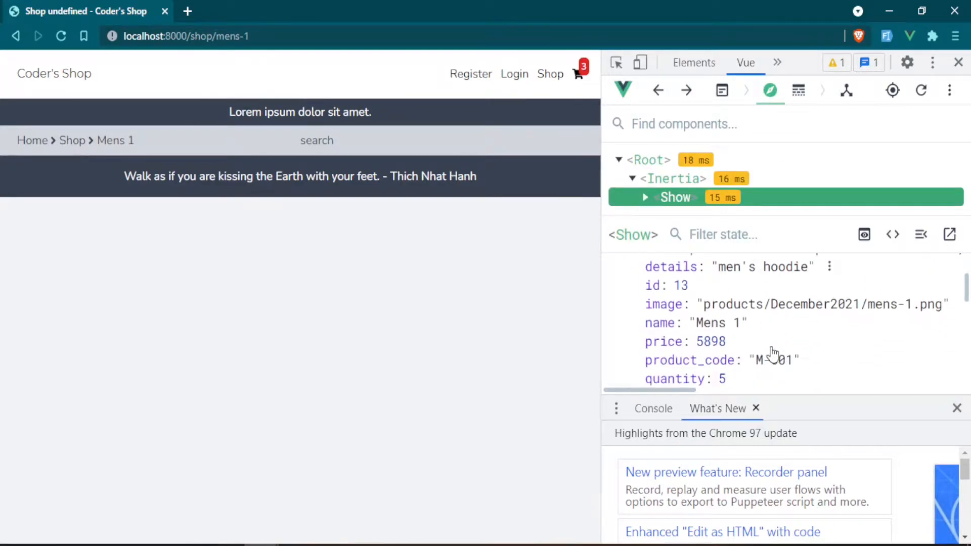
{"action": "mouse_move", "coordinate": [236, 418]}
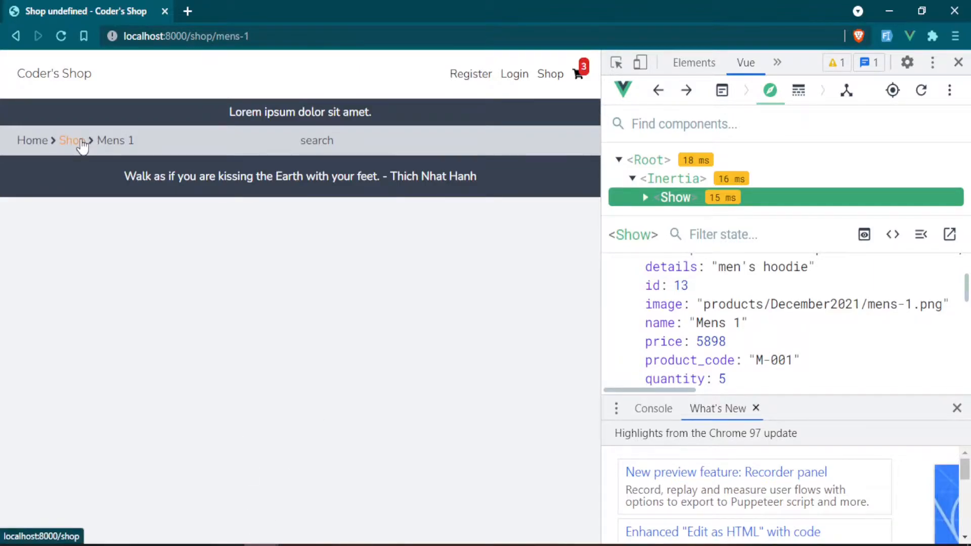
{"action": "left_click", "coordinate": [70, 140]}
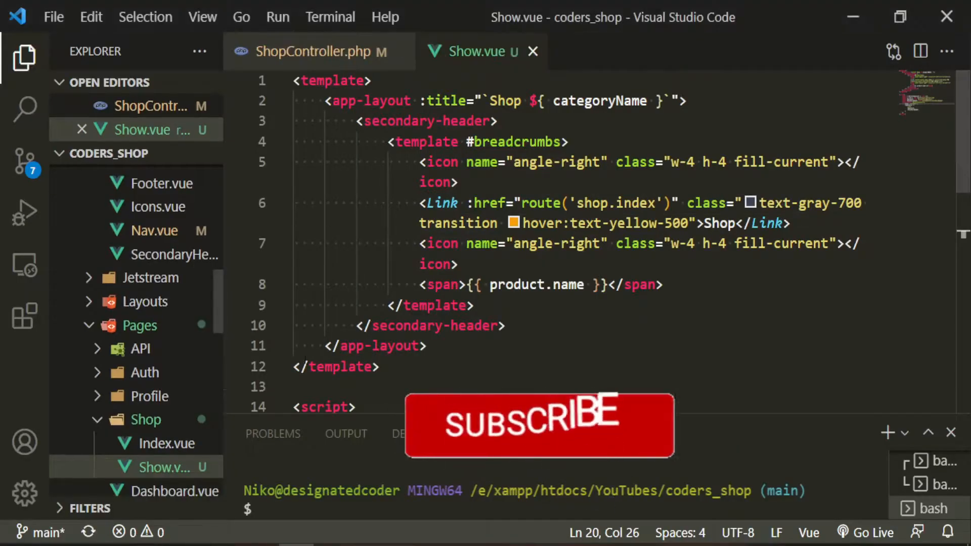
Step: Bind each Index.vue product Link's :href to route('shop.show', product.slug)
{"action": "left_click", "coordinate": [166, 467]}
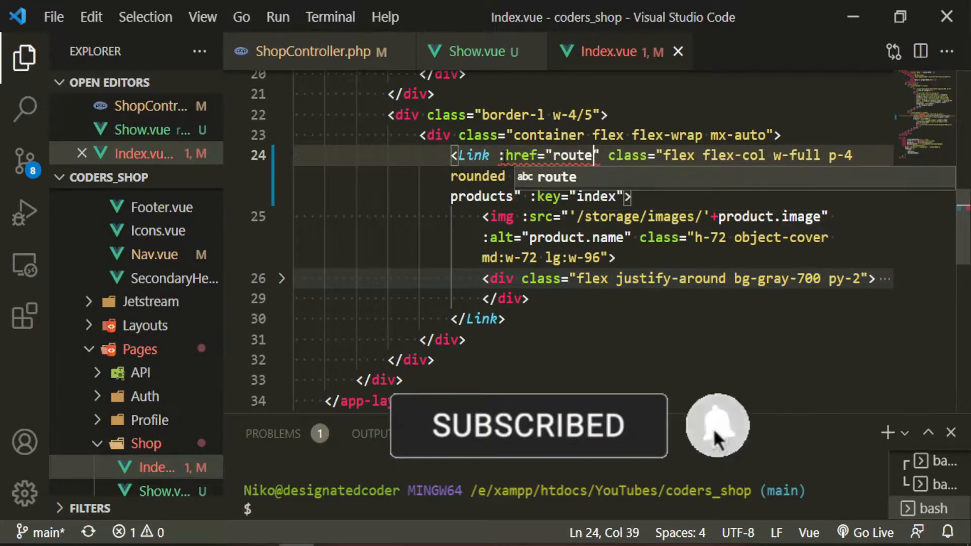
{"action": "type", "text": "(s"}
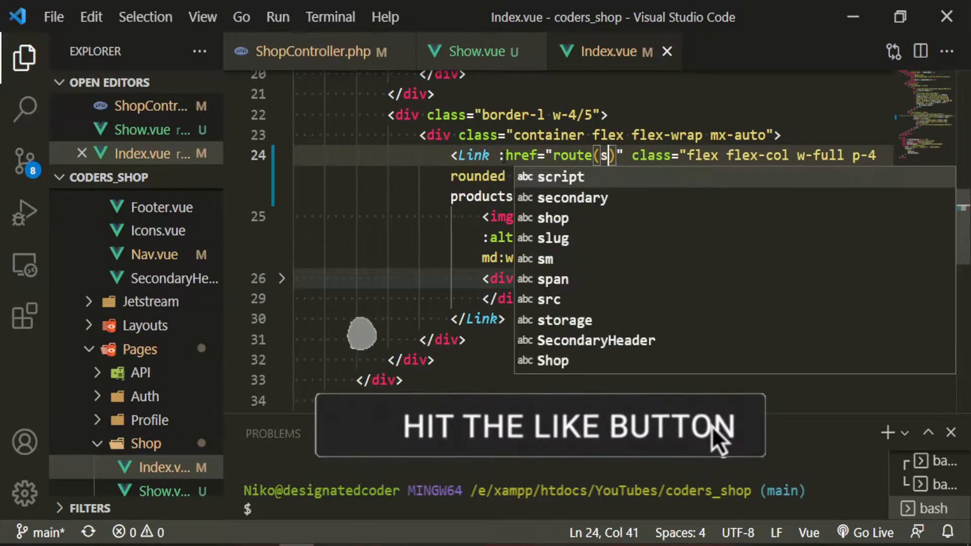
{"action": "type", "text": "shop.show',"}
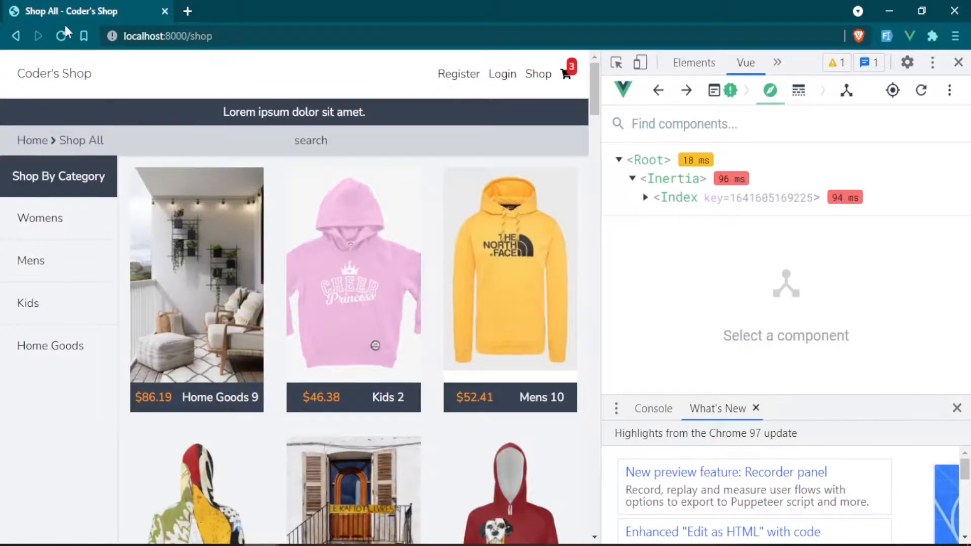
Step: Reload the shop listing, follow the Home Goods 10 card to /shop/homegoods-10, and close Index.vue
{"action": "left_click", "coordinate": [59, 37]}
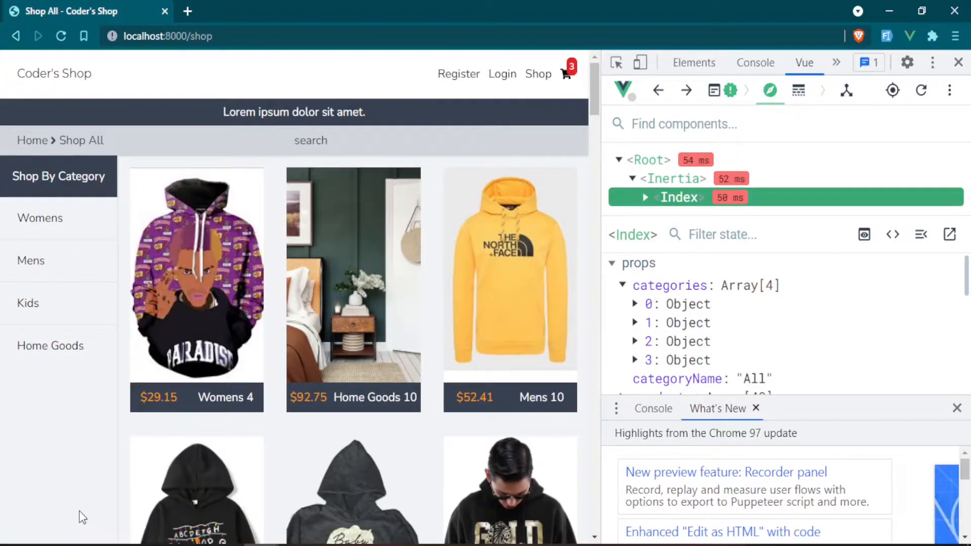
{"action": "mouse_move", "coordinate": [344, 326]}
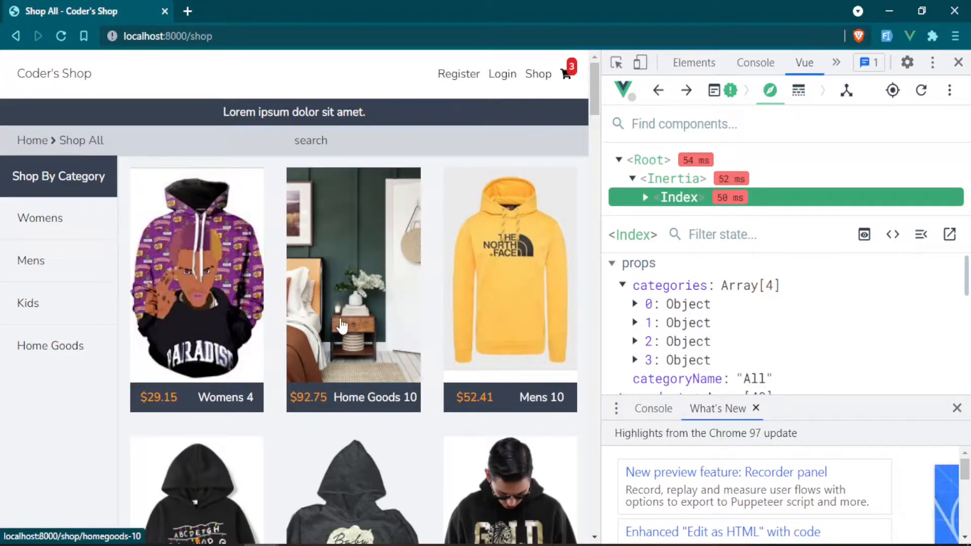
{"action": "left_click", "coordinate": [353, 290]}
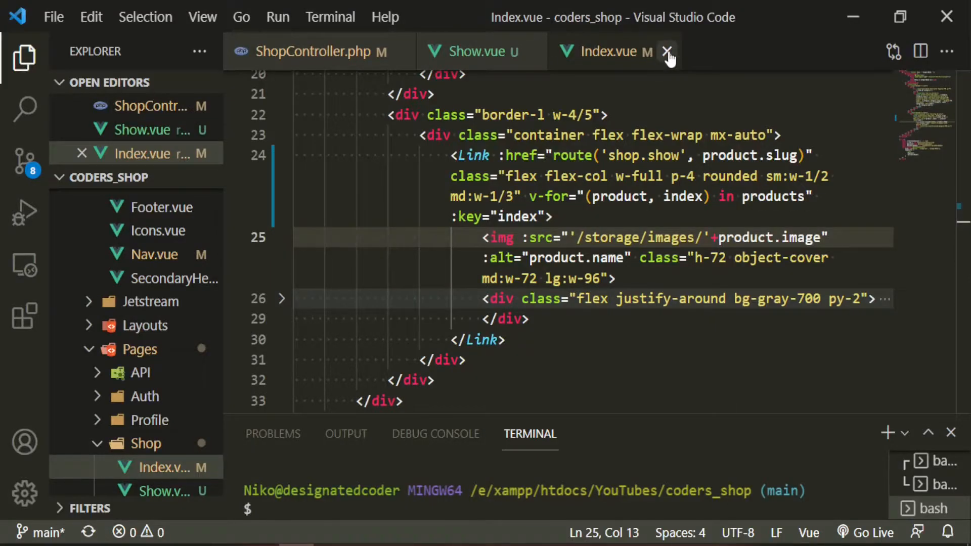
{"action": "left_click", "coordinate": [668, 51]}
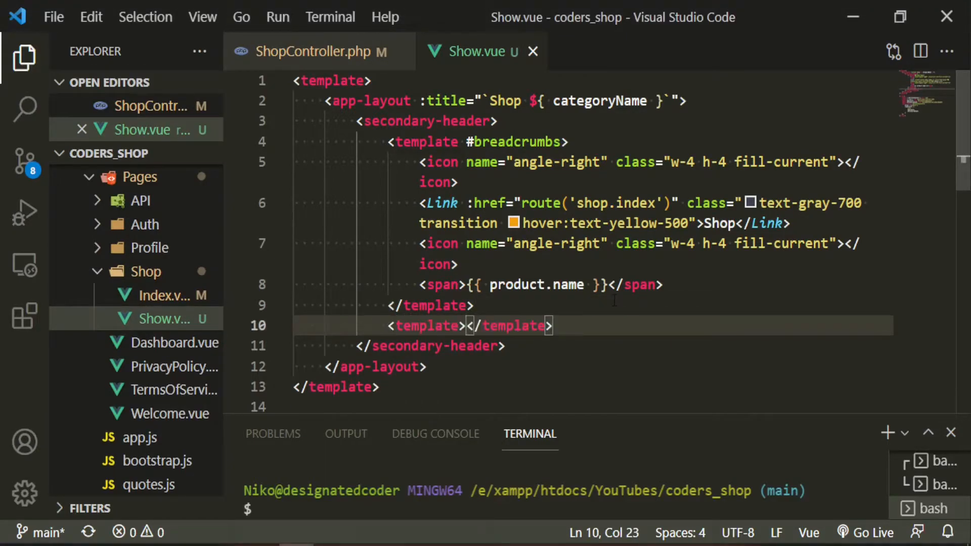
Step: Add <template #search>search</template> to Show.vue
{"action": "key", "text": "Enter"}
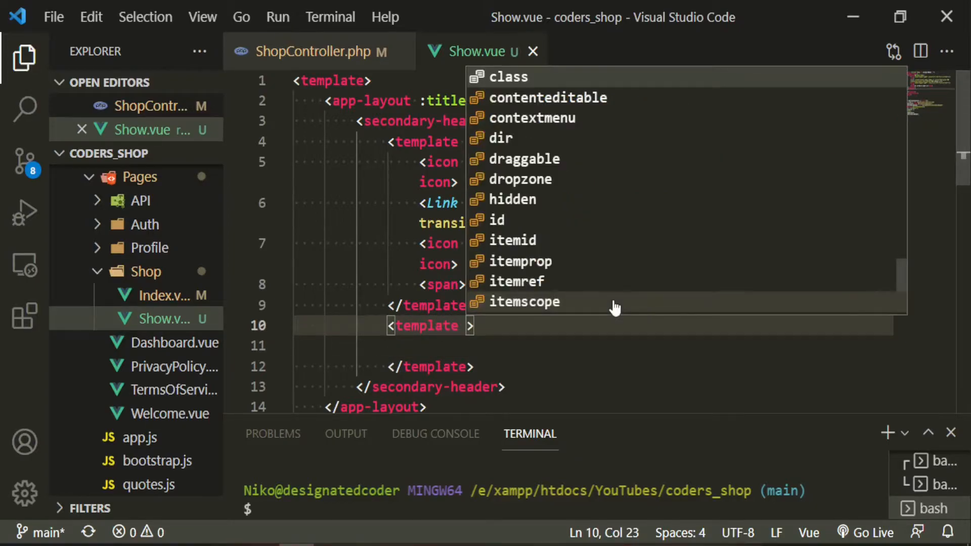
{"action": "type", "text": "#search"}
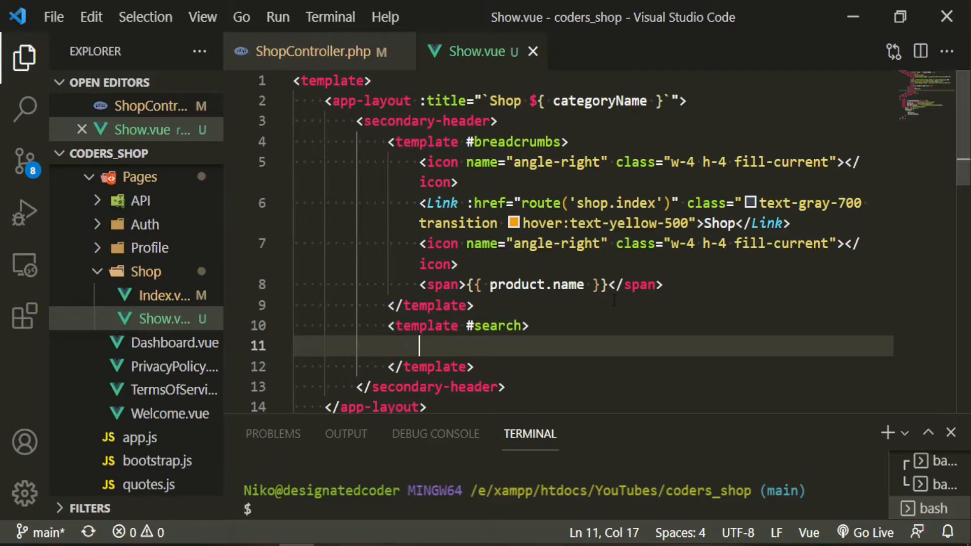
{"action": "type", "text": "search"}
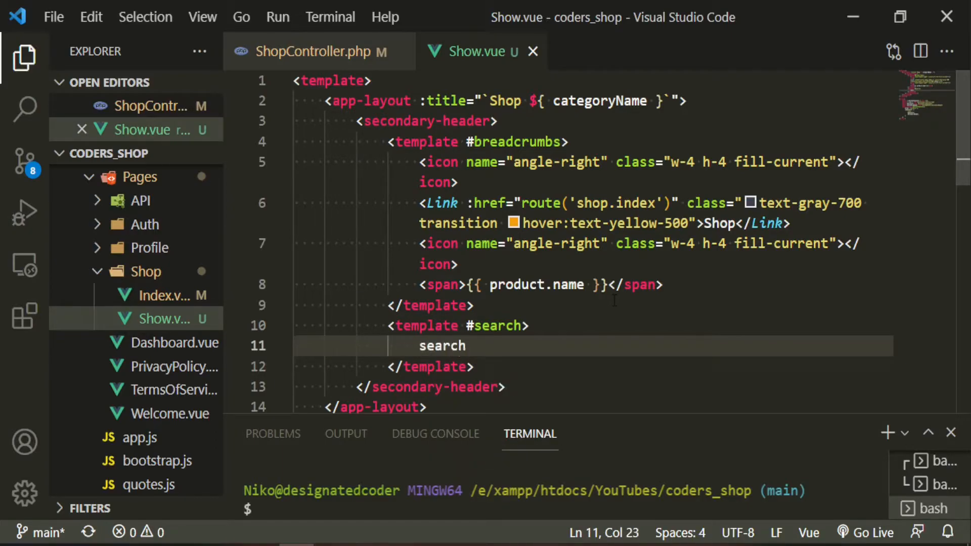
Step: Add <slot name="search"></slot> inside SecondaryHeader.vue's w-1/2 div
{"action": "key", "text": "ctrl+p"}
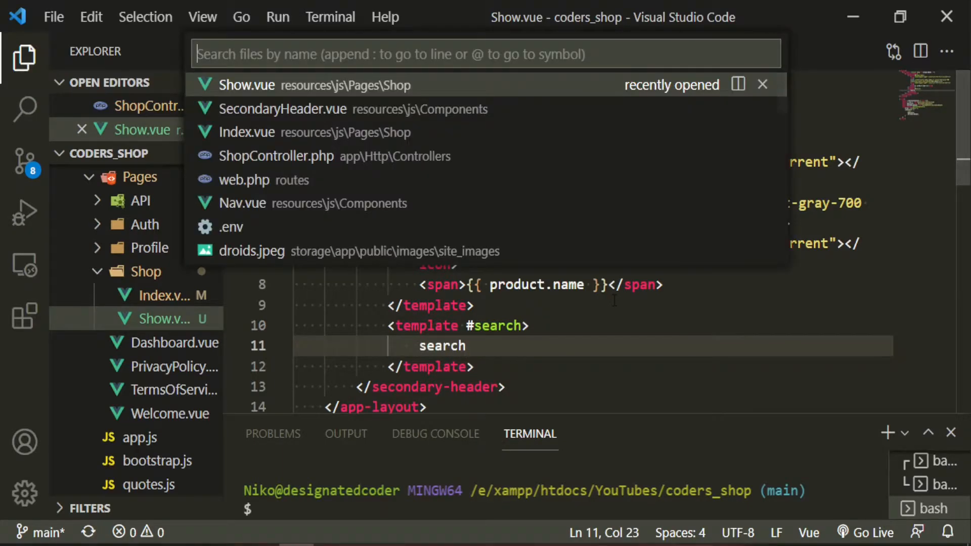
{"action": "left_click", "coordinate": [282, 110]}
{"action": "type", "text": "<slot></"}
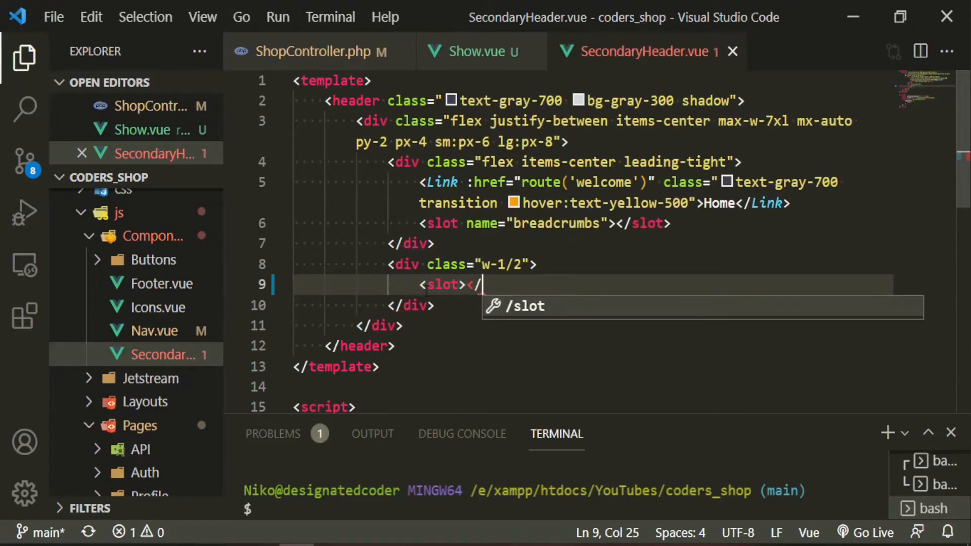
{"action": "key", "text": "Tab"}
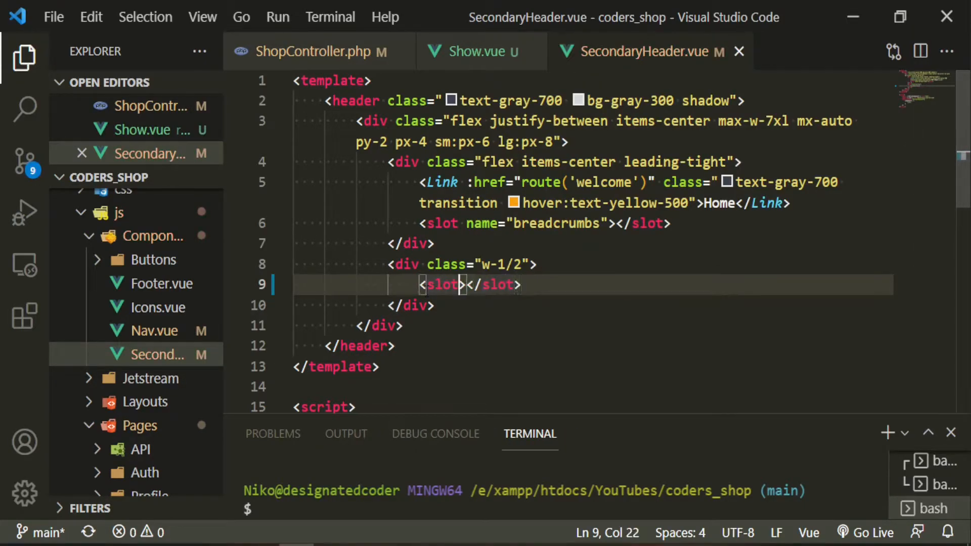
{"action": "type", "text": "name"}
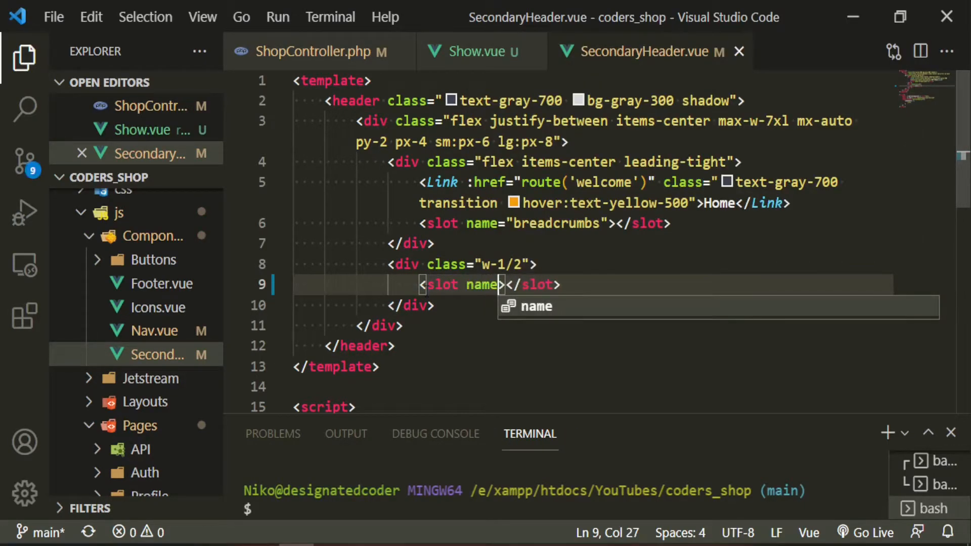
{"action": "type", "text": "search"}
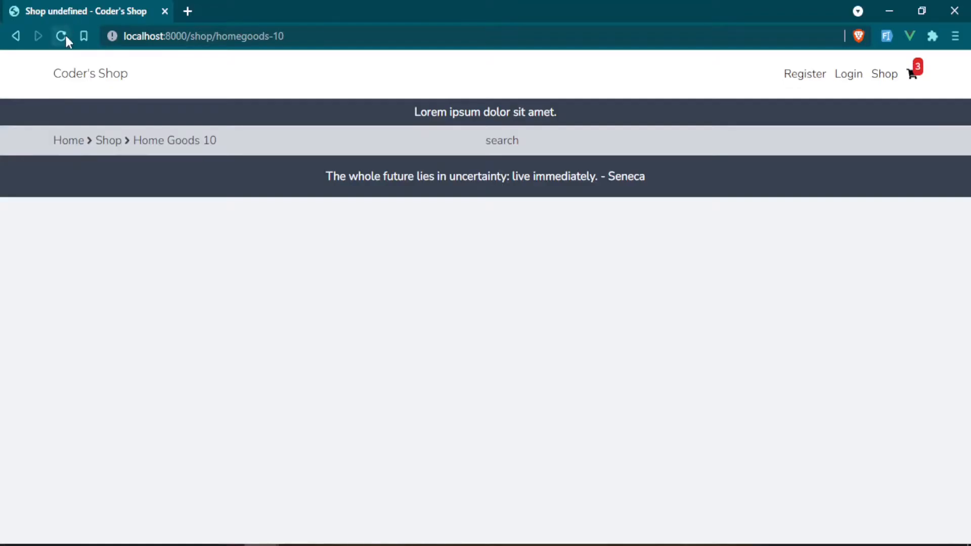
Step: Reload localhost:8000/shop/homegoods-10 to confirm the search placeholder appears in the secondary header
{"action": "left_click", "coordinate": [62, 36]}
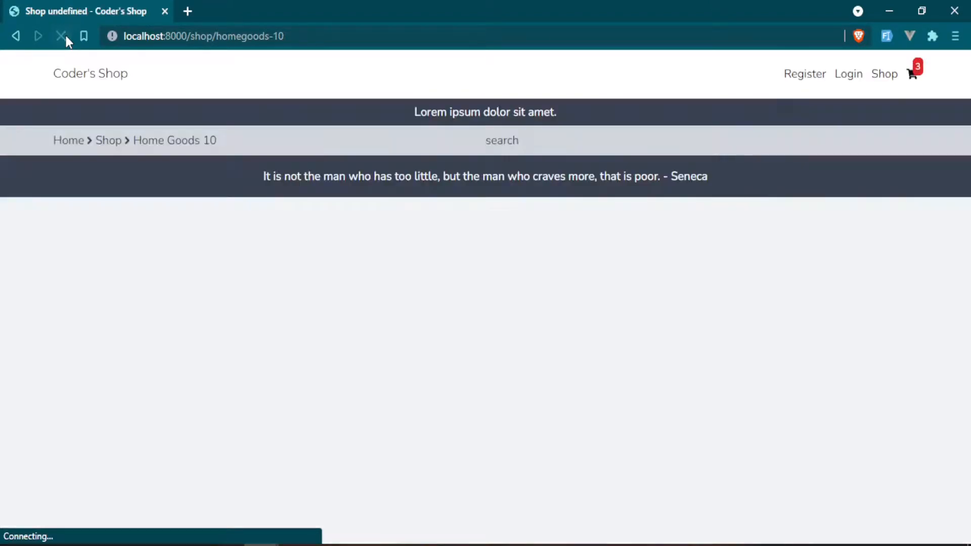
{"action": "left_click", "coordinate": [61, 36]}
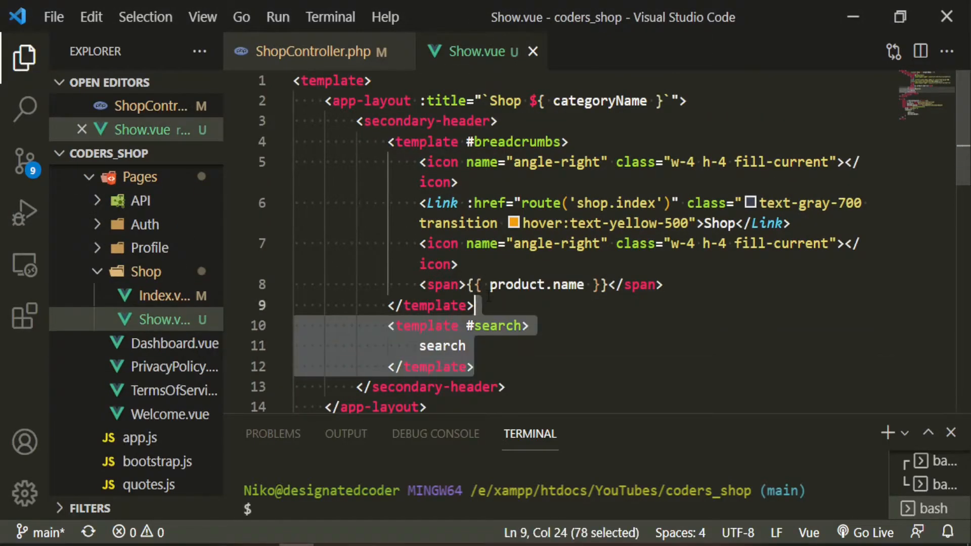
{"action": "mouse_move", "coordinate": [175, 367]}
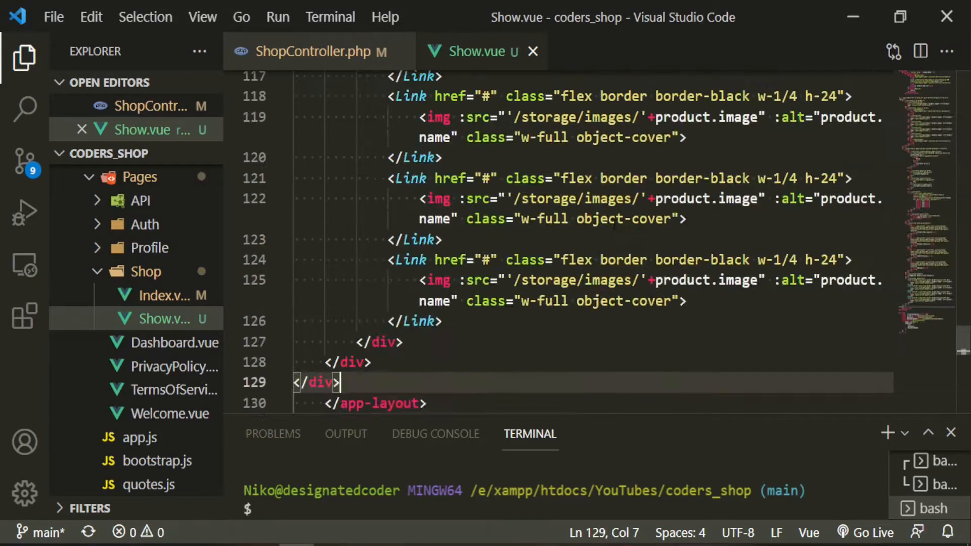
{"action": "scroll", "scroll_direction": "up", "scroll_amount": 3}
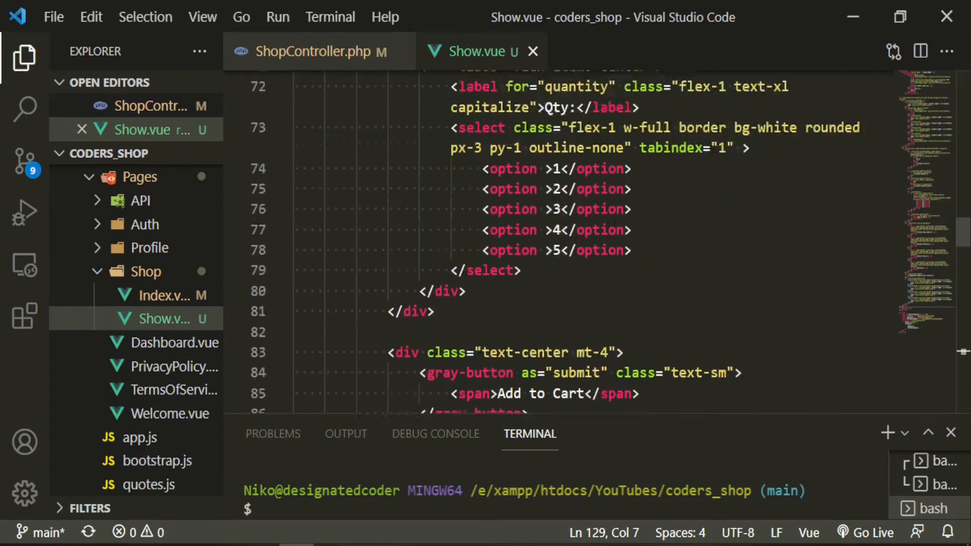
{"action": "scroll", "scroll_direction": "up", "scroll_amount": 3}
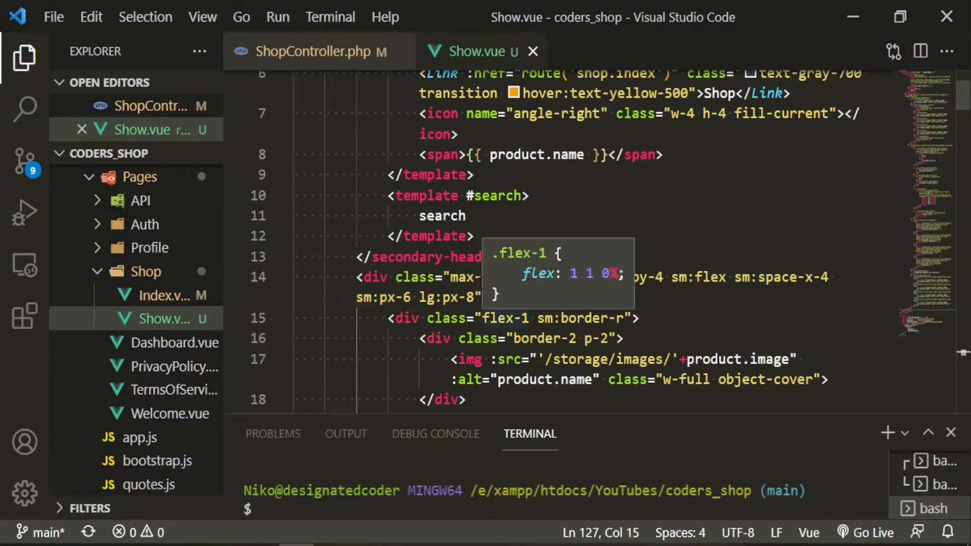
{"action": "scroll", "scroll_direction": "down", "scroll_amount": 3}
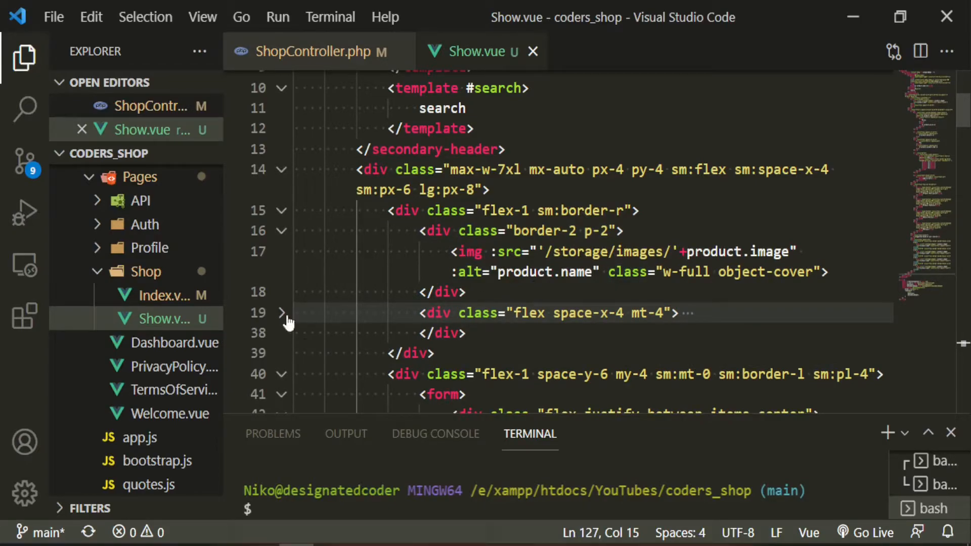
{"action": "left_click", "coordinate": [280, 313]}
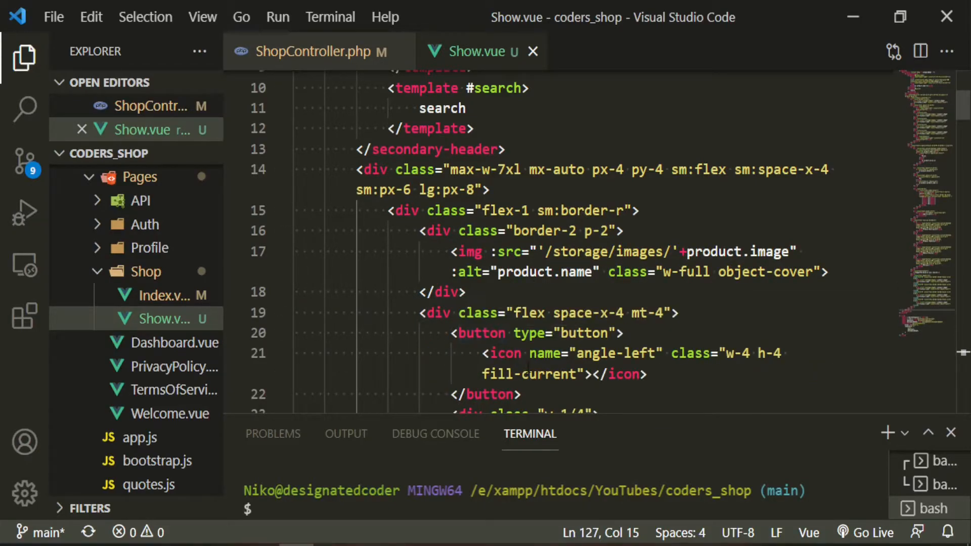
{"action": "scroll", "scroll_direction": "down", "scroll_amount": 3}
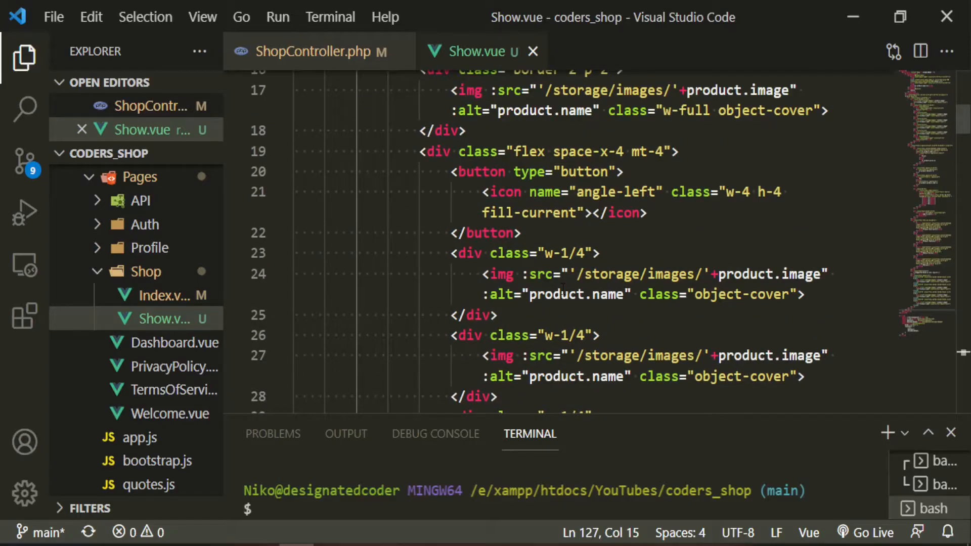
{"action": "scroll", "scroll_direction": "down", "scroll_amount": 3}
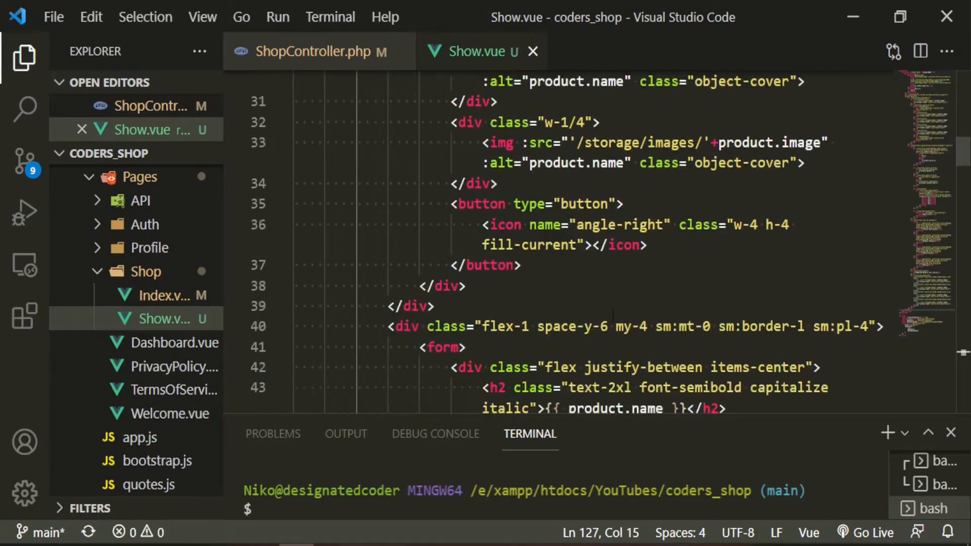
{"action": "scroll", "scroll_direction": "down", "scroll_amount": 3}
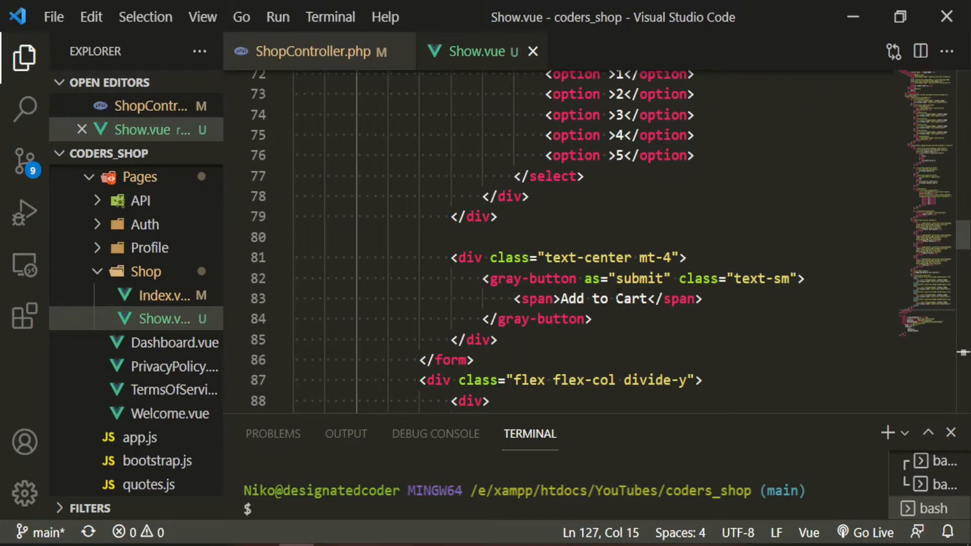
{"action": "scroll", "scroll_direction": "down", "scroll_amount": 3}
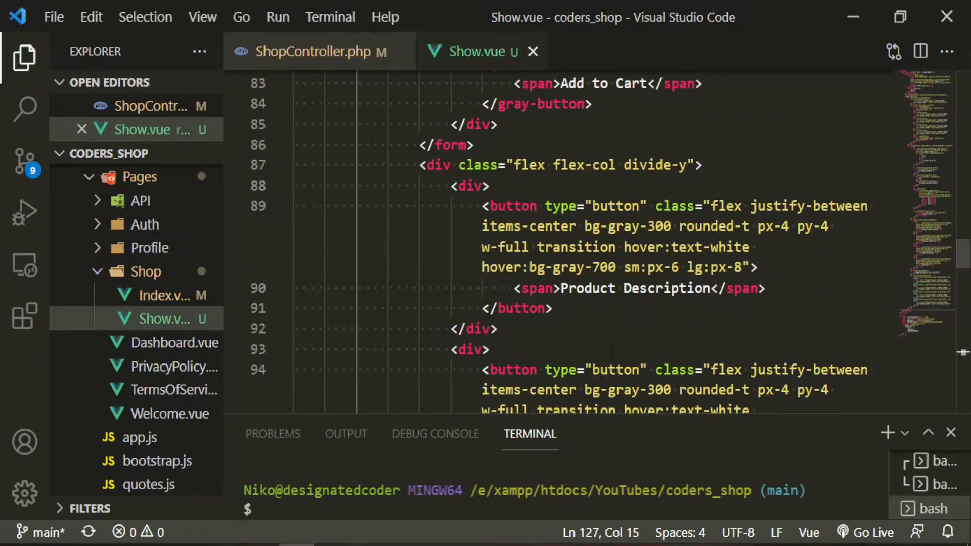
{"action": "scroll", "scroll_direction": "down", "scroll_amount": 3}
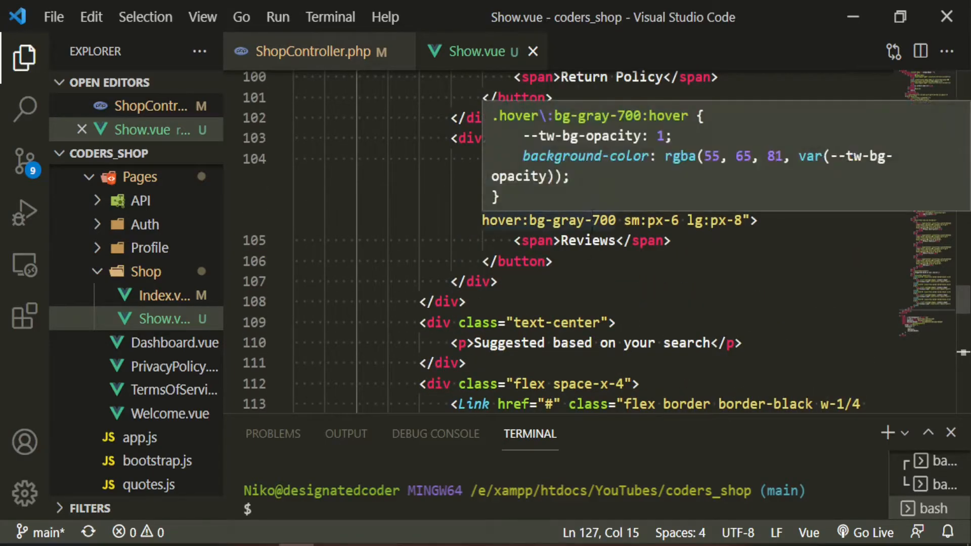
{"action": "scroll", "scroll_direction": "down", "scroll_amount": 3}
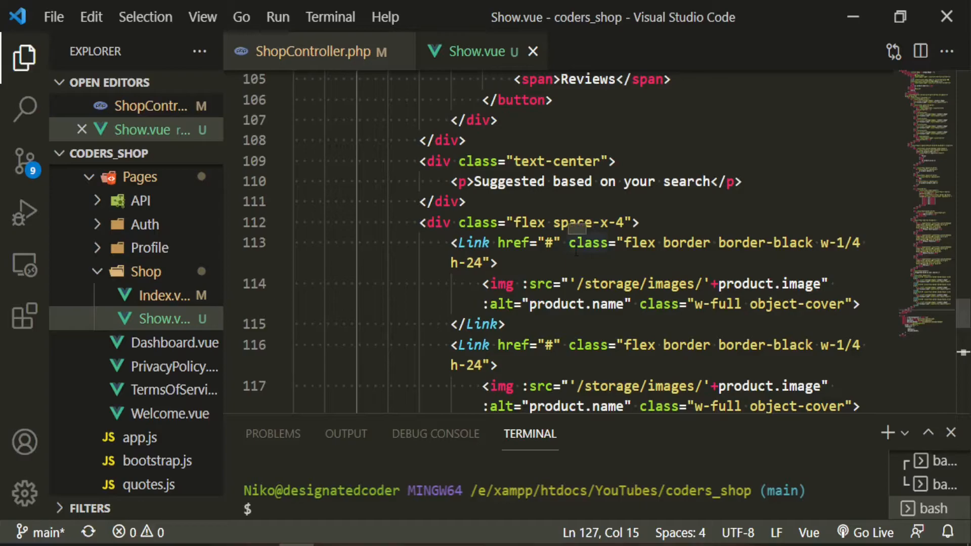
{"action": "scroll", "scroll_direction": "down", "scroll_amount": 3}
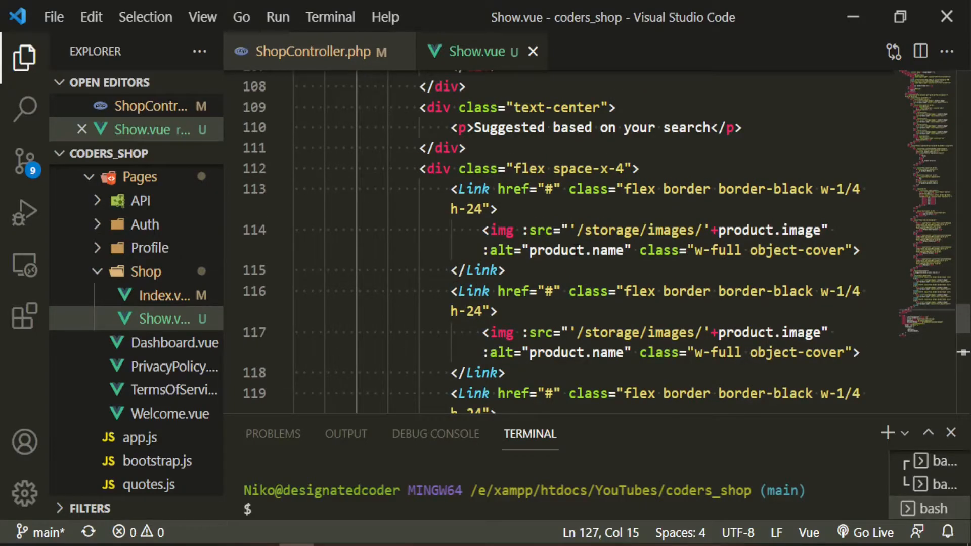
{"action": "scroll", "scroll_direction": "down", "scroll_amount": 3}
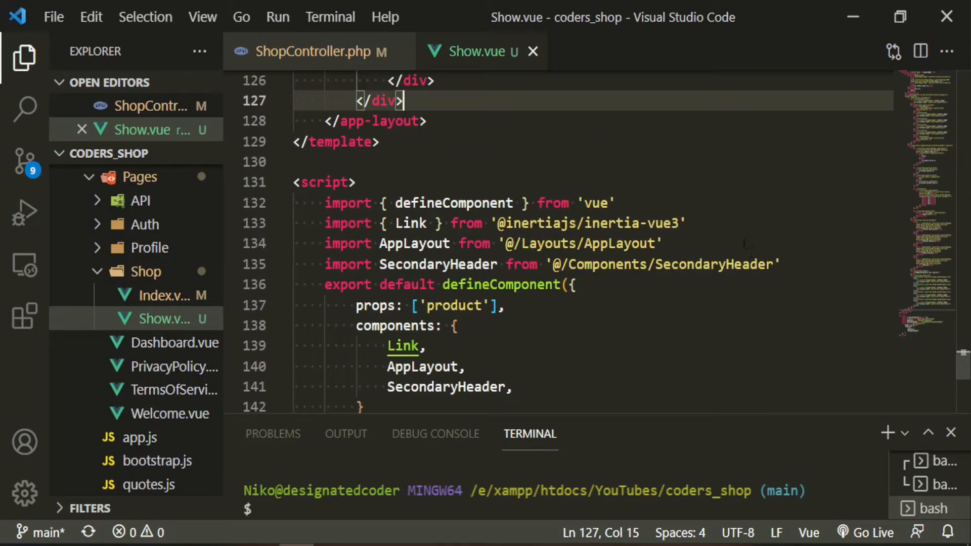
Step: Import GrayButton from '@/Components/Buttons/GrayButton' in Show.vue's script
{"action": "type", "text": "import"}
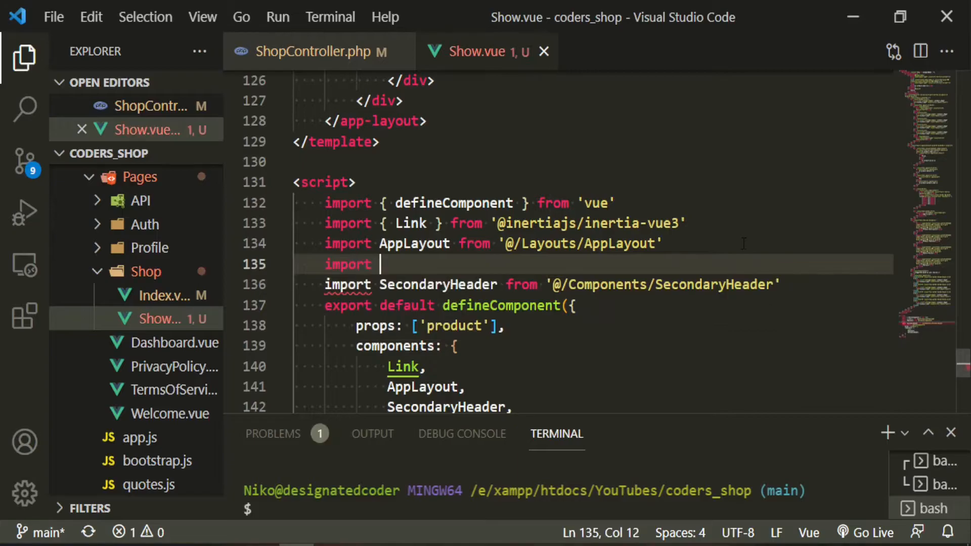
{"action": "type", "text": "GrayButton"}
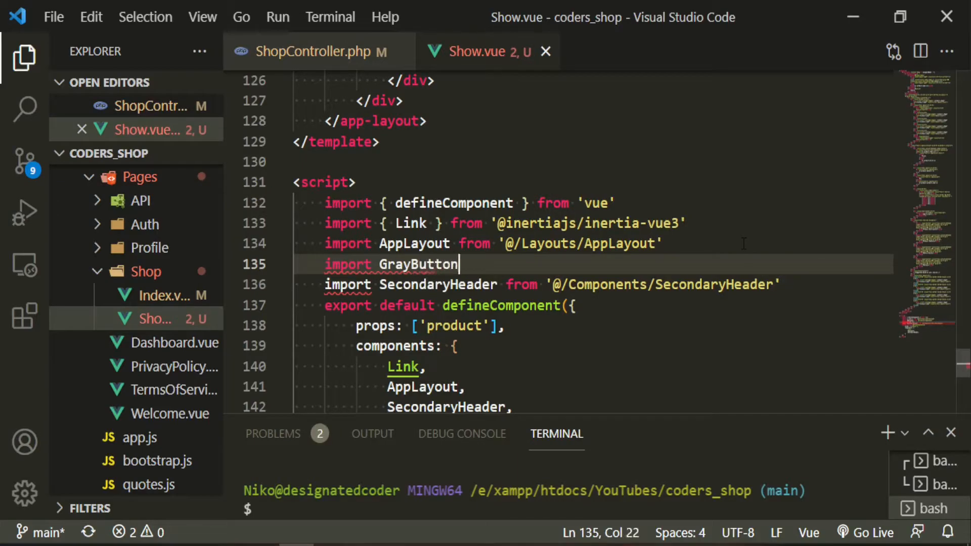
{"action": "type", "text": "from '@/'"}
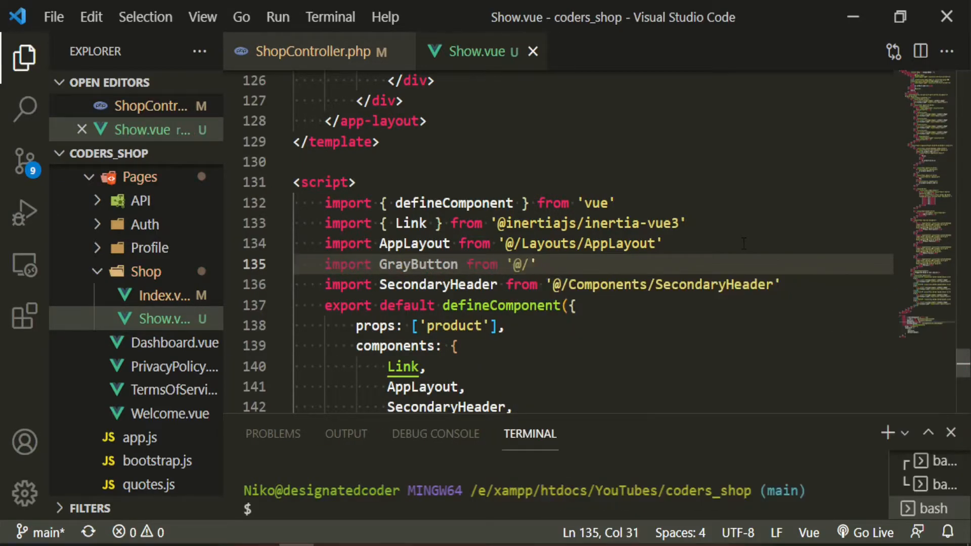
{"action": "type", "text": "Components/"}
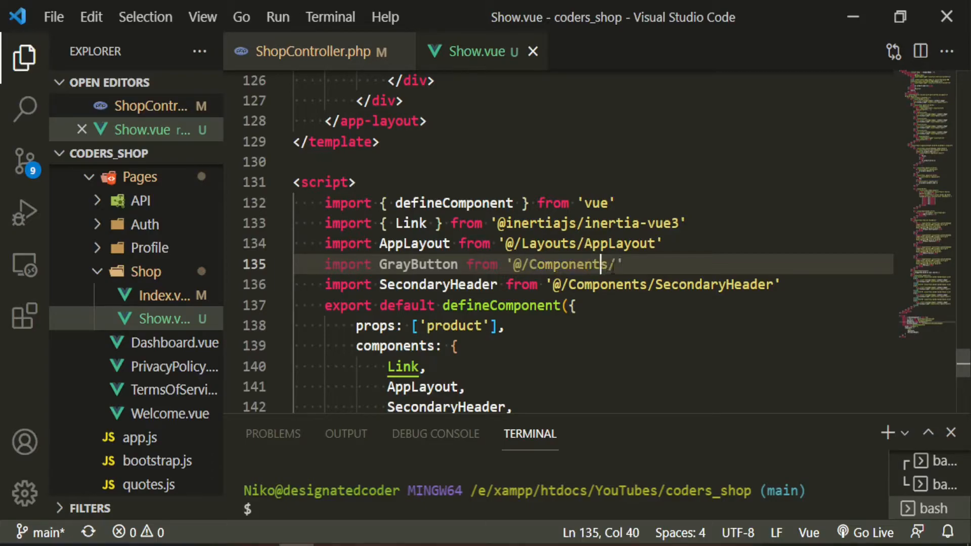
{"action": "type", "text": "Buttons/GrayButton"}
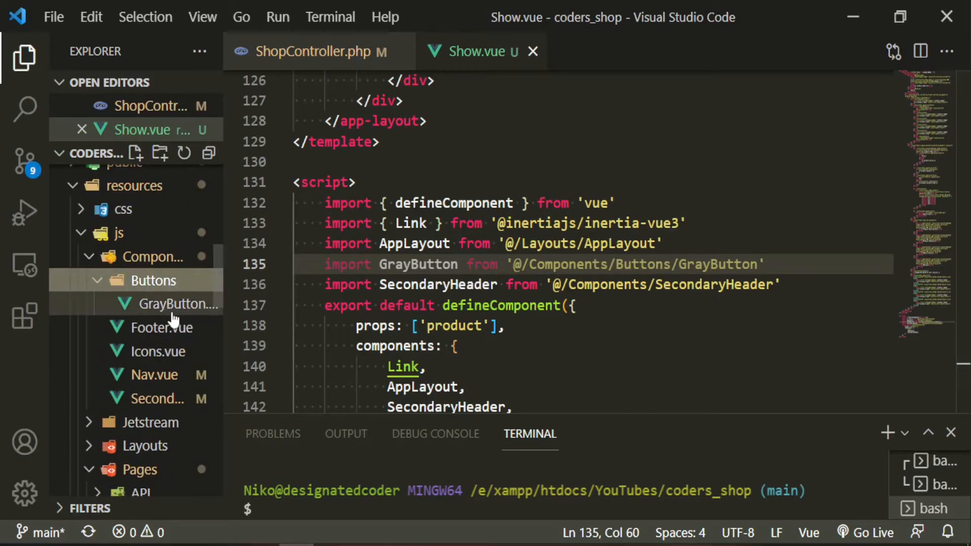
Step: Register GrayButton in the components list after AppLayout
{"action": "scroll", "scroll_direction": "down", "scroll_amount": 3}
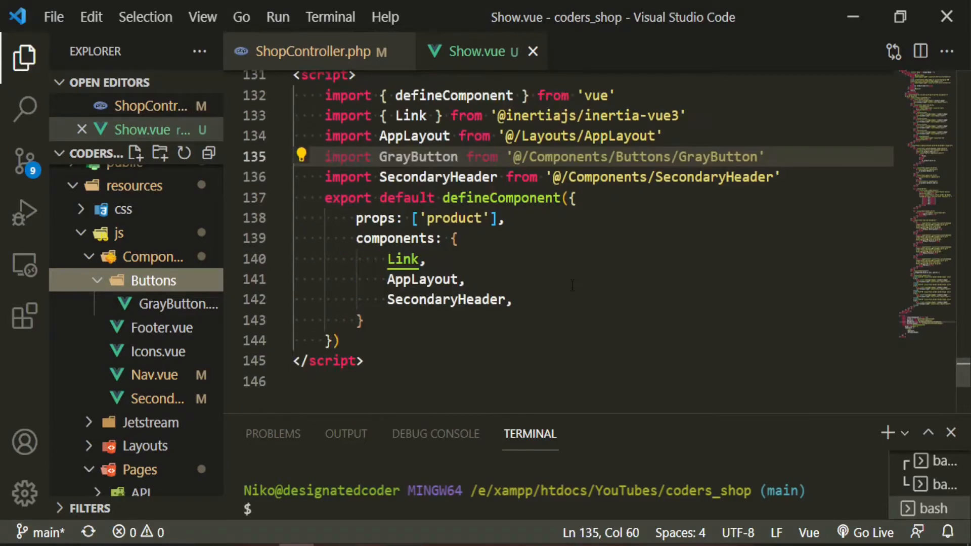
{"action": "key", "text": "Enter"}
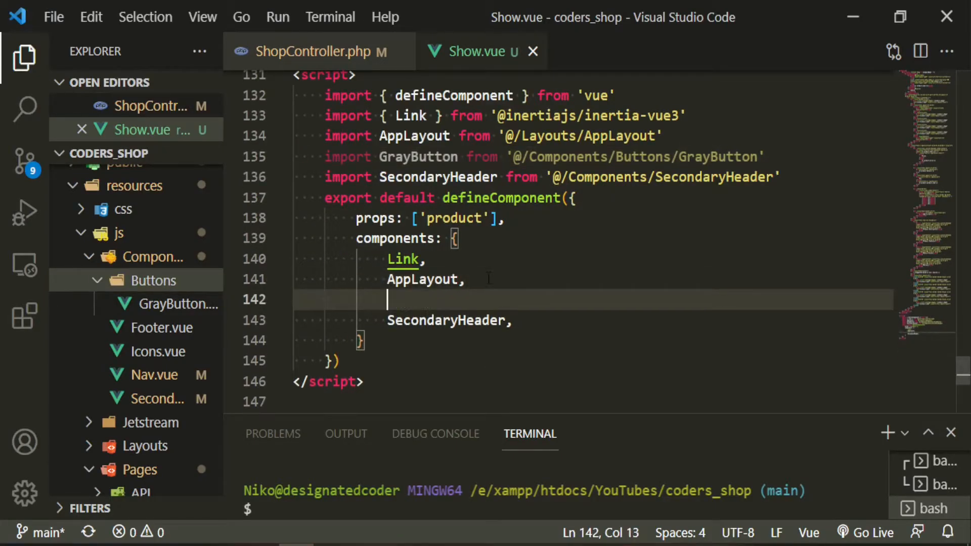
{"action": "type", "text": "GrayButton"}
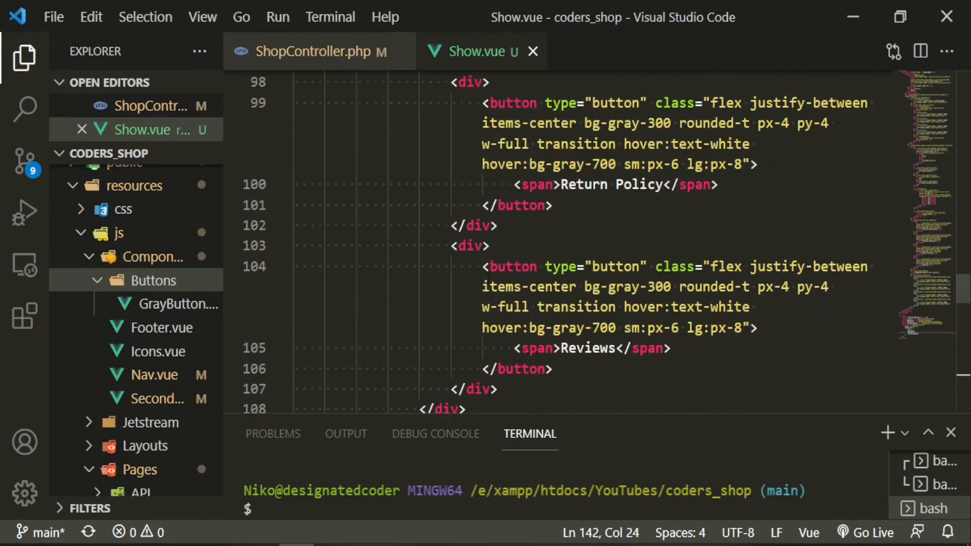
{"action": "scroll", "scroll_direction": "up", "scroll_amount": 3}
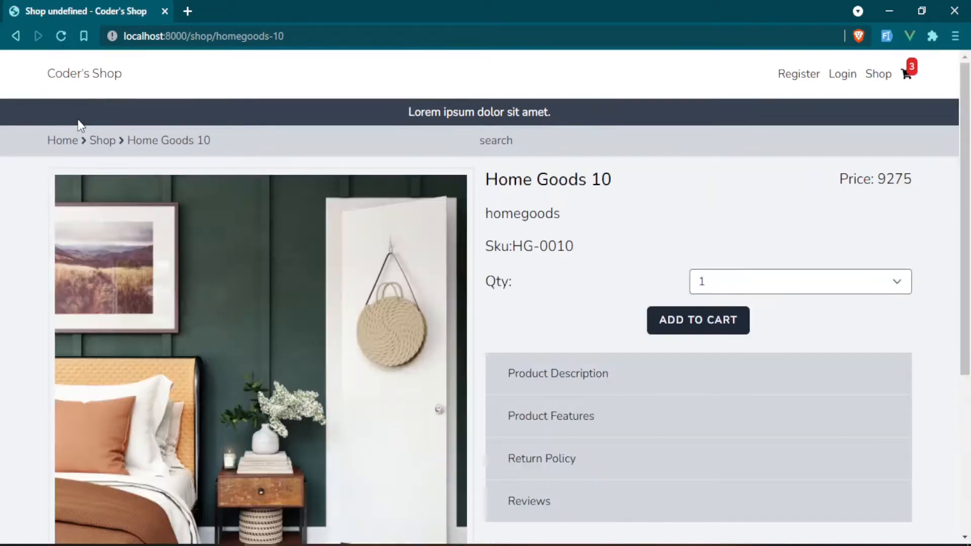
Step: Review the Home Goods 10 page's gallery, Qty dropdown, accordion and suggested items
{"action": "scroll", "scroll_direction": "down", "scroll_amount": 3}
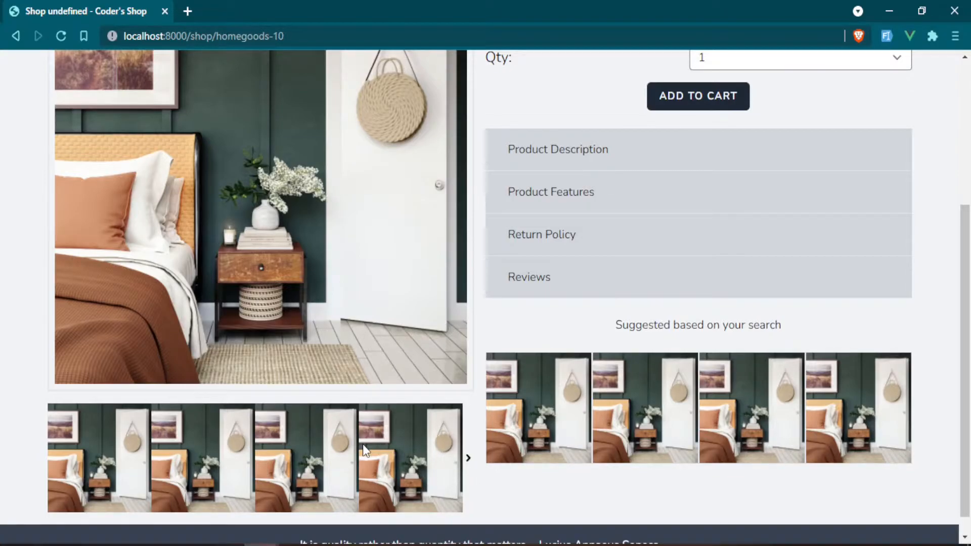
{"action": "mouse_move", "coordinate": [776, 410]}
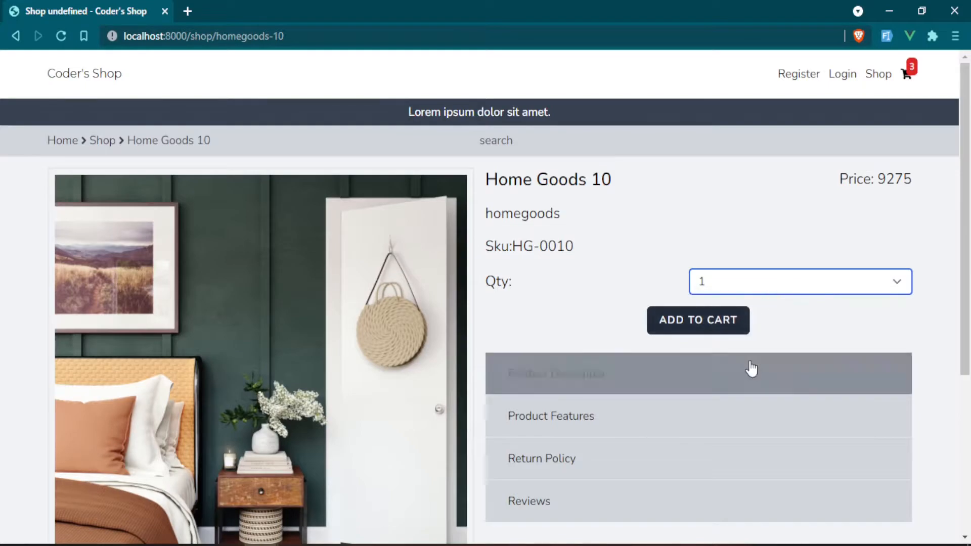
{"action": "scroll", "scroll_direction": "down", "scroll_amount": 3}
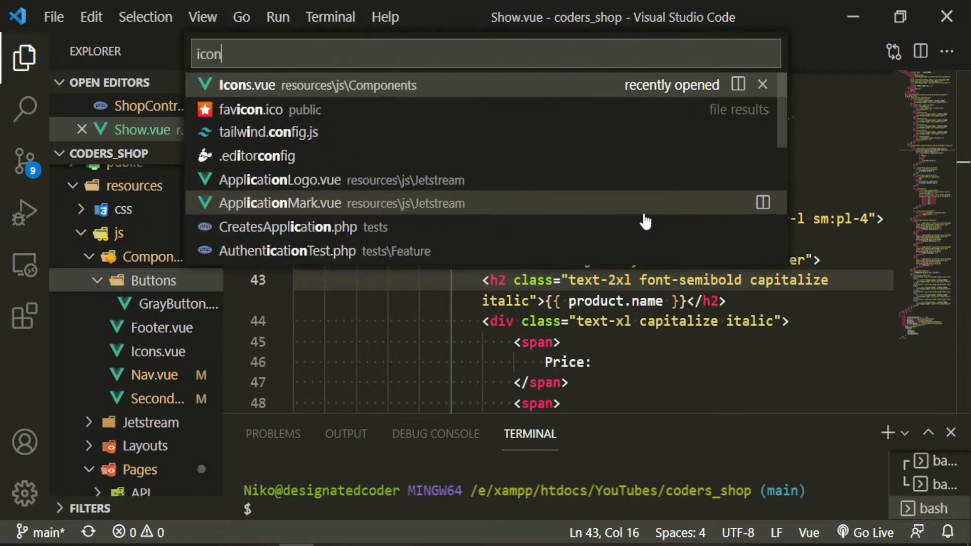
{"action": "left_click", "coordinate": [247, 85]}
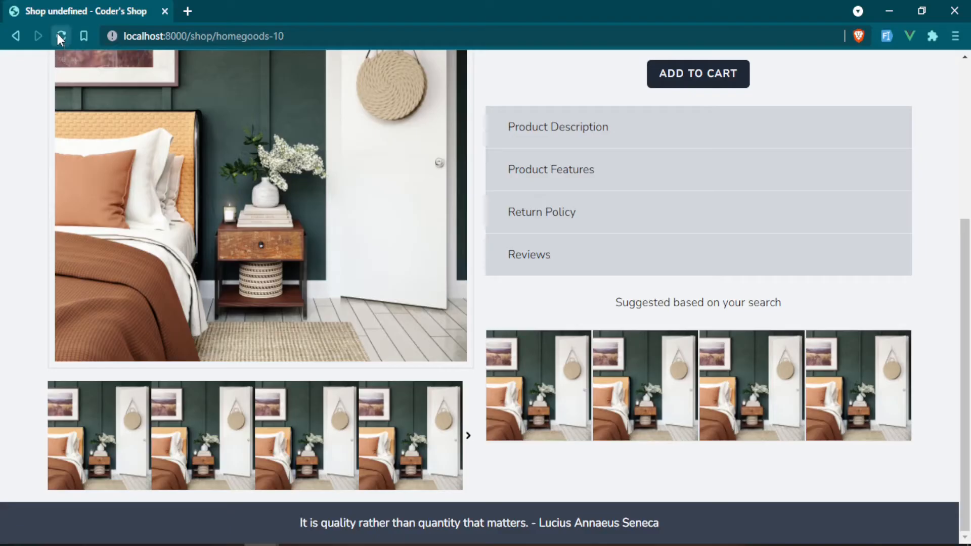
Step: Reload the page, inspect it and browse the Elements panel to the data-page product attribute
{"action": "left_click", "coordinate": [60, 36]}
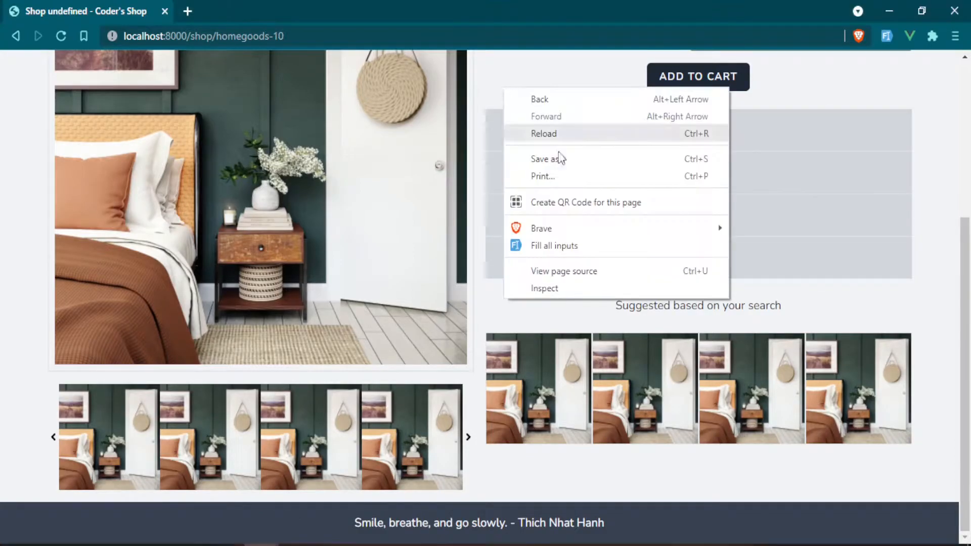
{"action": "left_click", "coordinate": [544, 288]}
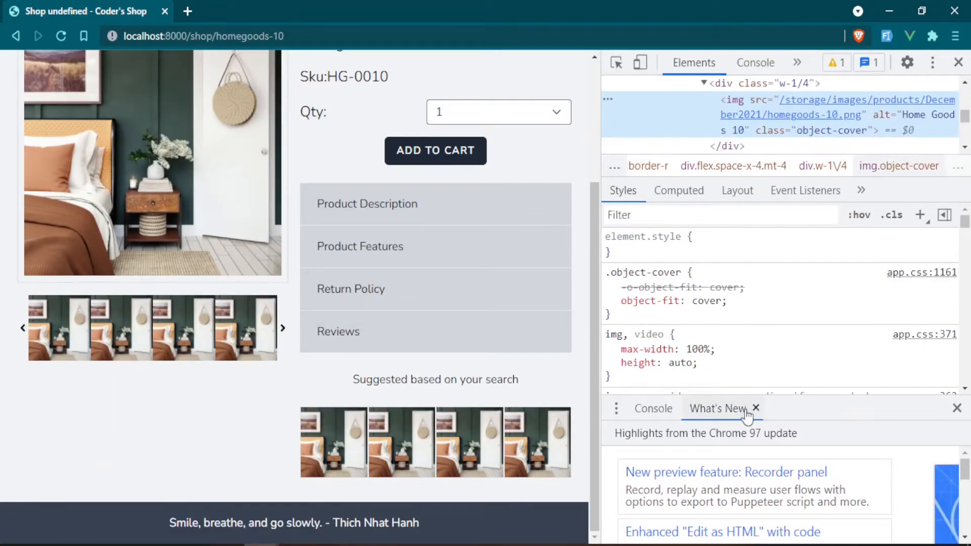
{"action": "left_click", "coordinate": [756, 408]}
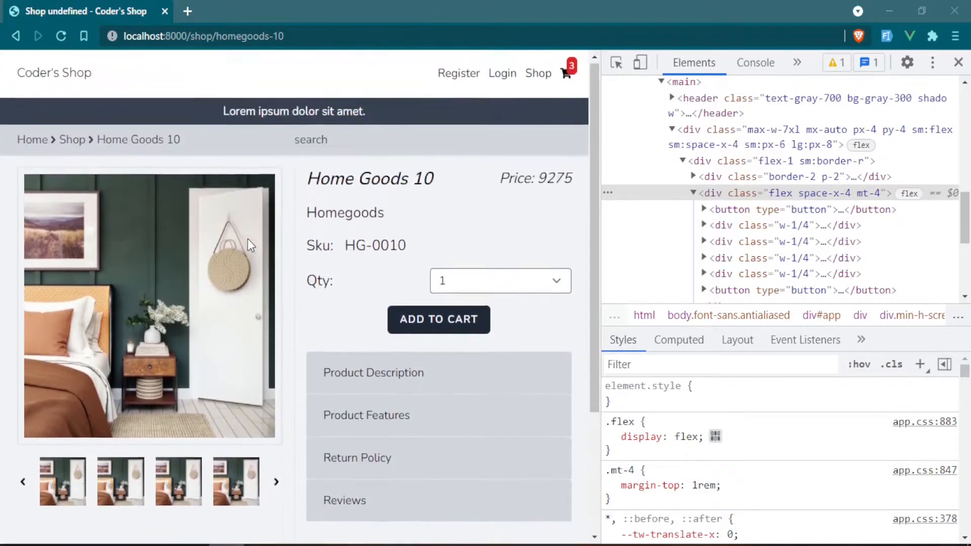
{"action": "mouse_move", "coordinate": [782, 224]}
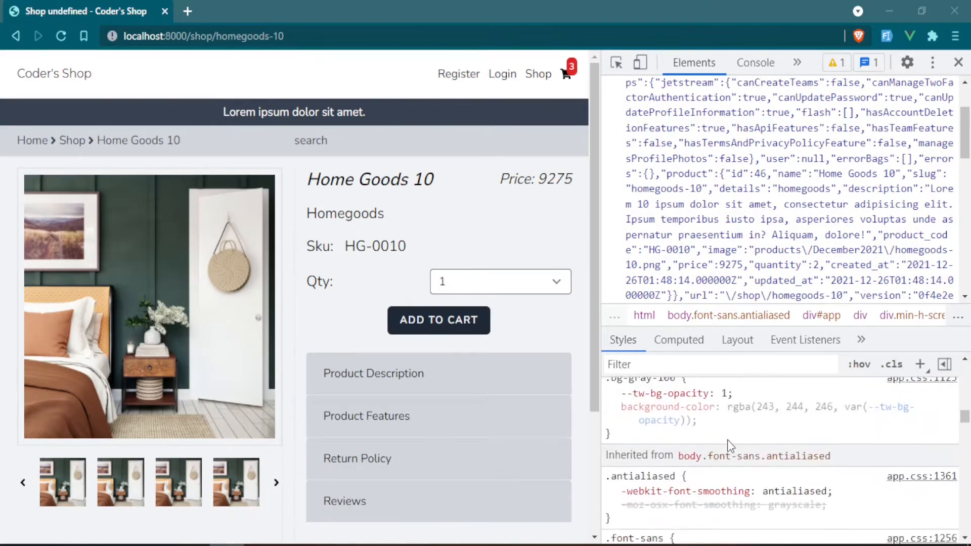
{"action": "scroll", "scroll_direction": "down", "scroll_amount": 3}
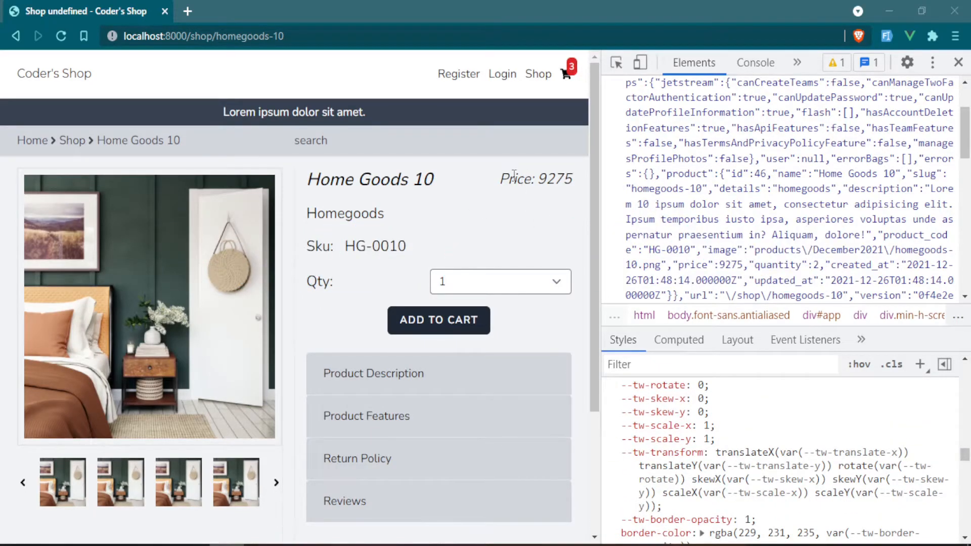
{"action": "mouse_move", "coordinate": [526, 181]}
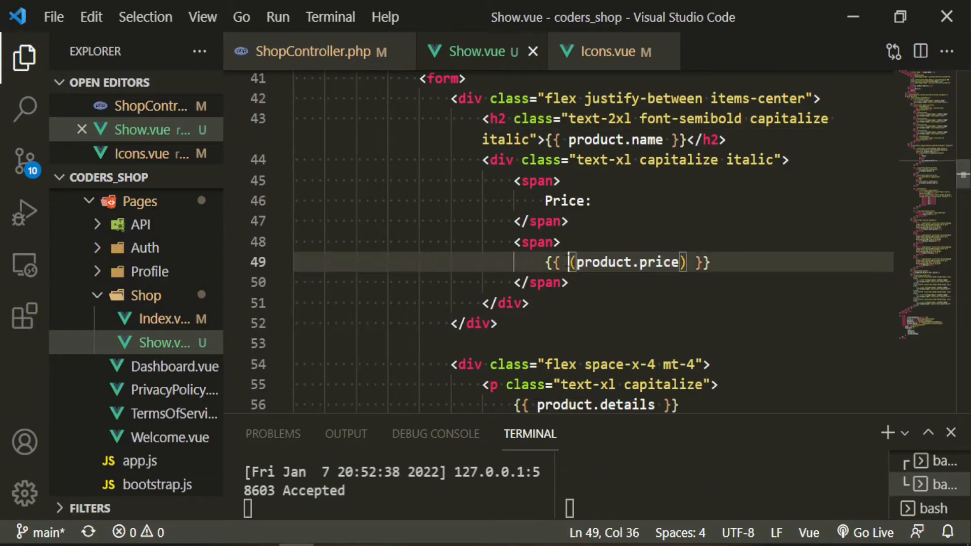
Step: Wrap product.price on line 49 in a formatCurrency( call
{"action": "type", "text": "formatCurrency("}
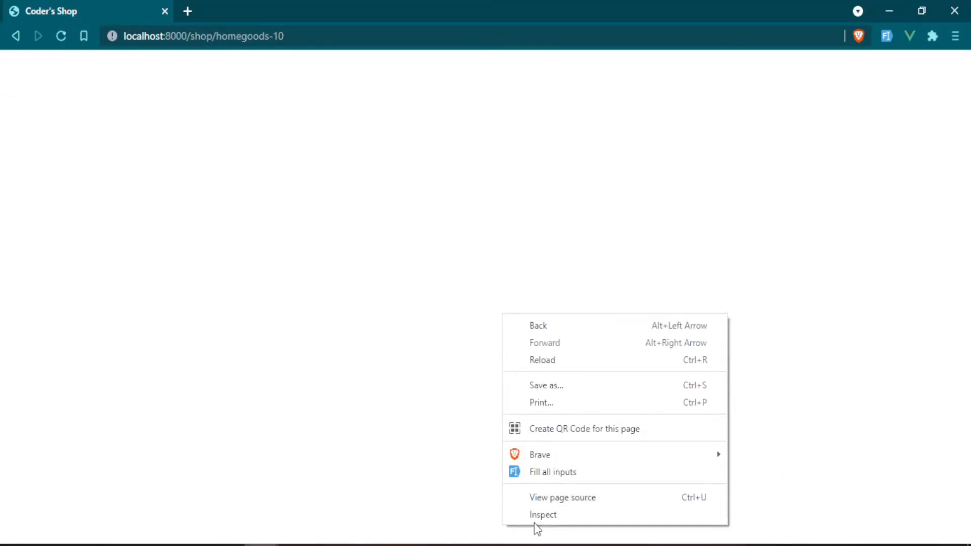
Step: Inspect the blank page's Console showing formatCurrency is not a function, then reload
{"action": "left_click", "coordinate": [543, 514]}
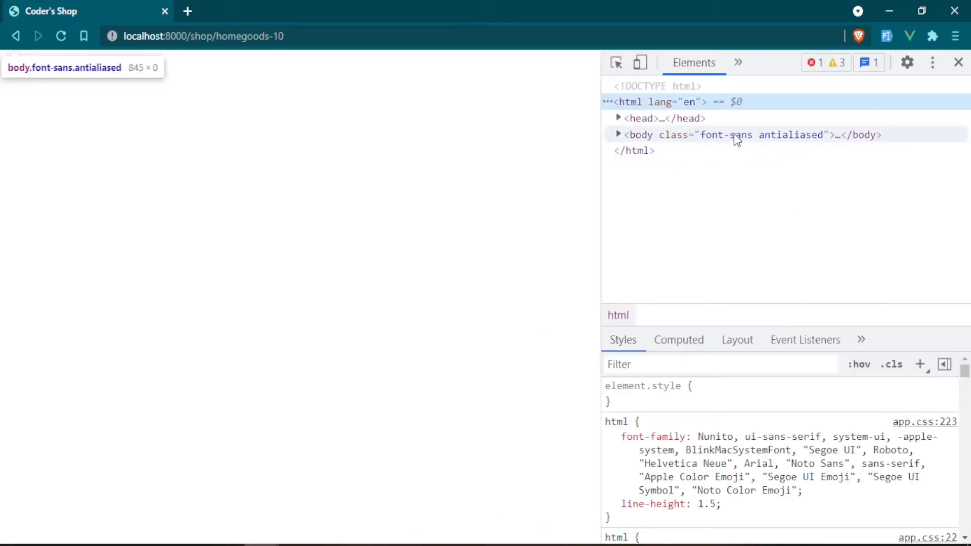
{"action": "left_click", "coordinate": [738, 62]}
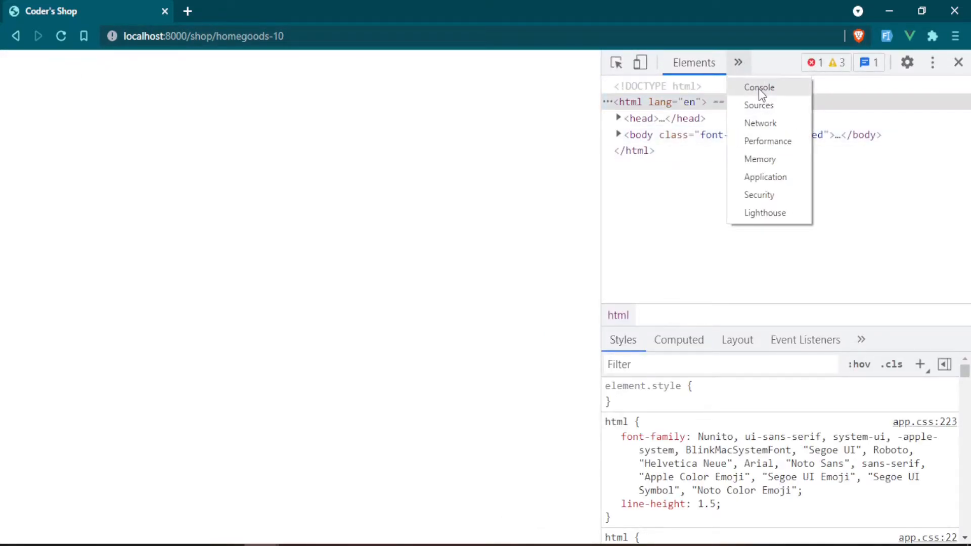
{"action": "left_click", "coordinate": [759, 87]}
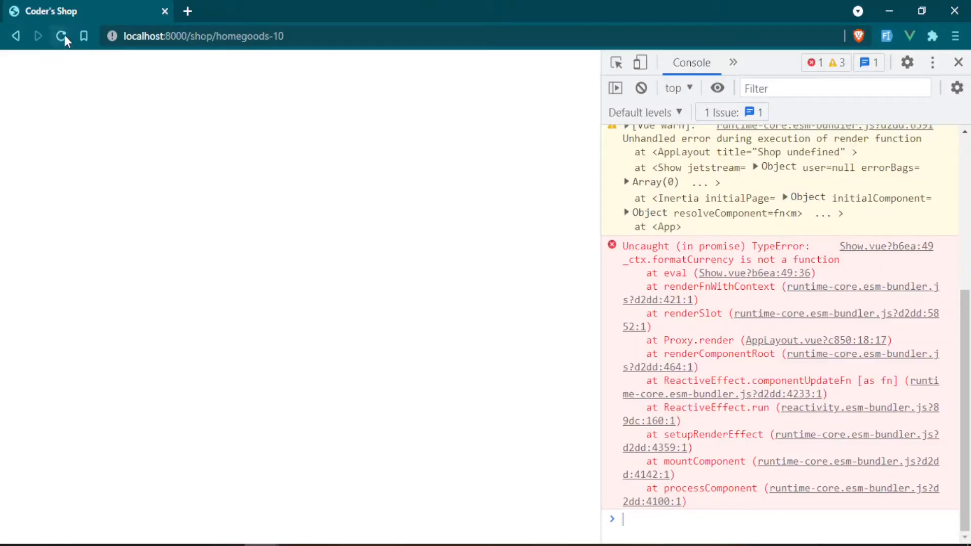
{"action": "left_click", "coordinate": [61, 36]}
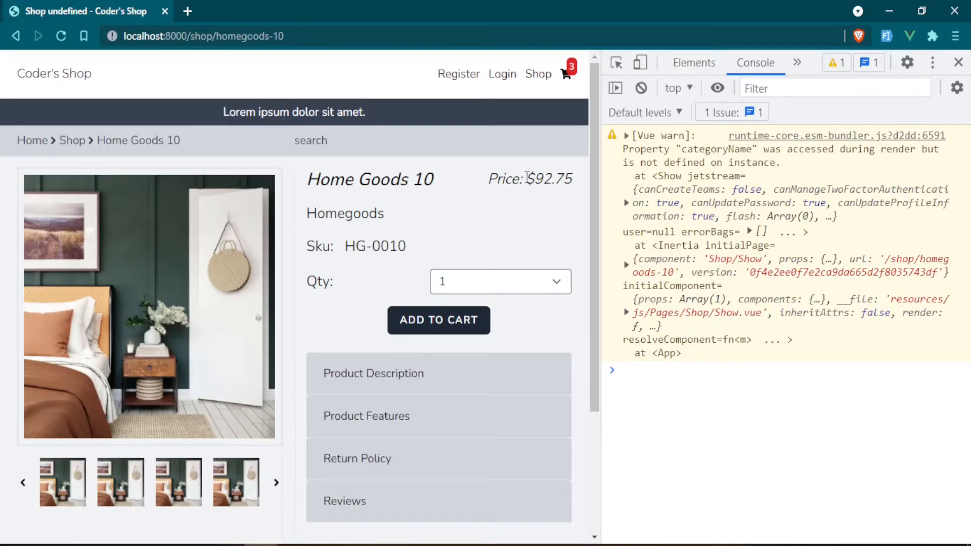
{"action": "mouse_move", "coordinate": [796, 181]}
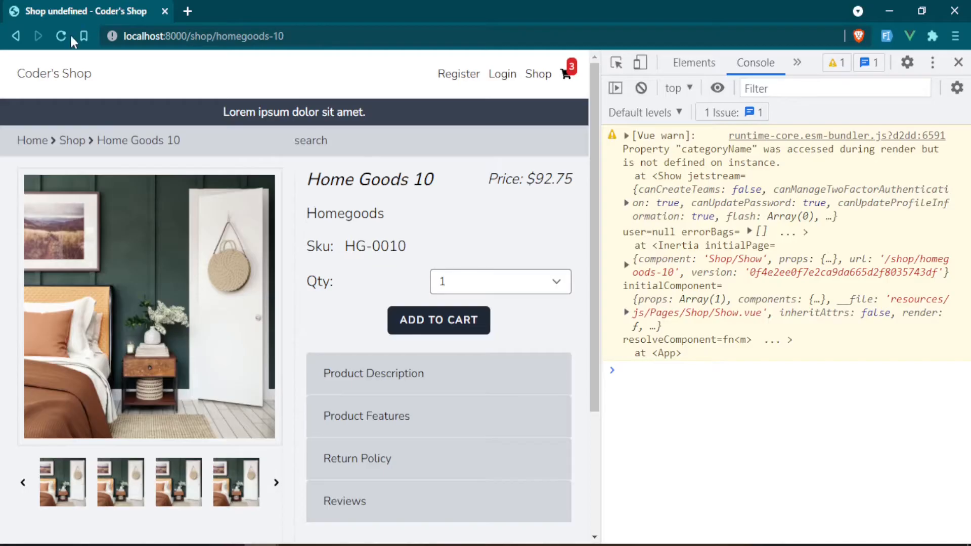
Step: Reload to clear the console warnings and close DevTools on the $92.75 product page
{"action": "left_click", "coordinate": [60, 36]}
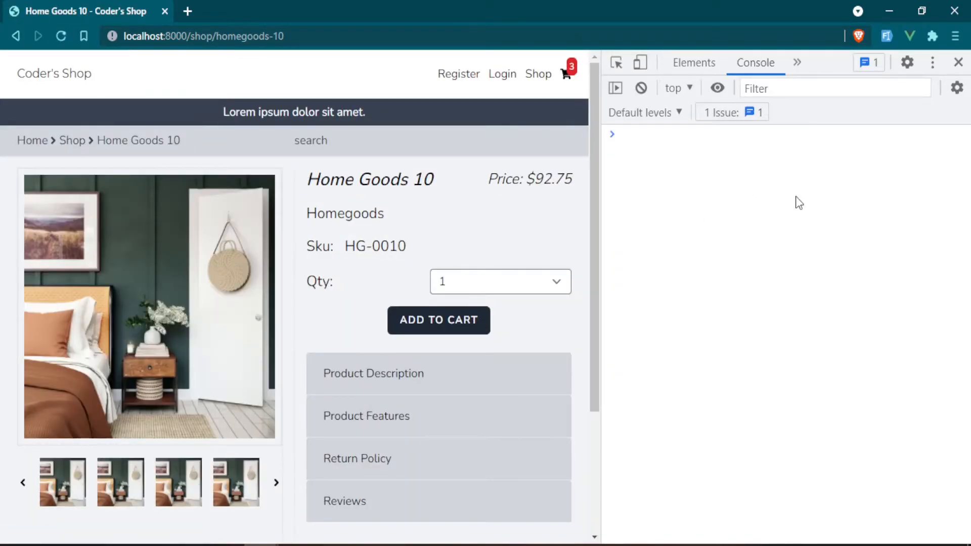
{"action": "left_click", "coordinate": [958, 62]}
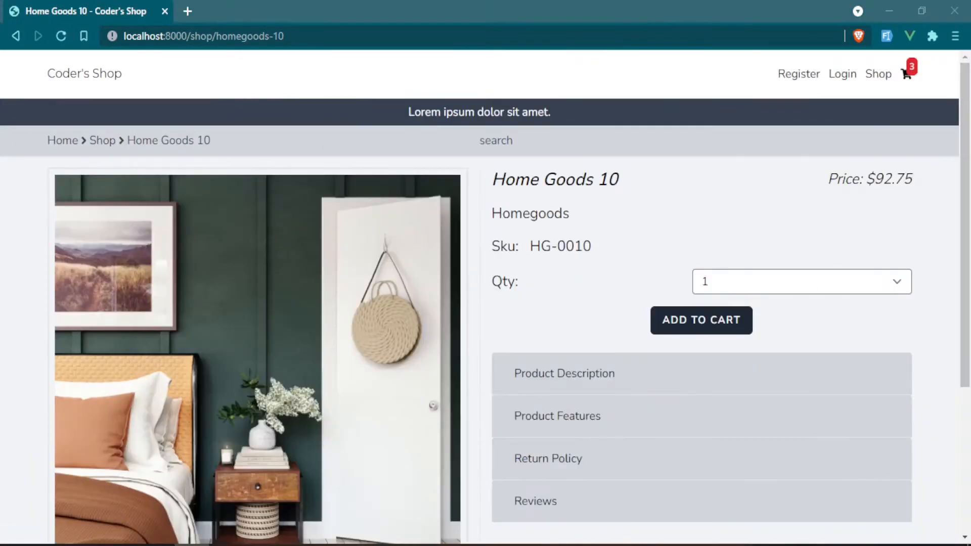
{"action": "left_click", "coordinate": [800, 281]}
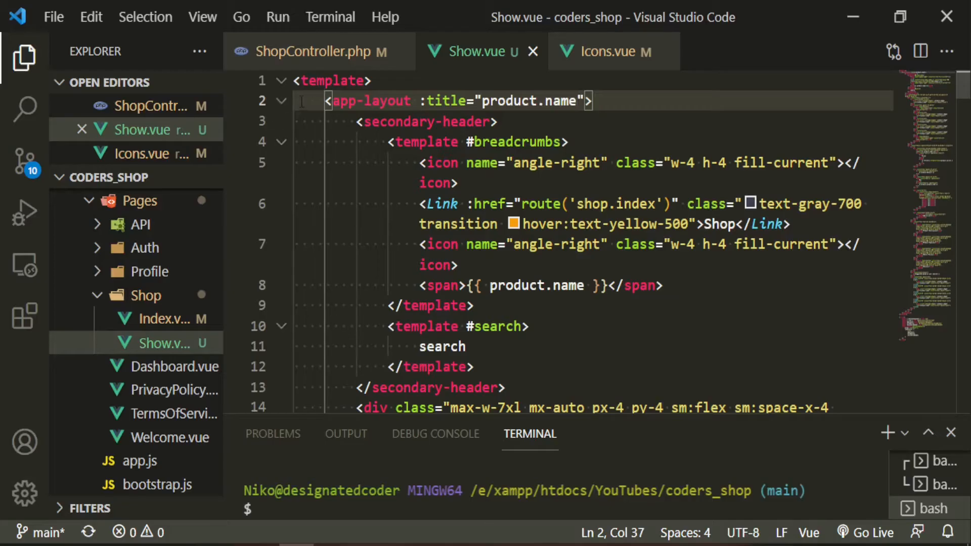
Step: Add data() returning form: this.$inertia.form({ }) after the components block
{"action": "scroll", "scroll_direction": "down", "scroll_amount": 3}
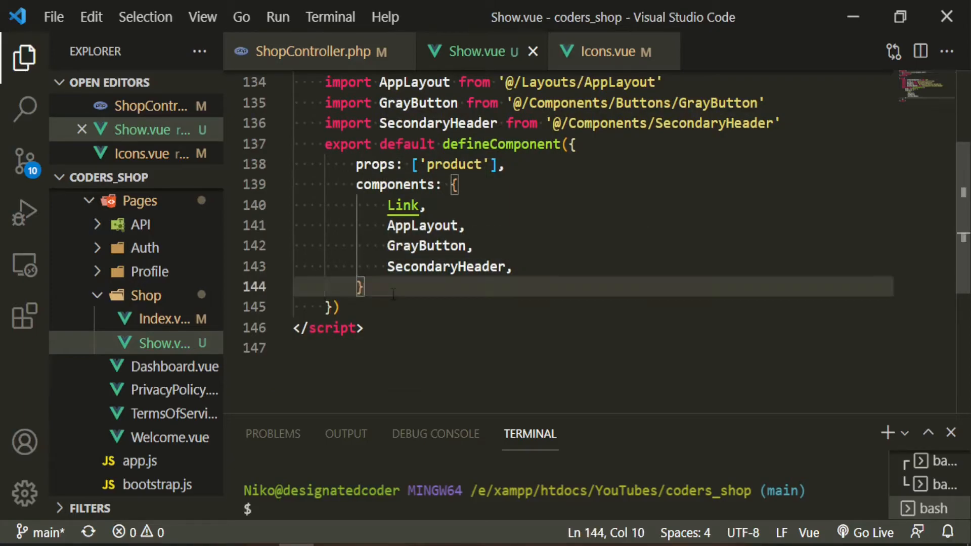
{"action": "type", "text": ","}
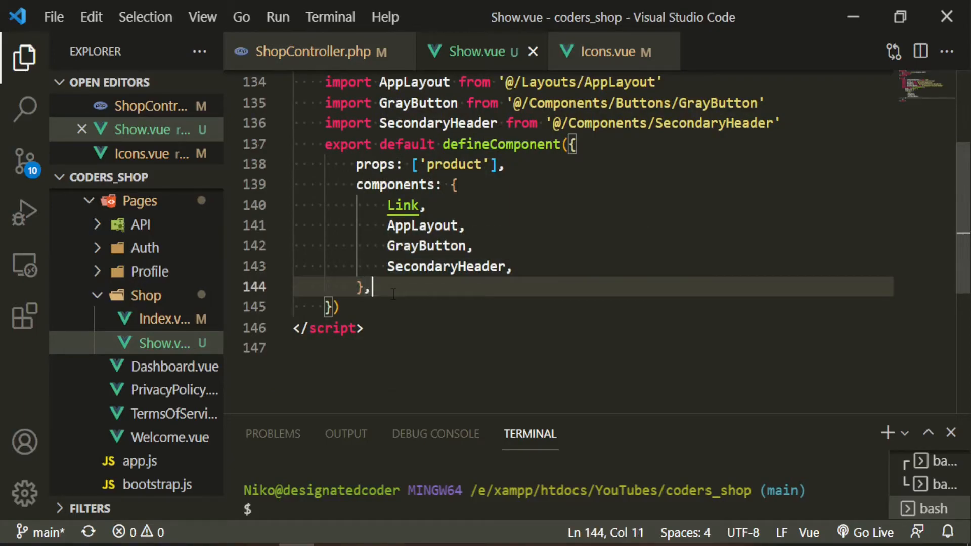
{"action": "type", "text": "data("}
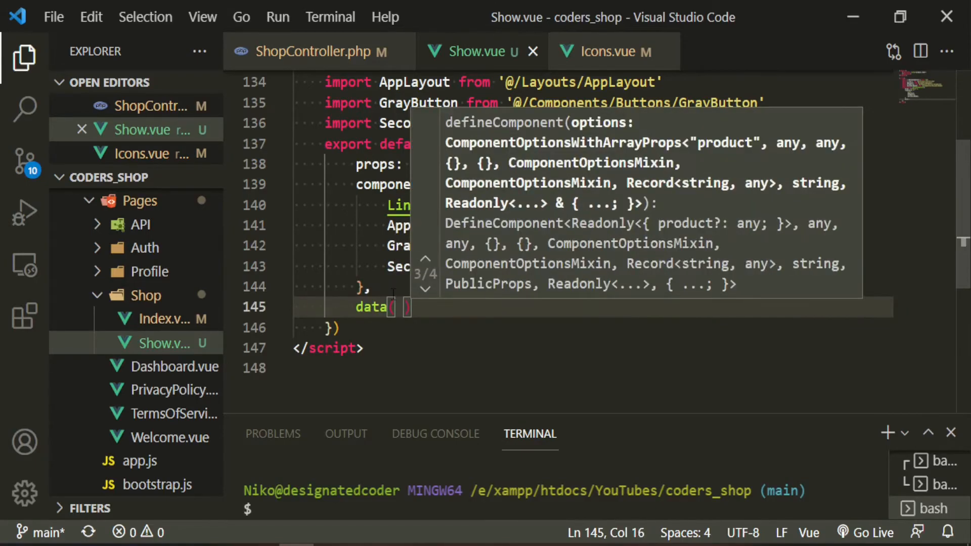
{"action": "type", "text": "retu"}
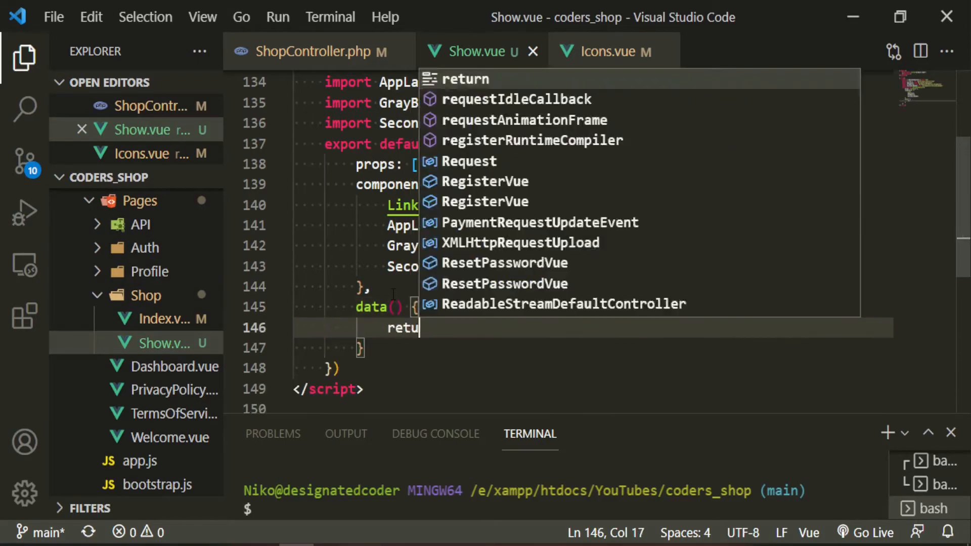
{"action": "type", "text": "form"}
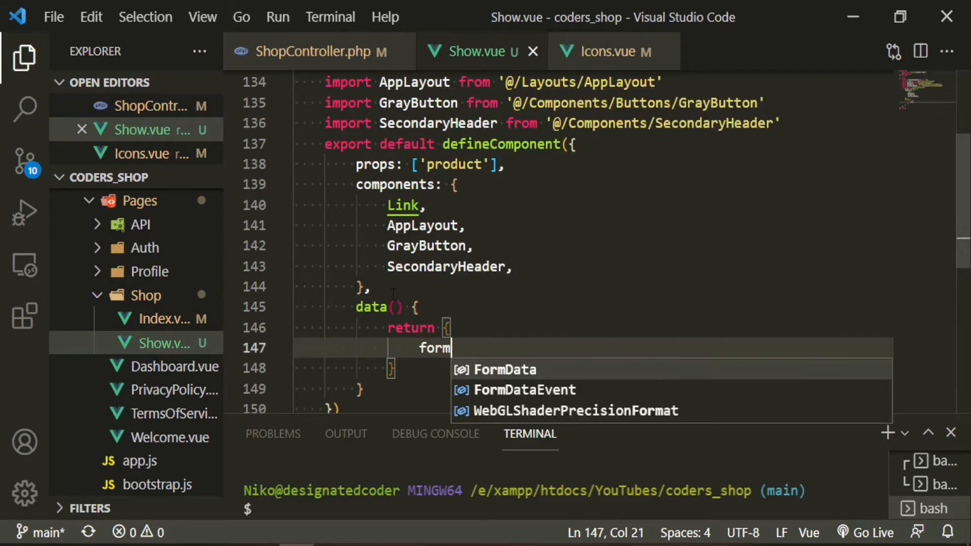
{"action": "type", "text": ": this."}
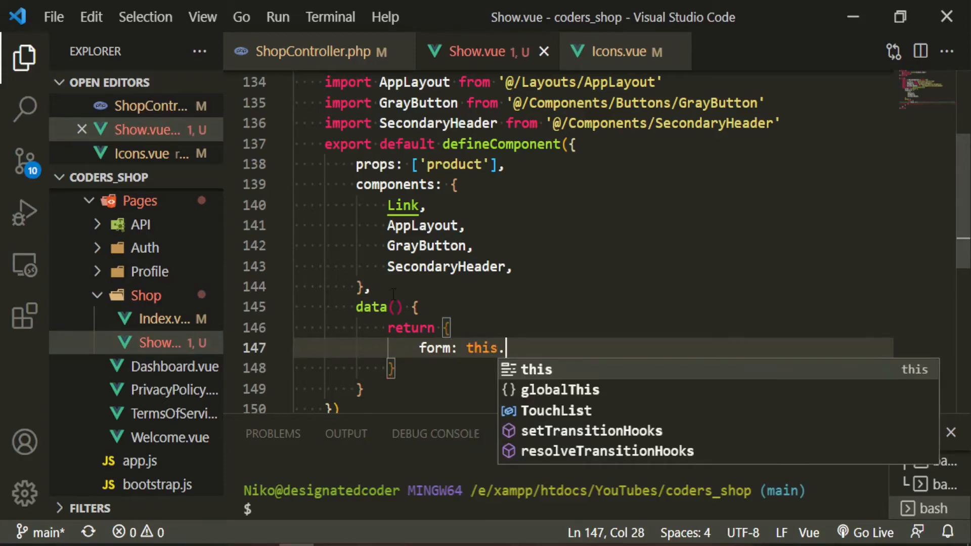
{"action": "type", "text": "$inertia.form"}
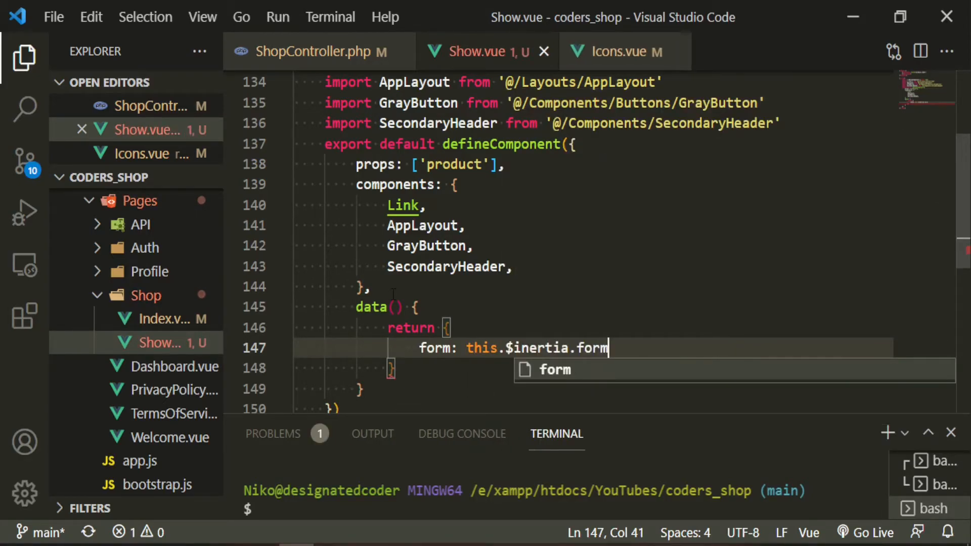
{"action": "type", "text": "({"}
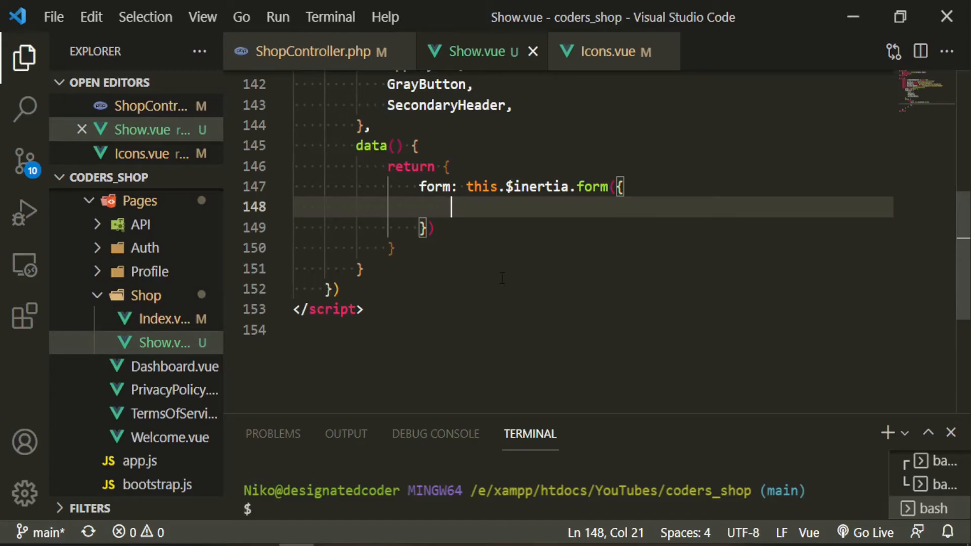
Step: Fill the form with id, product_code and image fields taken from this.product
{"action": "type", "text": "id:"}
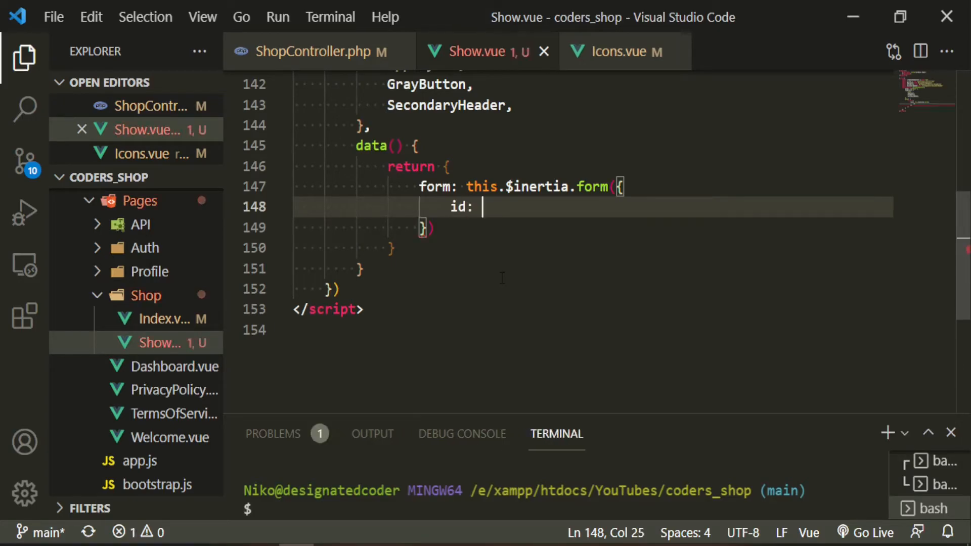
{"action": "type", "text": "this.product.id,"}
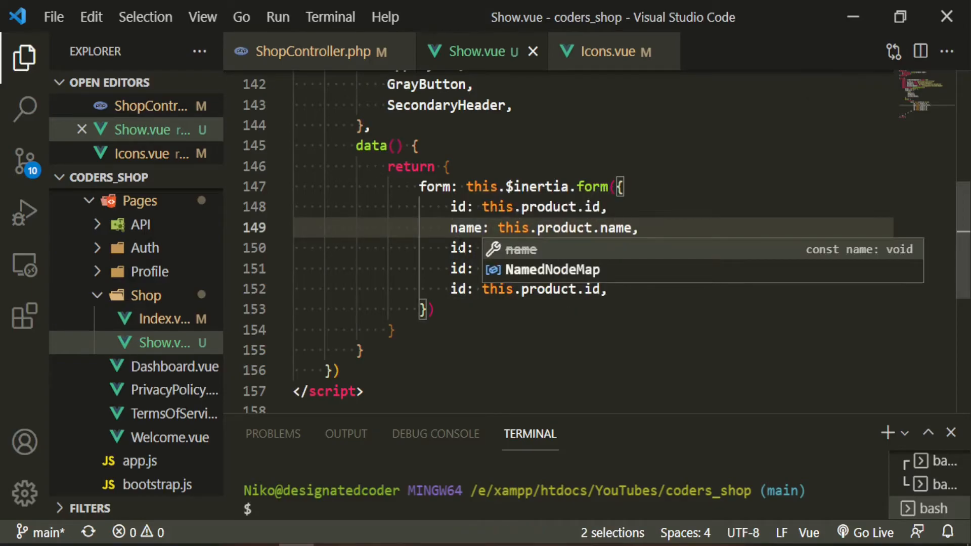
{"action": "type", "text": "product.price,"}
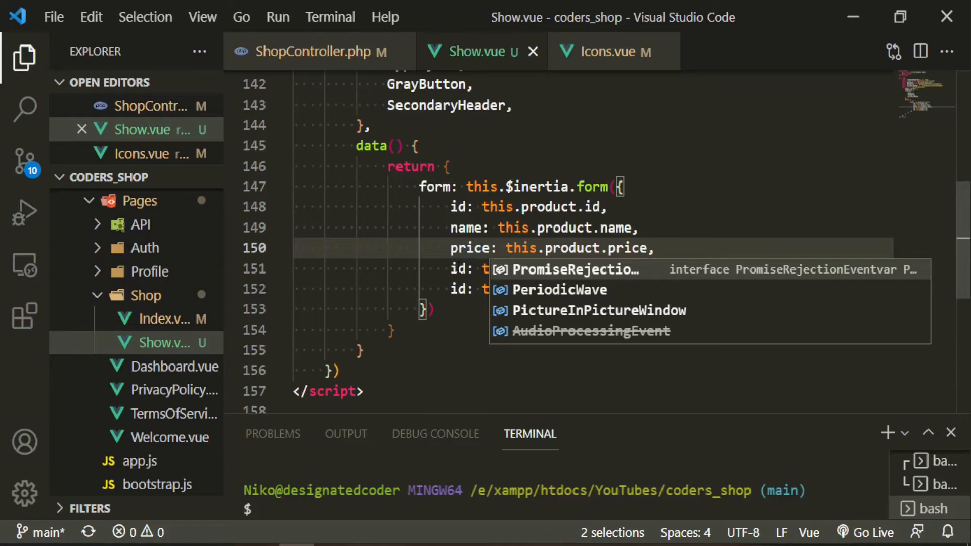
{"action": "type", "text": "product: this.product.product,"}
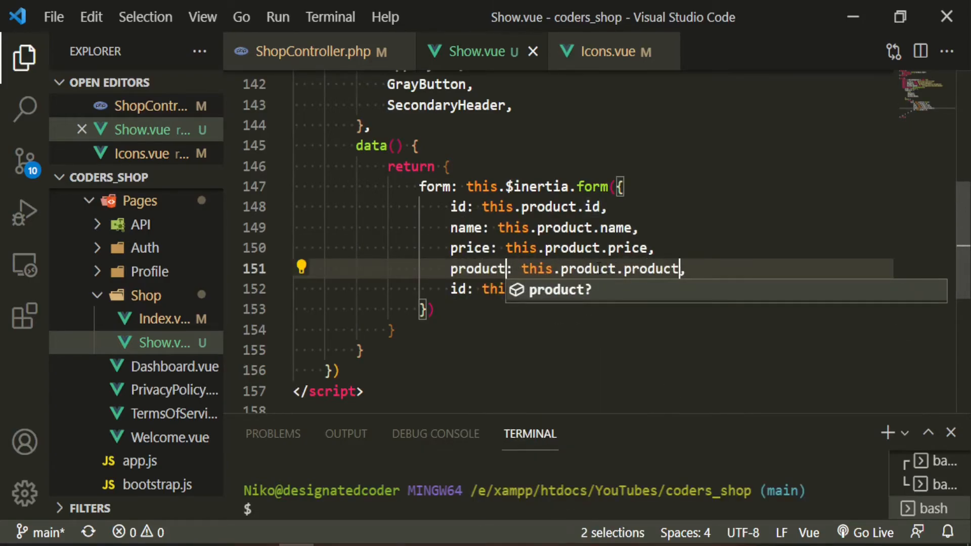
{"action": "type", "text": "_code"}
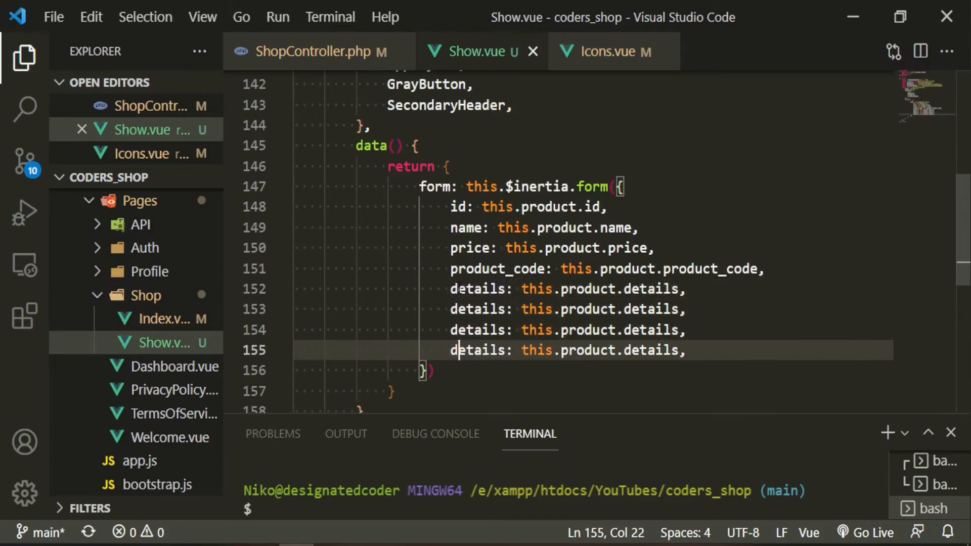
{"action": "type", "text": "ima"}
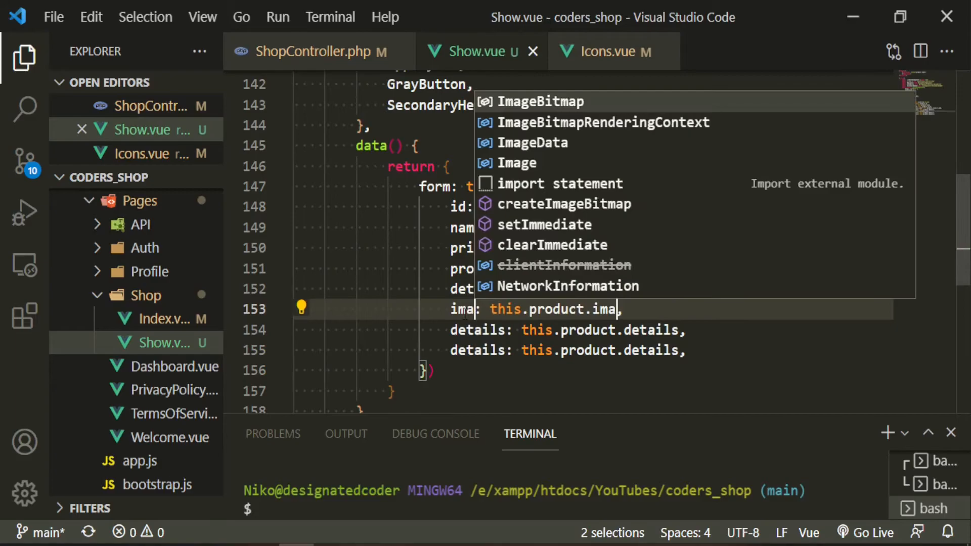
Step: Add slug: this.product.slug and quantity: this.product.quantity to the form
{"action": "type", "text": "slug: this.product.slug,"}
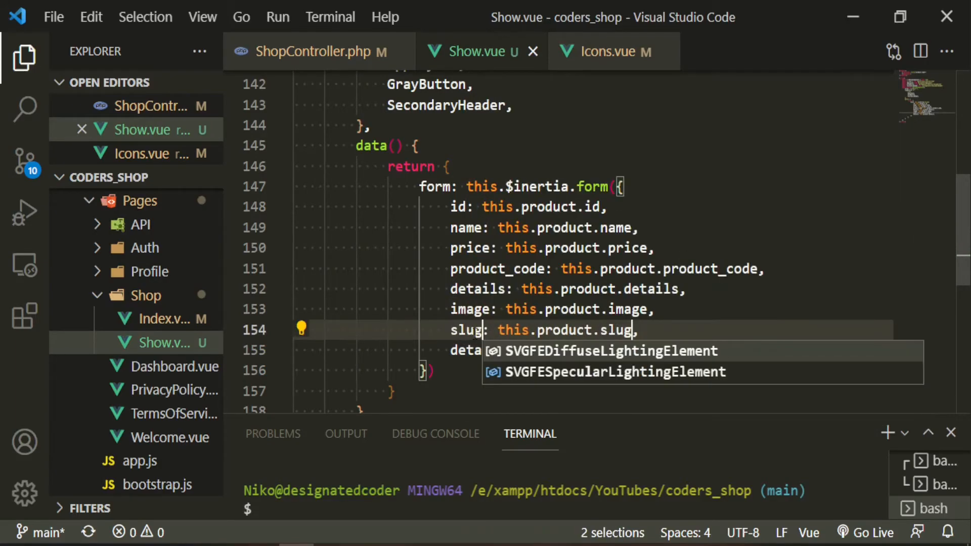
{"action": "type", "text": "quantiy: this.product.quantiy,"}
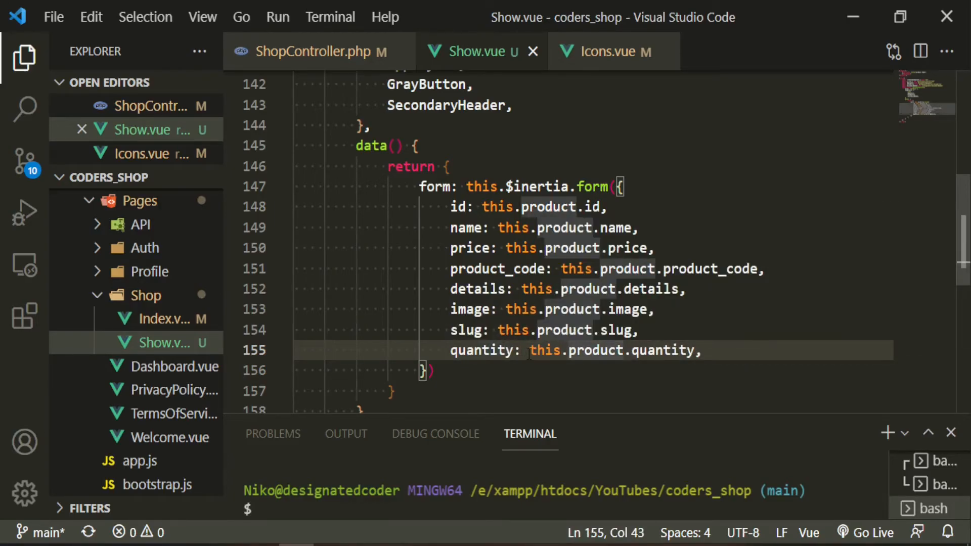
{"action": "left_click_drag", "start_coordinate": [531, 350], "coordinate": [694, 350]}
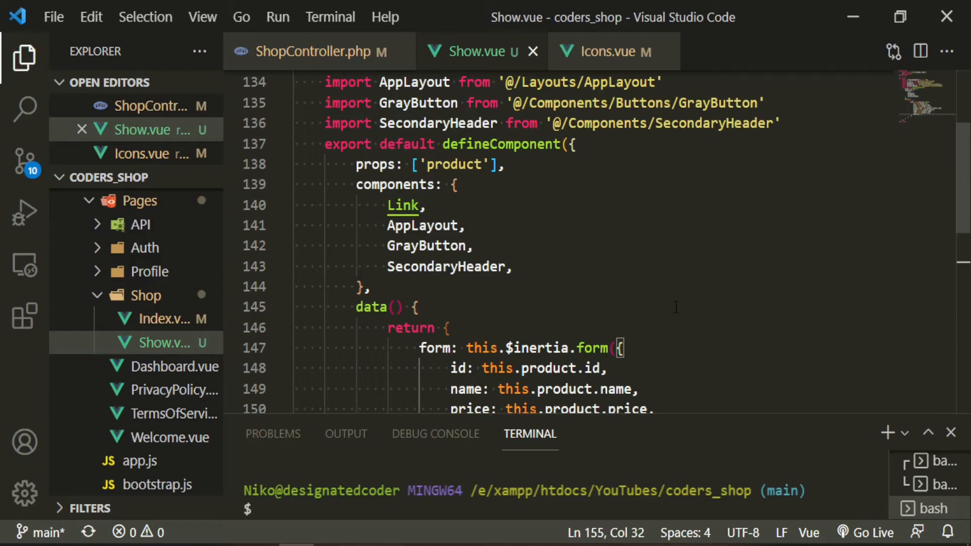
Step: Bind the Qty select with v-model="form.quantity"
{"action": "scroll", "scroll_direction": "down", "scroll_amount": 3}
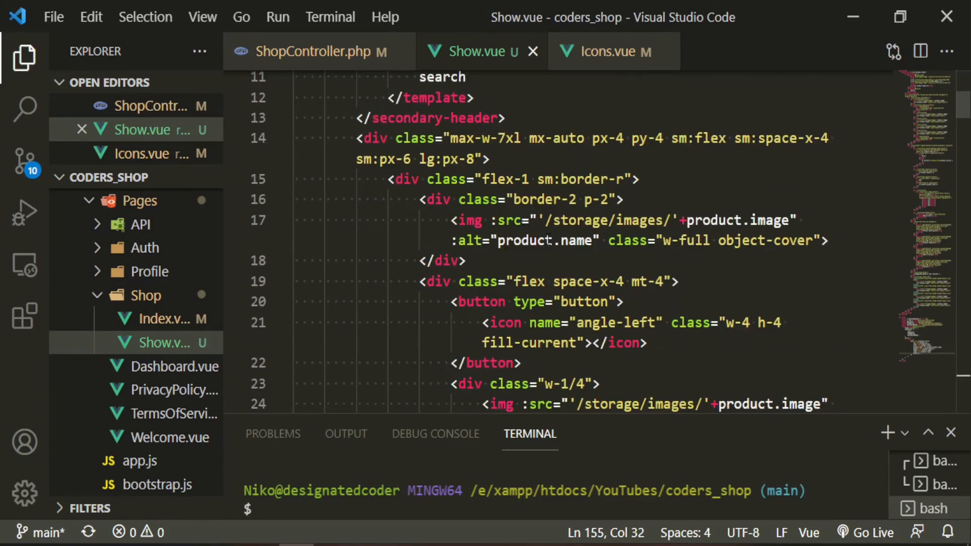
{"action": "scroll", "scroll_direction": "down", "scroll_amount": 3}
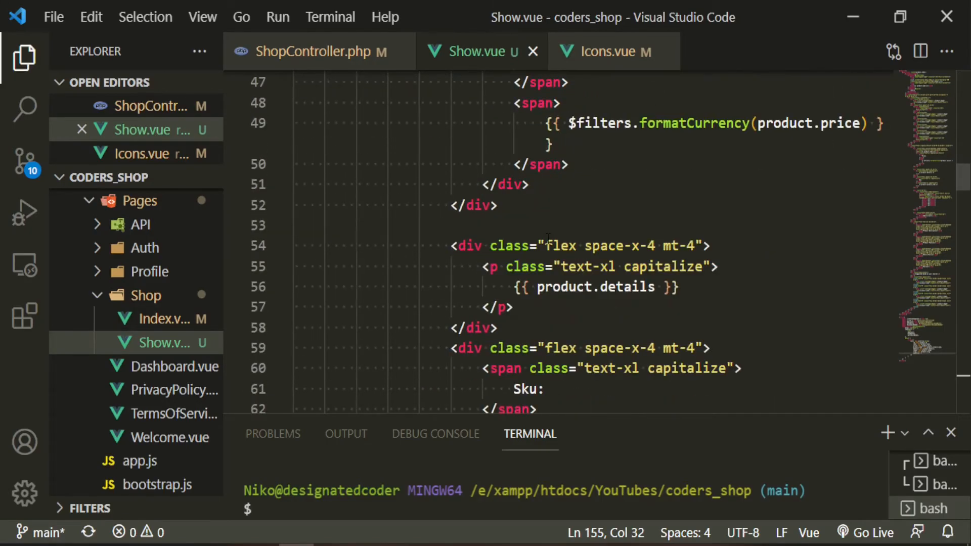
{"action": "scroll", "scroll_direction": "down", "scroll_amount": 3}
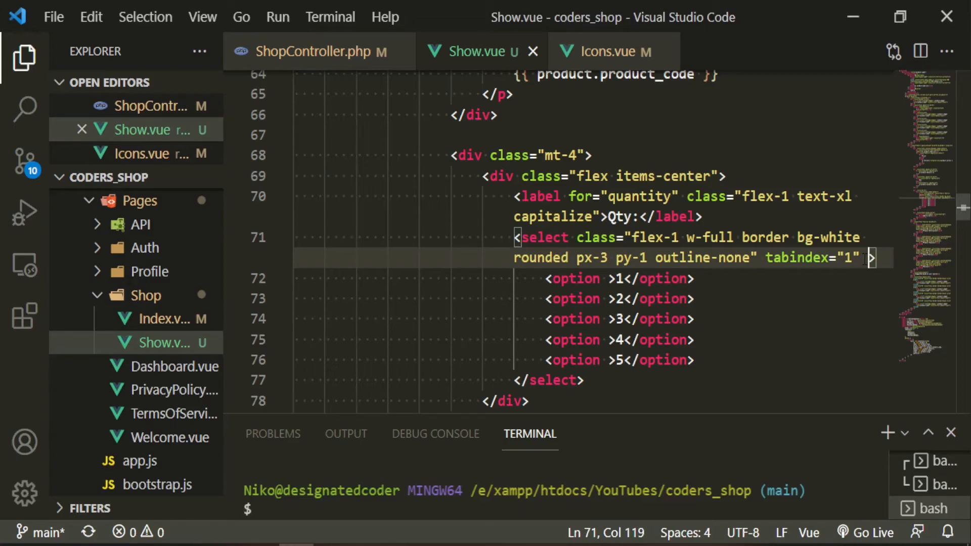
{"action": "type", "text": "vm"}
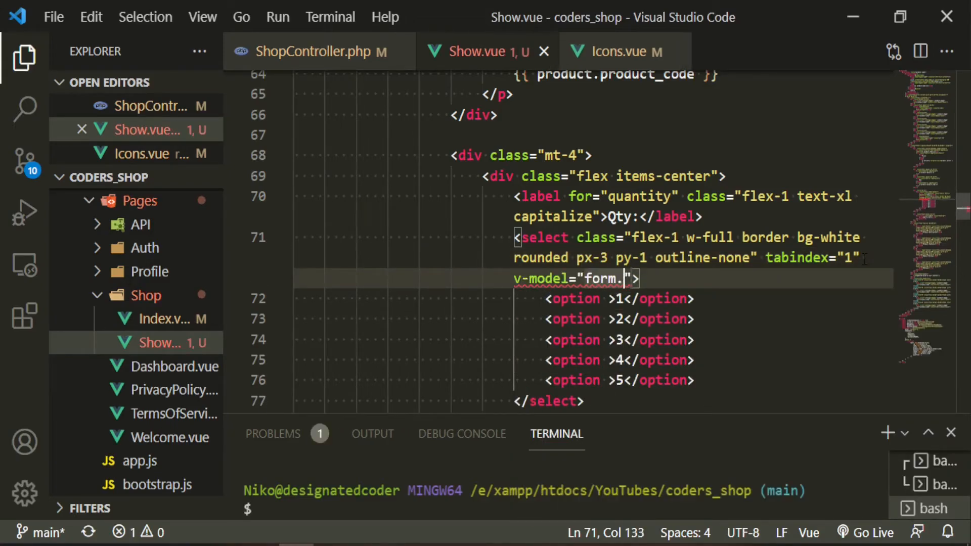
{"action": "type", "text": "quantity"}
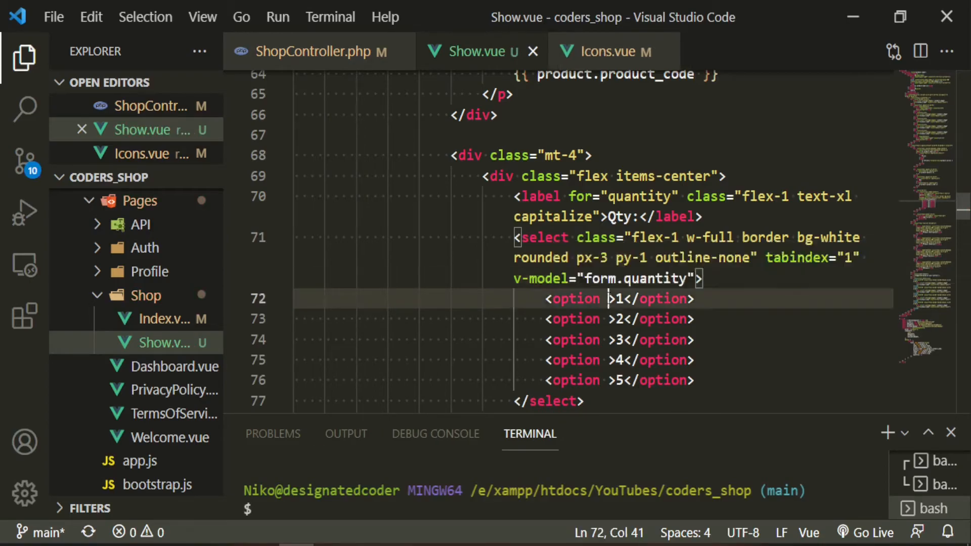
Step: Give the first option :value="qty" and :selected, remove options 2–5 and begin its v-for
{"action": "type", "text": ":value=\"\""}
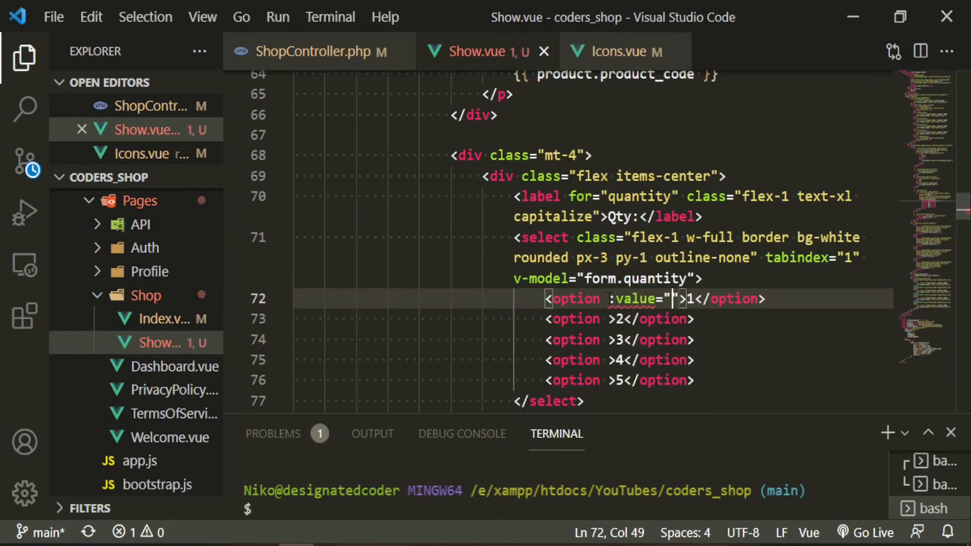
{"action": "type", "text": "qty"}
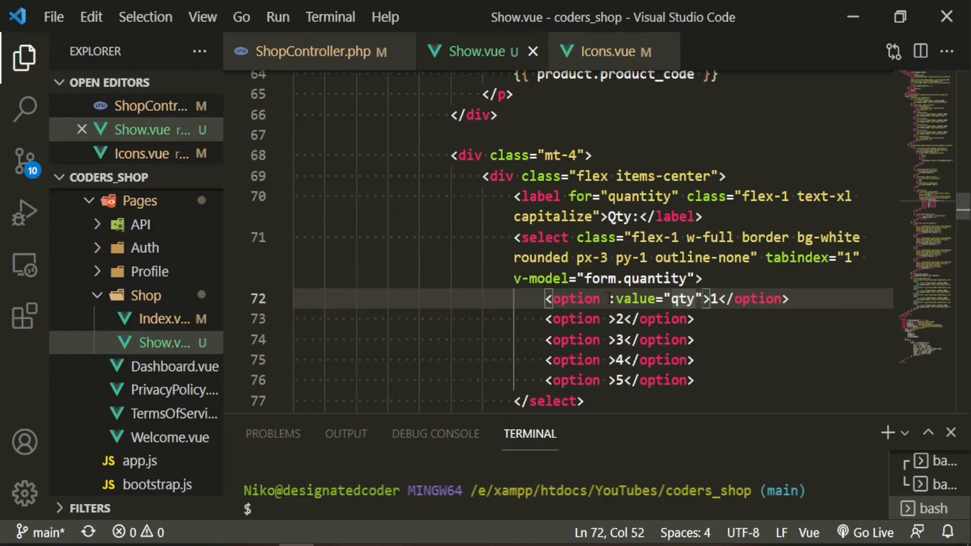
{"action": "type", "text": "\" \""}
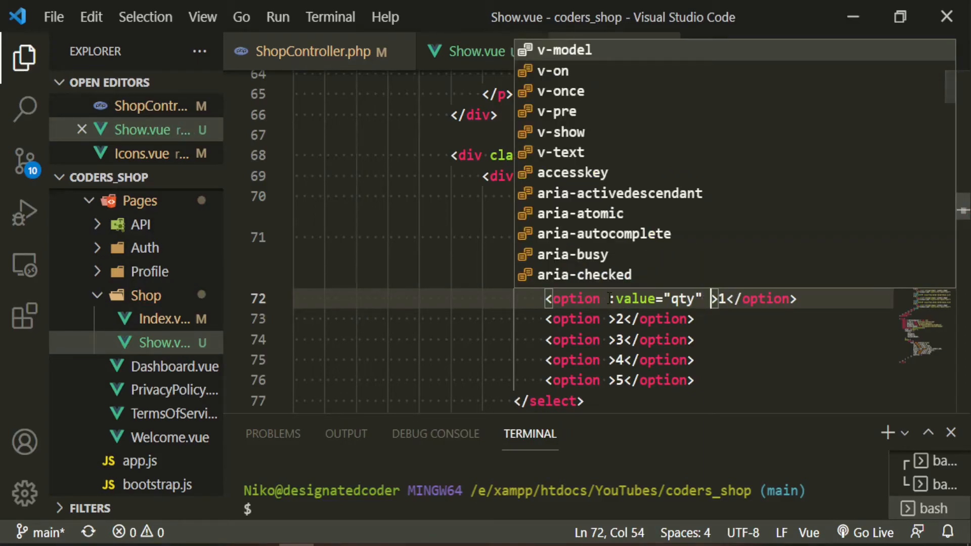
{"action": "type", "text": ":selected"}
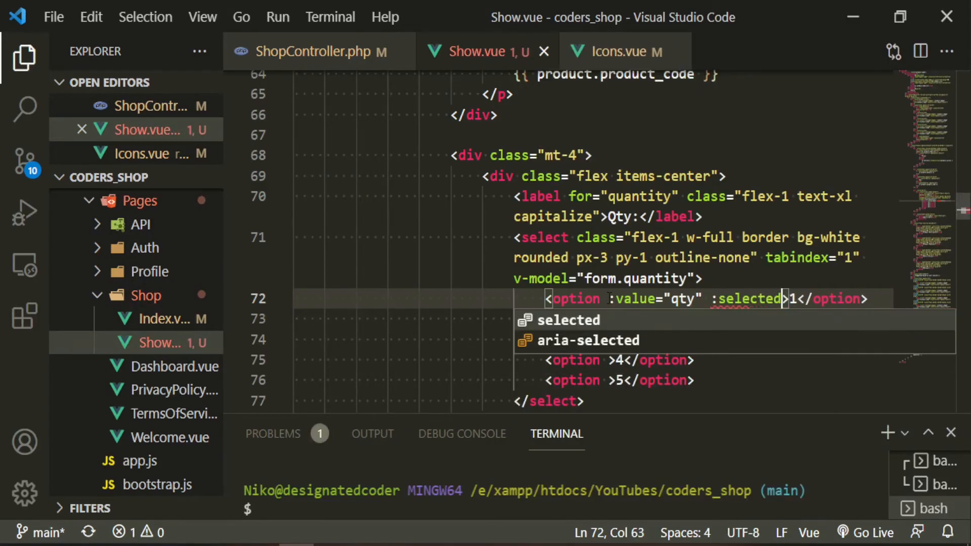
{"action": "type", "text": "=\"q\""}
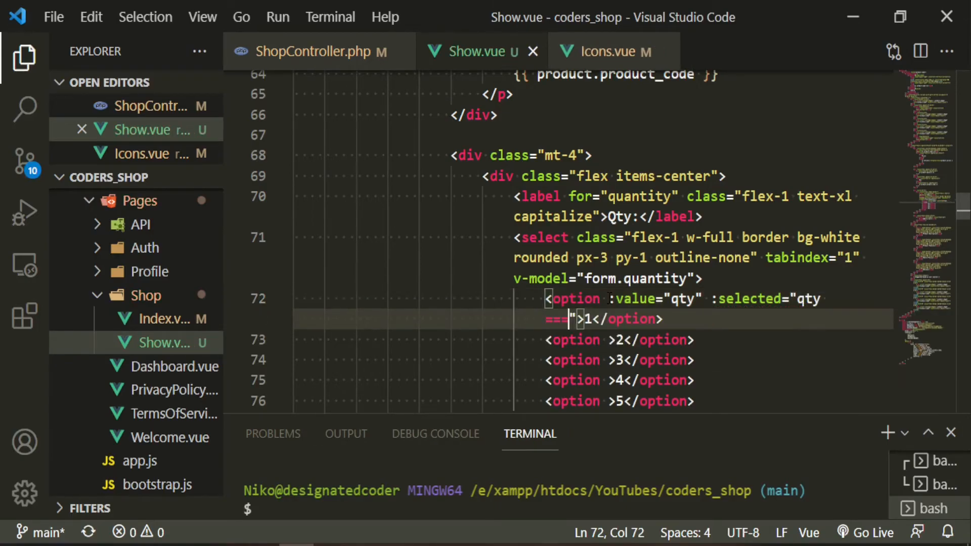
{"action": "type", "text": "quantity\" v-for=\"("}
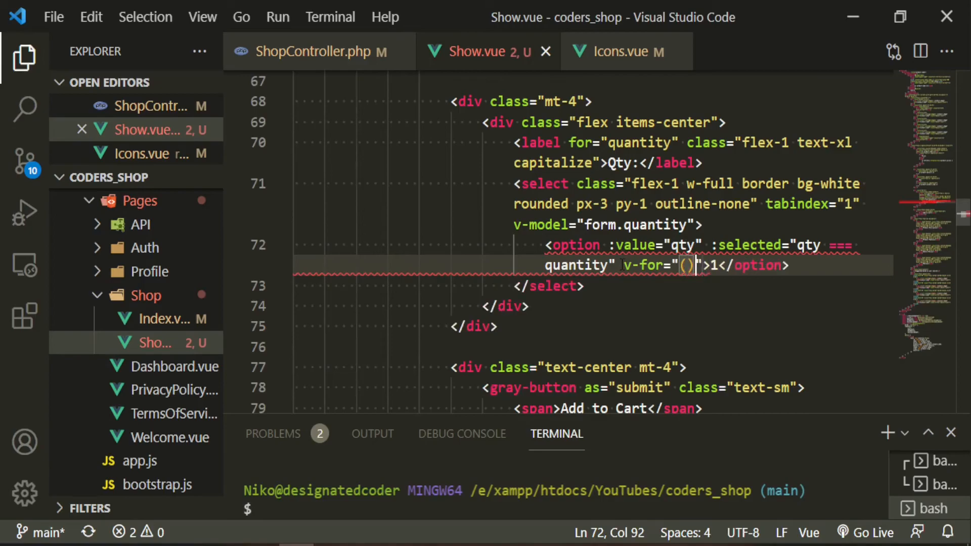
Step: Complete v-for="(qty, index) in product.quantity" :key="index" with {{ qty }} as the label
{"action": "type", "text": "qty"}
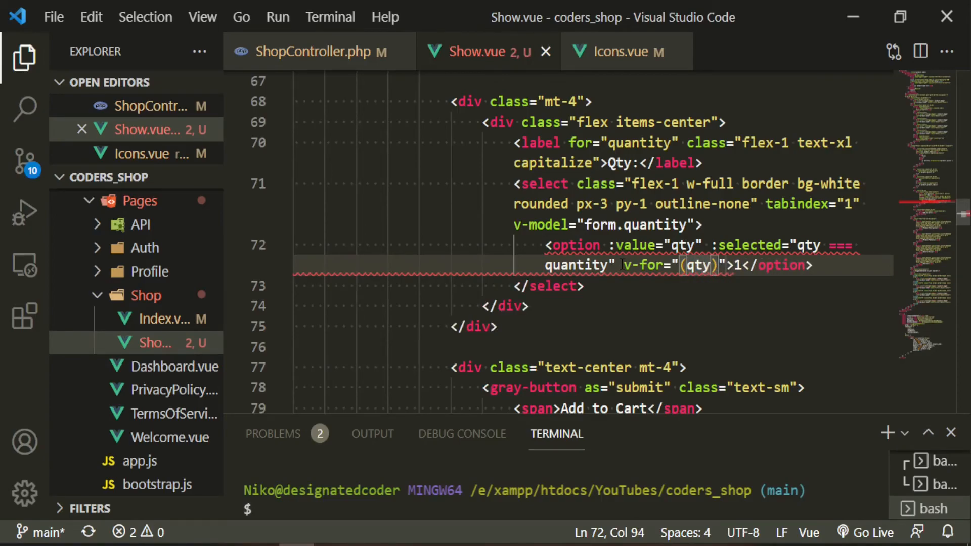
{"action": "type", "text": ", index"}
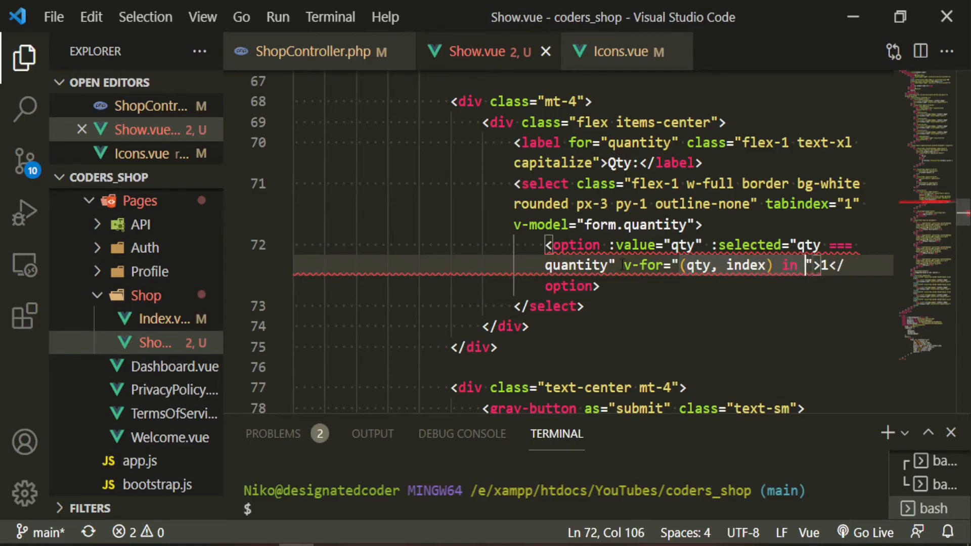
{"action": "type", "text": "product.quanti"}
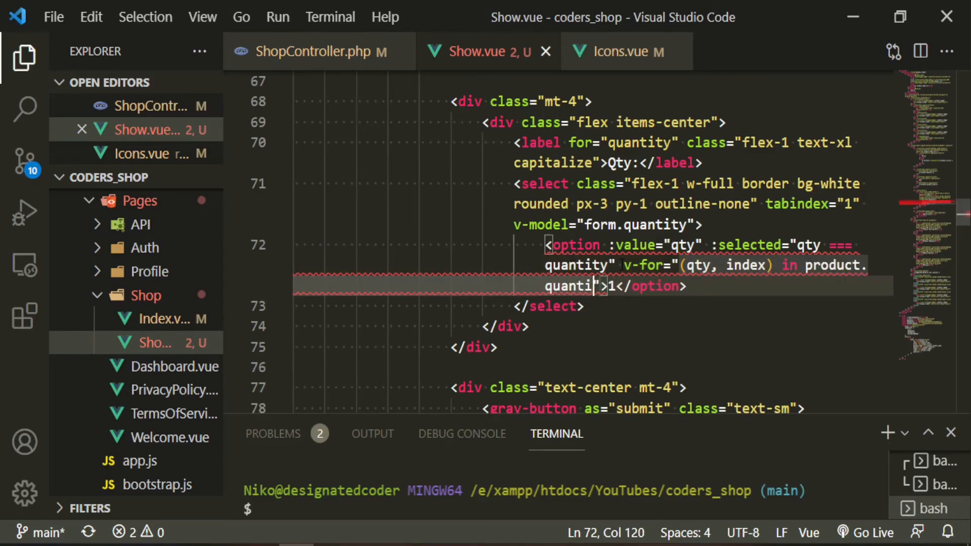
{"action": "type", "text": ":key=\"index"}
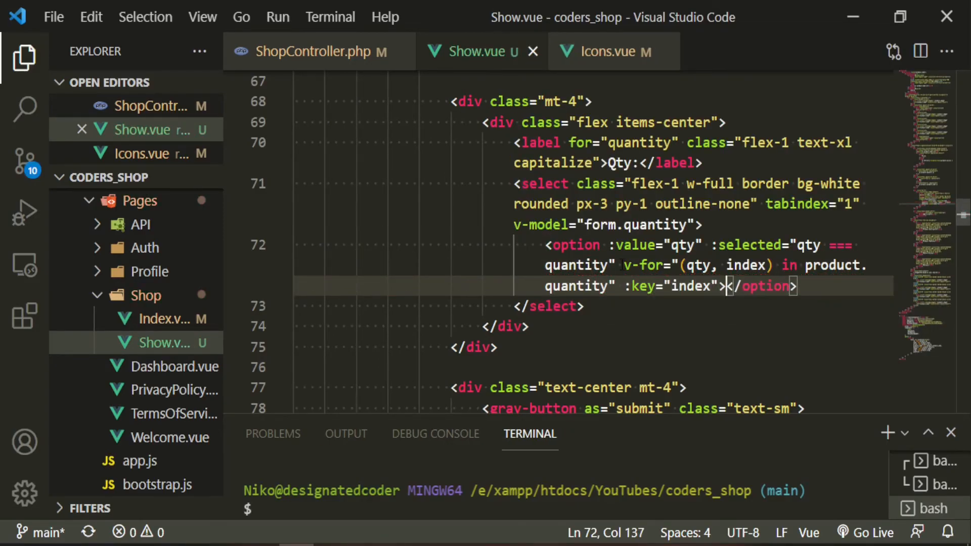
{"action": "type", "text": "{{ }}"}
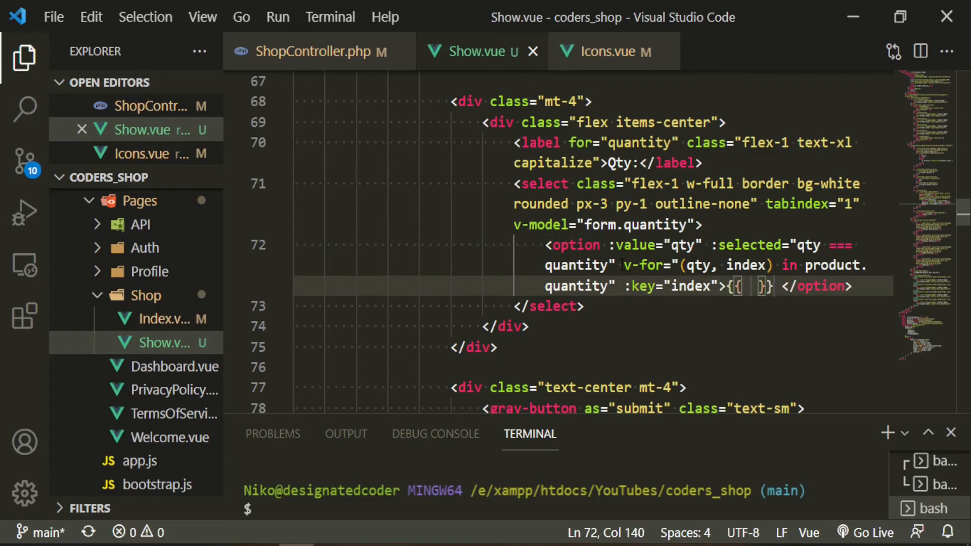
{"action": "type", "text": "qty"}
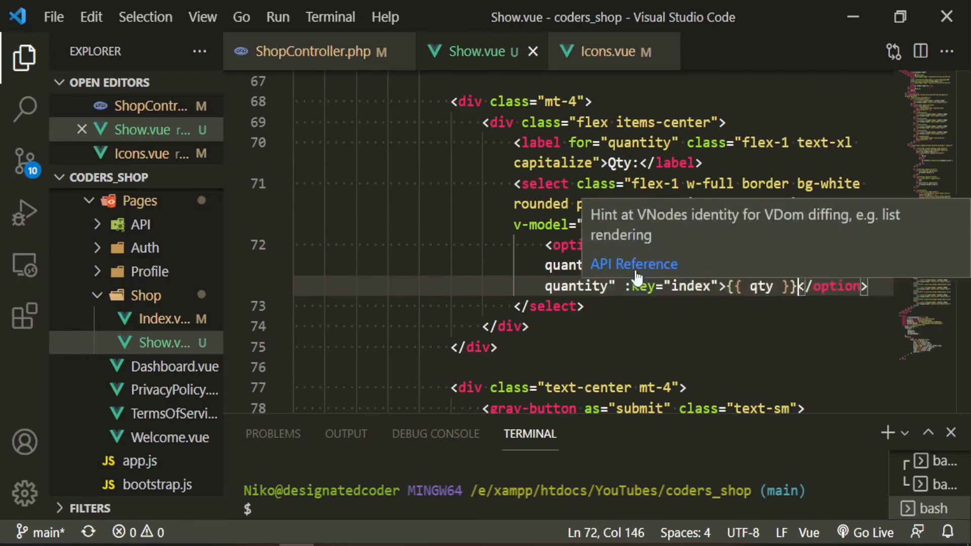
Step: Default the form's quantity to 1 in data()
{"action": "scroll", "scroll_direction": "down", "scroll_amount": 3}
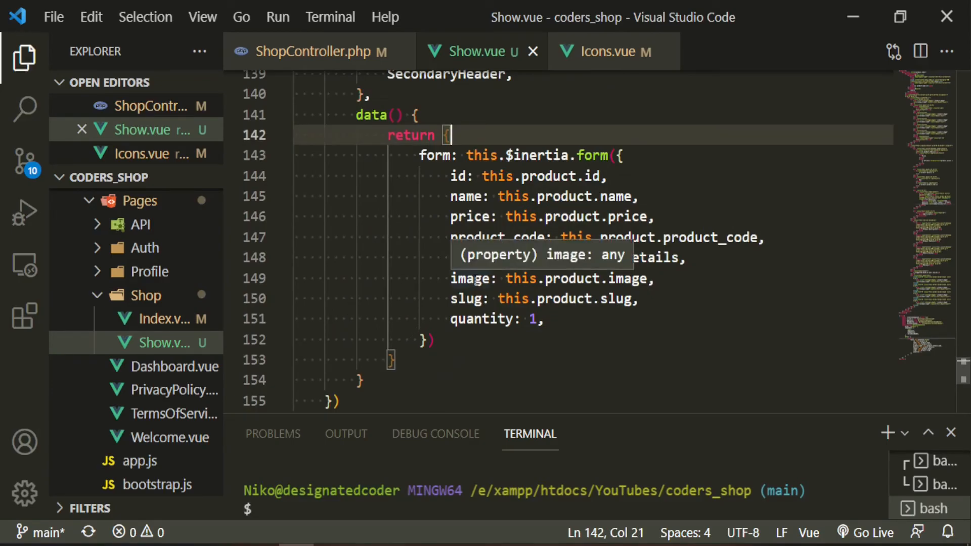
{"action": "type", "text": "quantity:"}
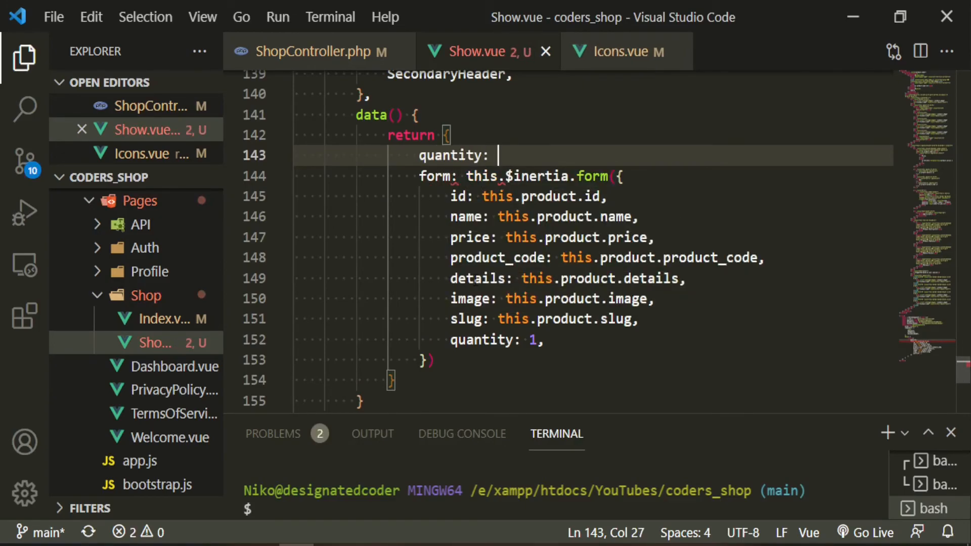
{"action": "type", "text": "1,"}
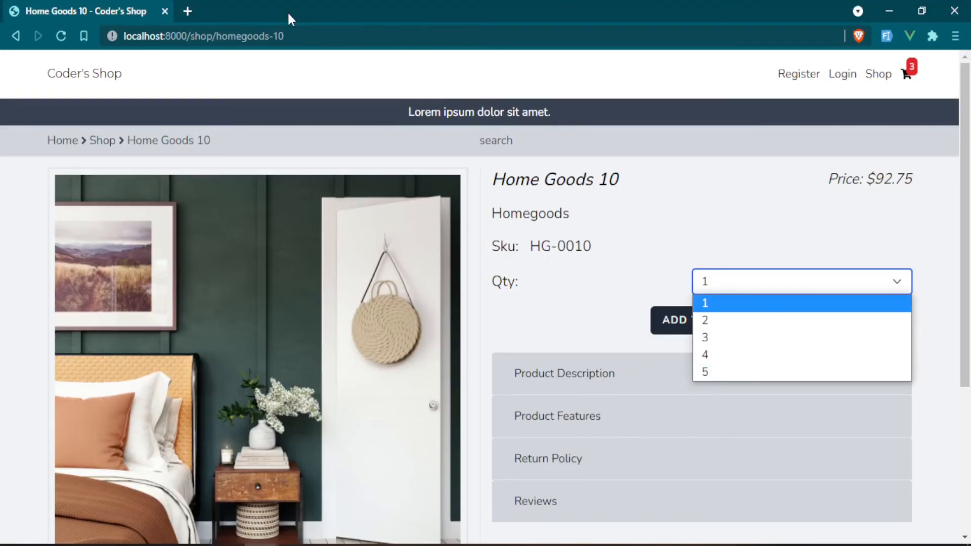
Step: Close the Qty list and reload localhost:8000/shop/homegoods-10 to pick up the new dropdown code
{"action": "left_click", "coordinate": [61, 37]}
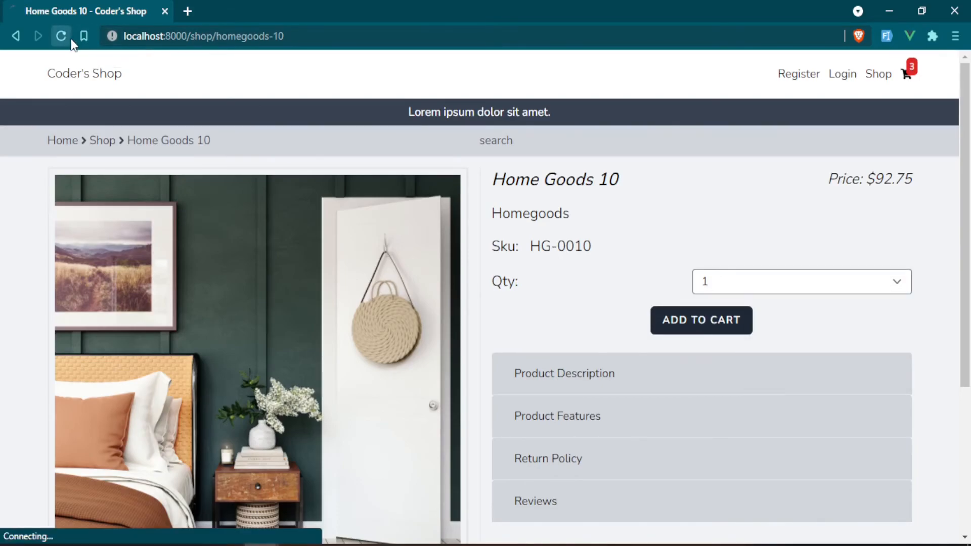
{"action": "left_click", "coordinate": [60, 36]}
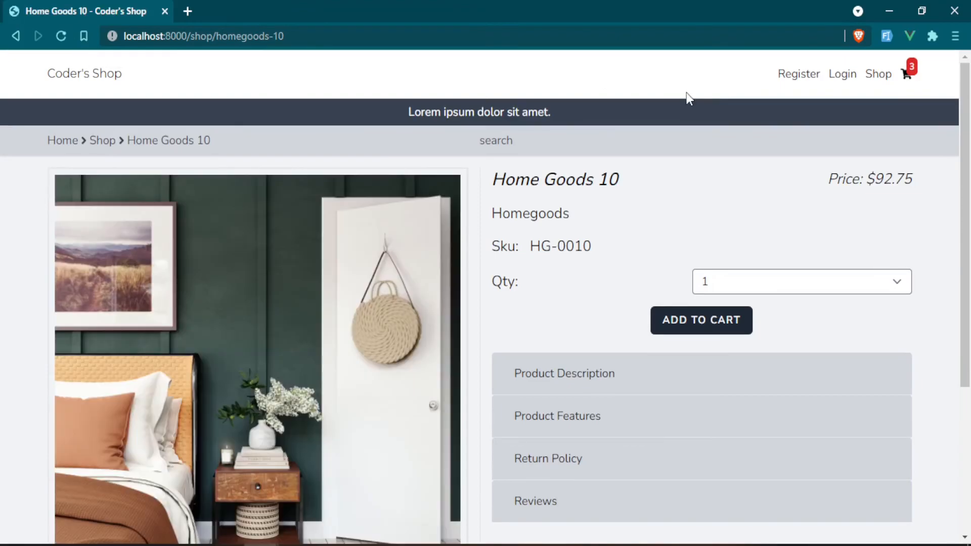
{"action": "left_click", "coordinate": [800, 281]}
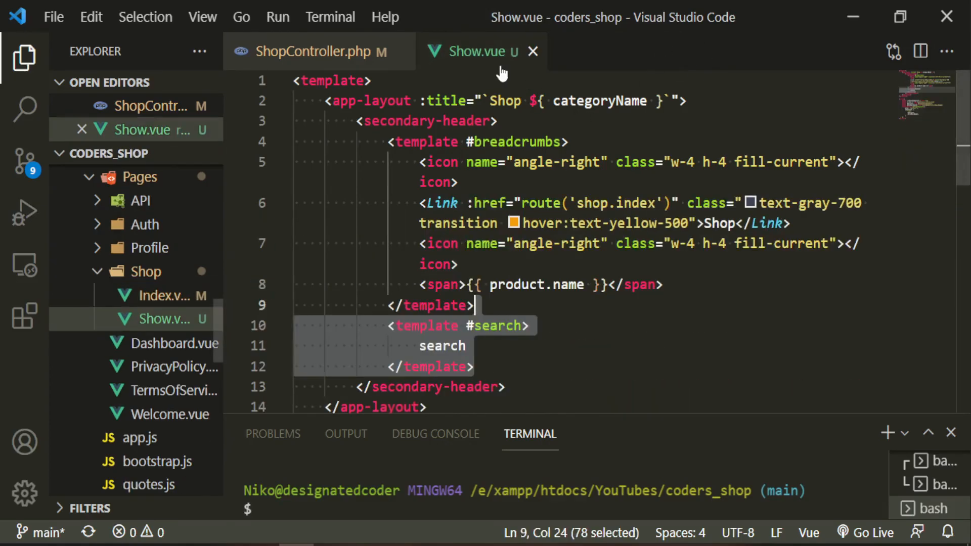
{"action": "scroll", "scroll_direction": "down", "scroll_amount": 3}
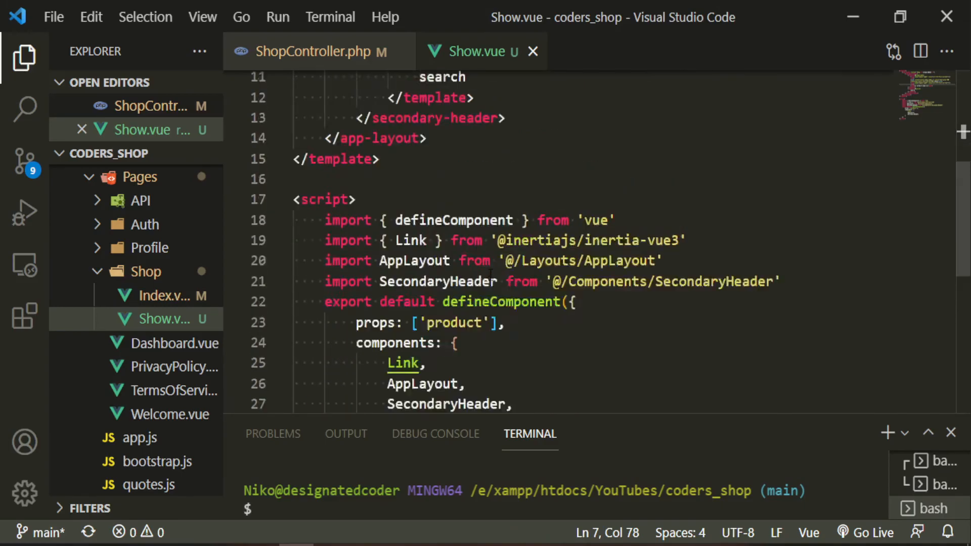